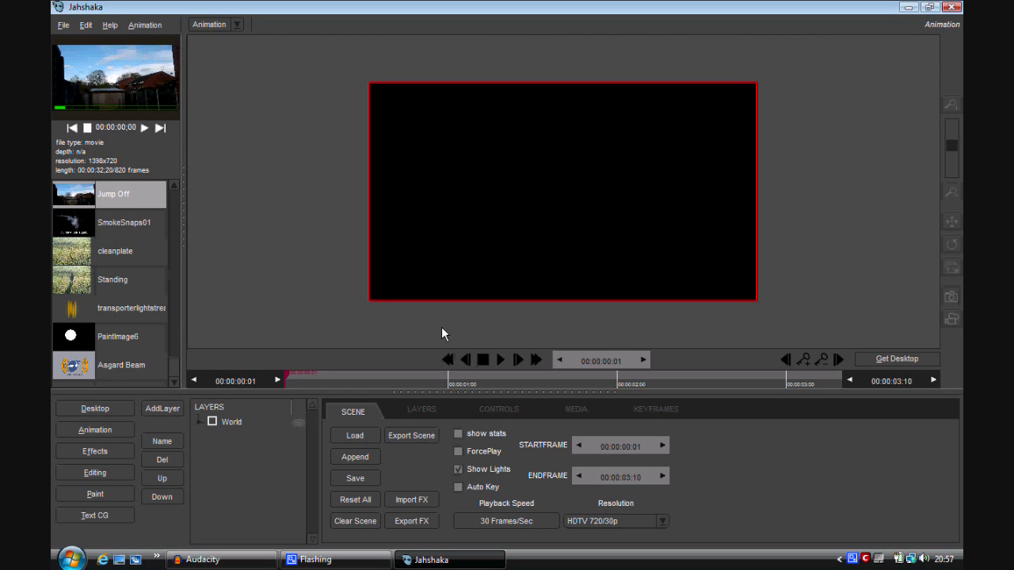
mouse_move(440, 325)
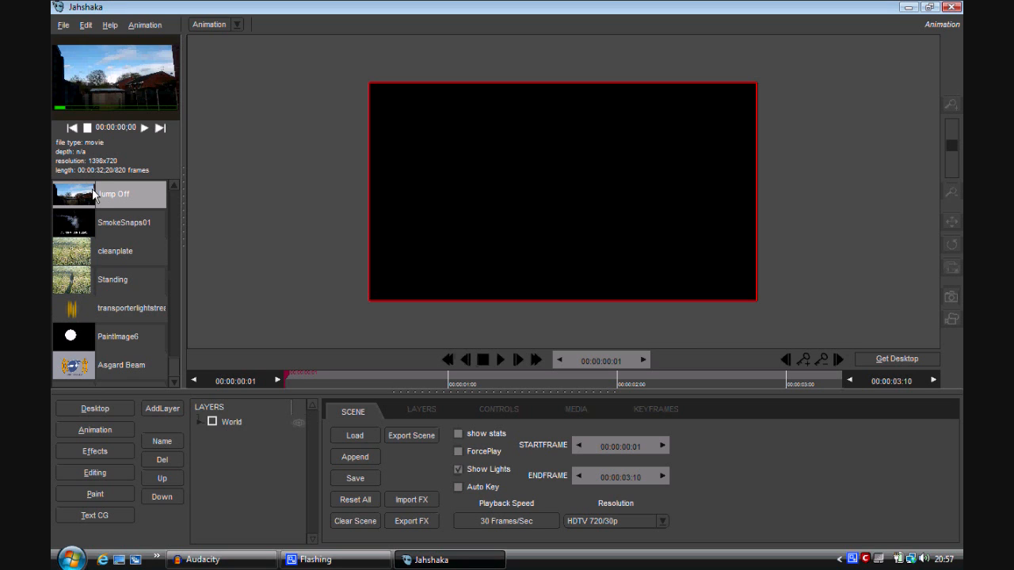
mouse_move(108, 220)
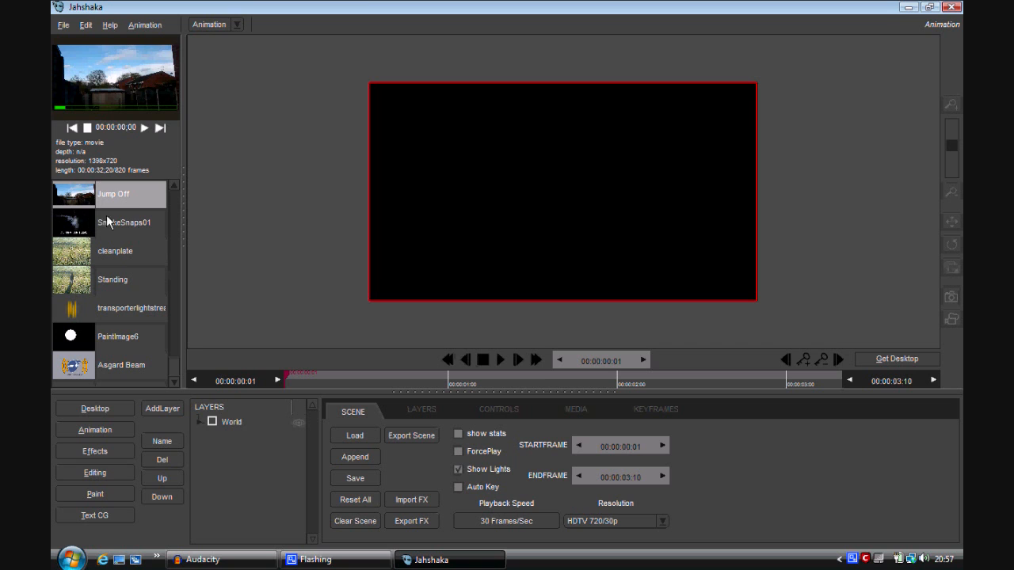
Add two plain layers to the scene and name the footage layer Back.
left_click(162, 409)
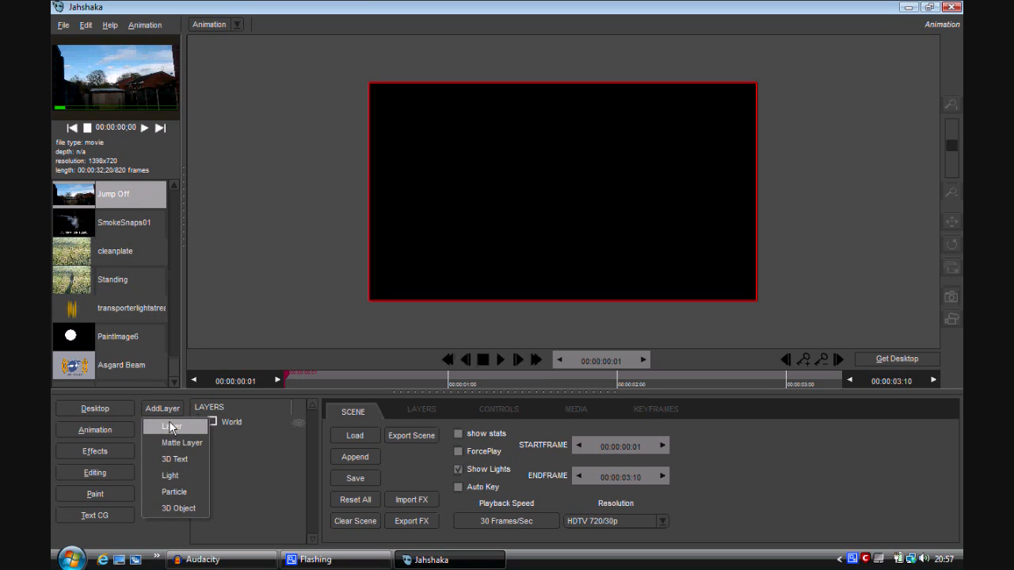
left_click(171, 426)
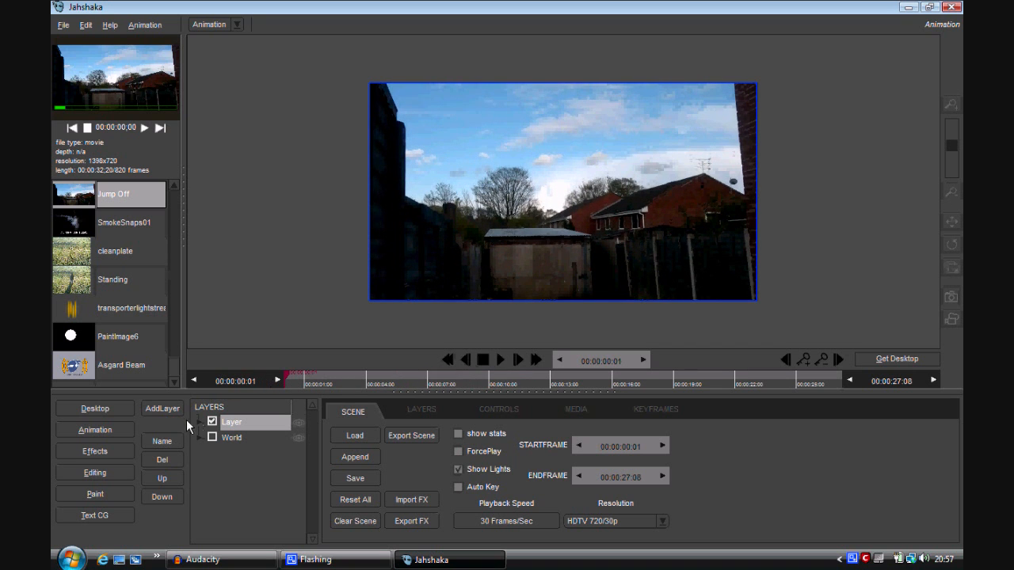
left_click(162, 409)
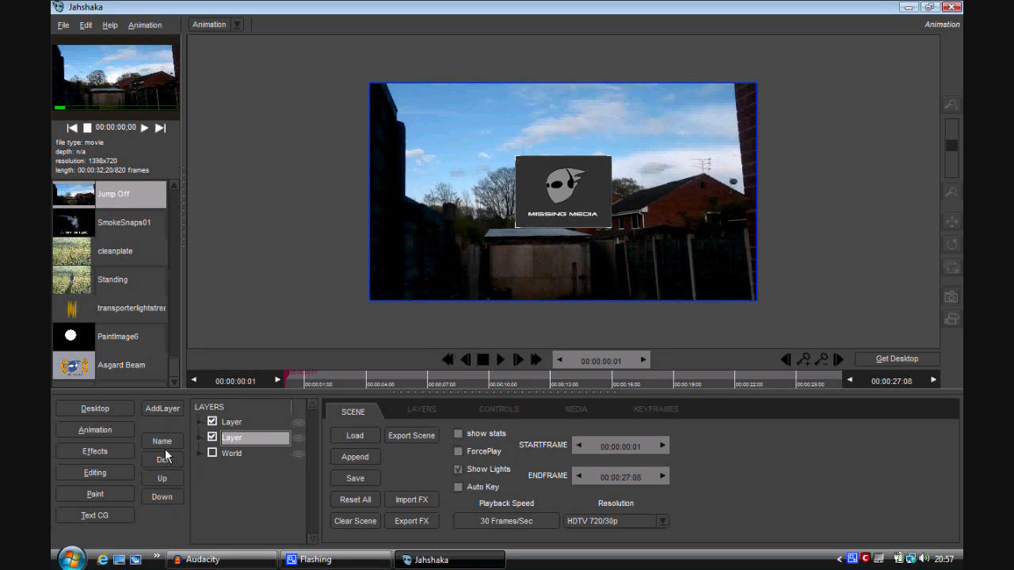
left_click(161, 440)
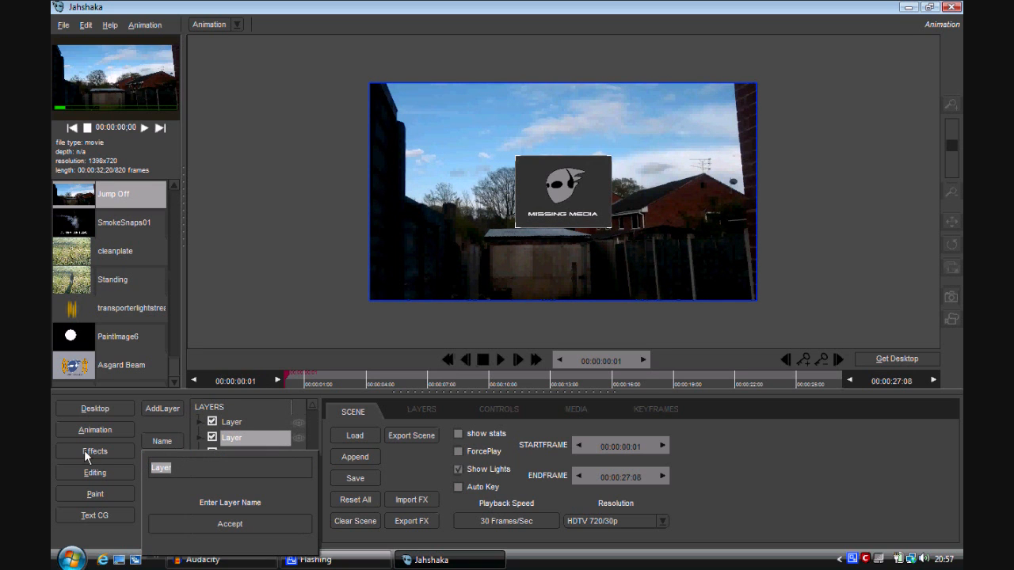
type("Bac")
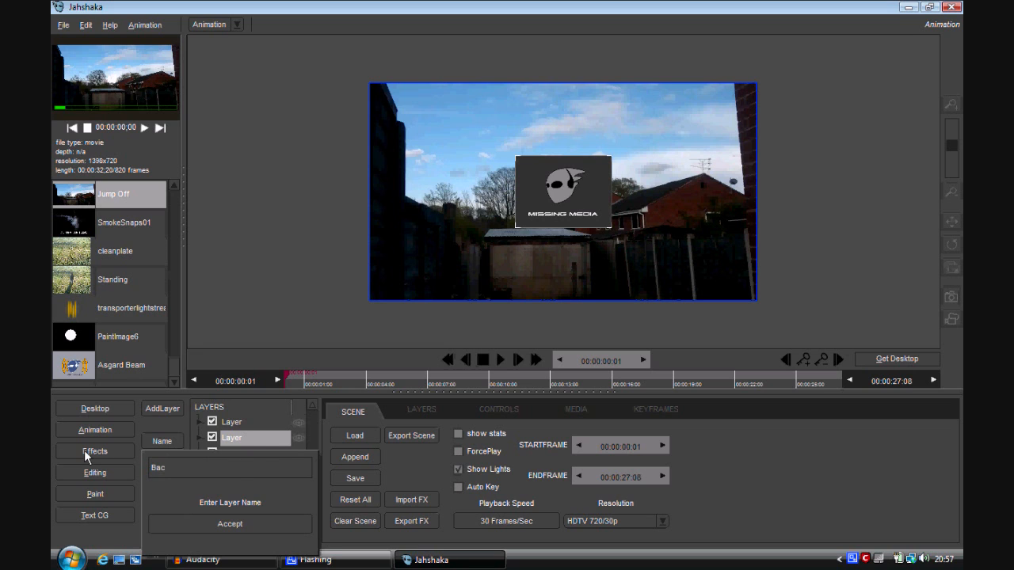
left_click(230, 523)
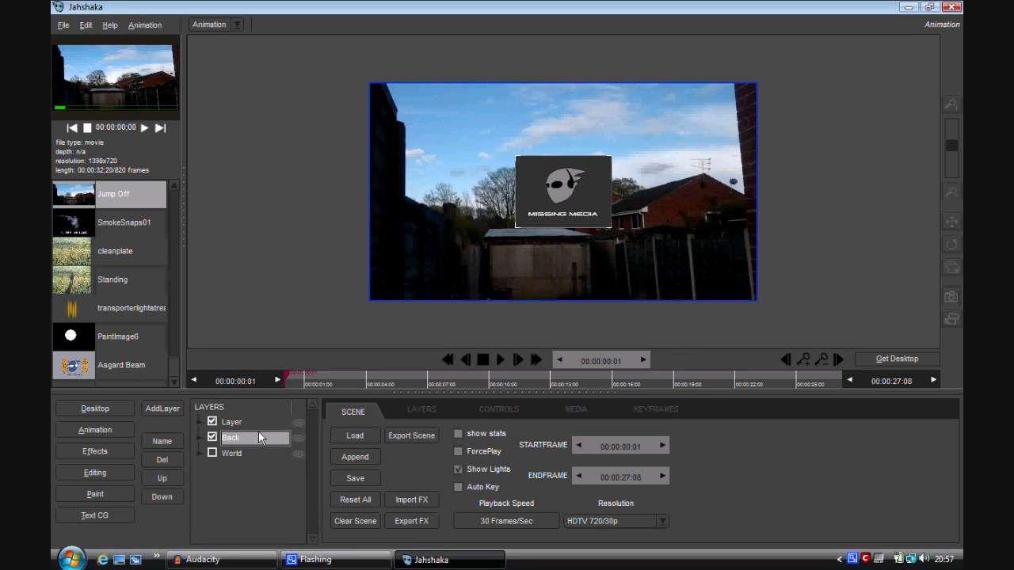
Name the top layer Subject and add a third layer above it.
left_click(162, 409)
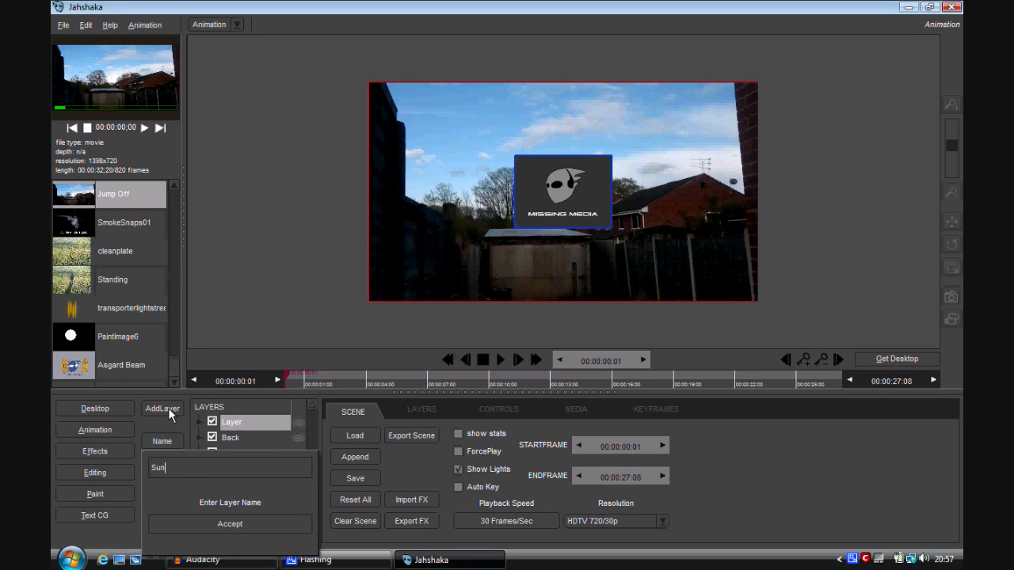
type("Sub")
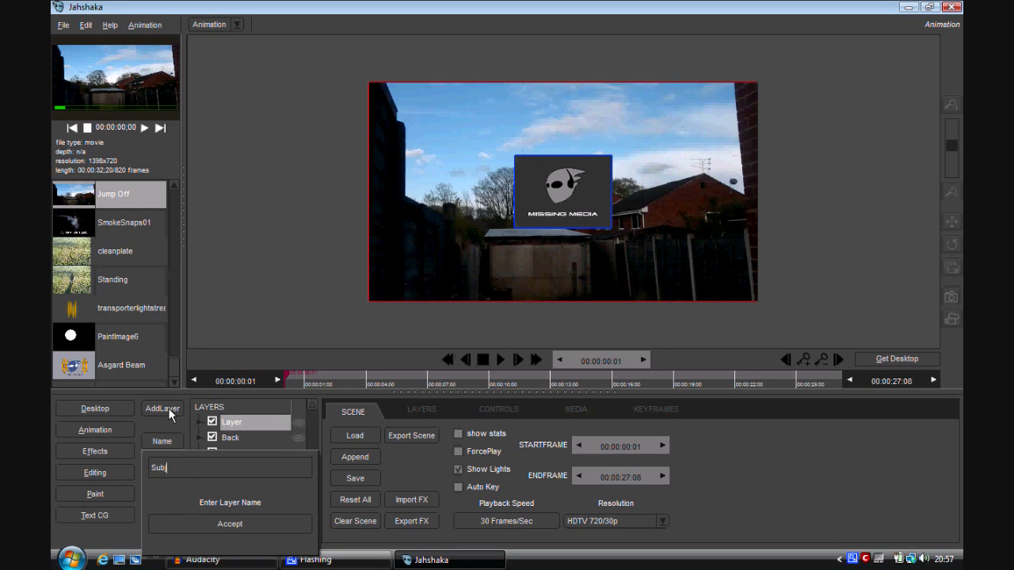
left_click(229, 523)
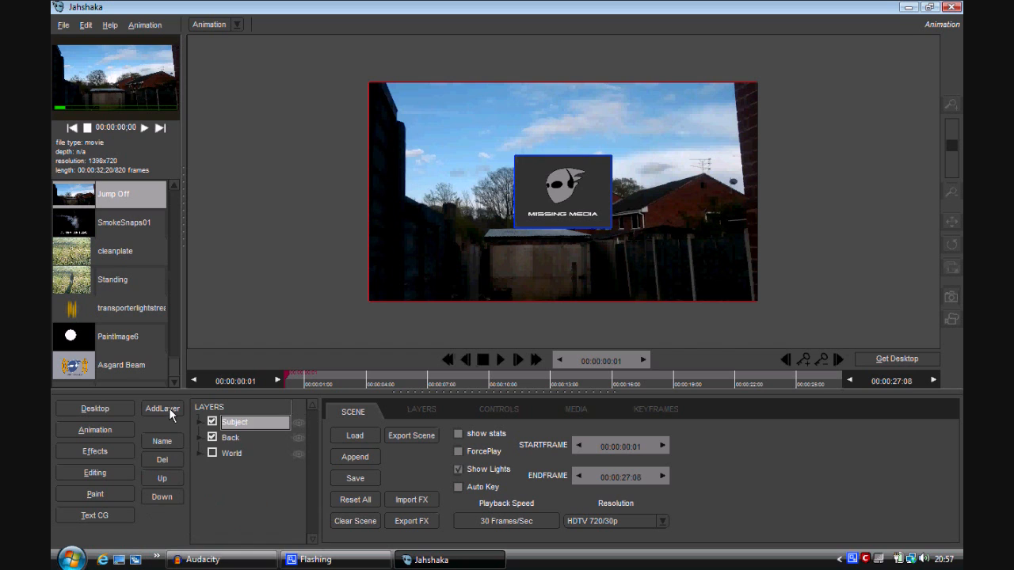
left_click(161, 409)
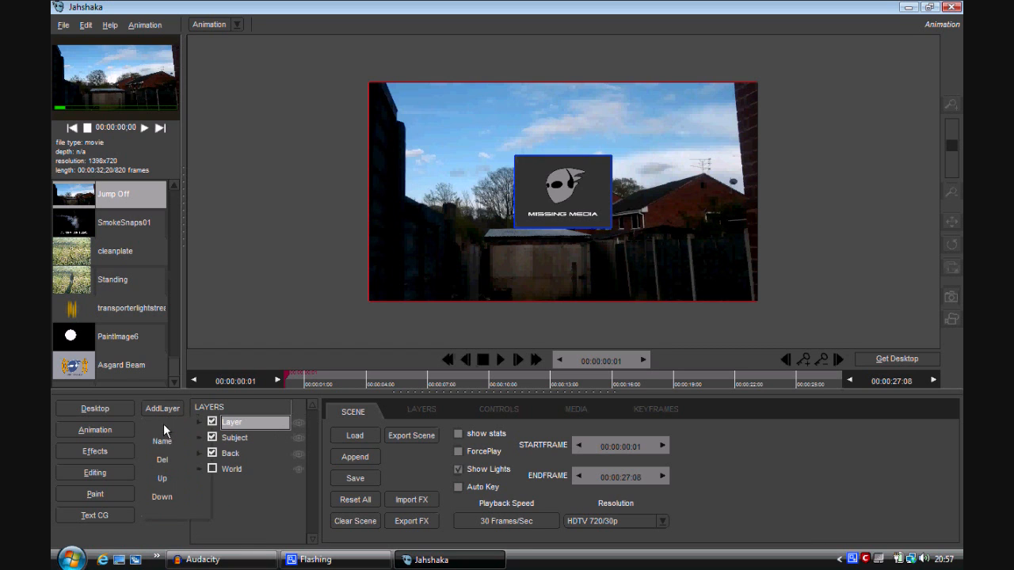
Load the SmokeSnap01 clip into the top layer, name it Smoke and toggle its visibility.
left_click(124, 222)
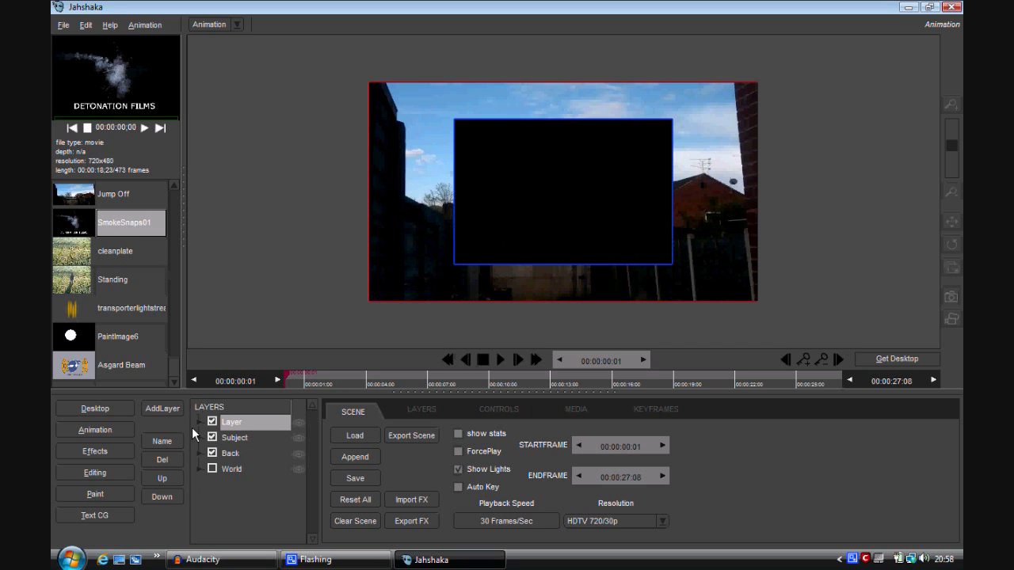
left_click(162, 441)
type("Smok")
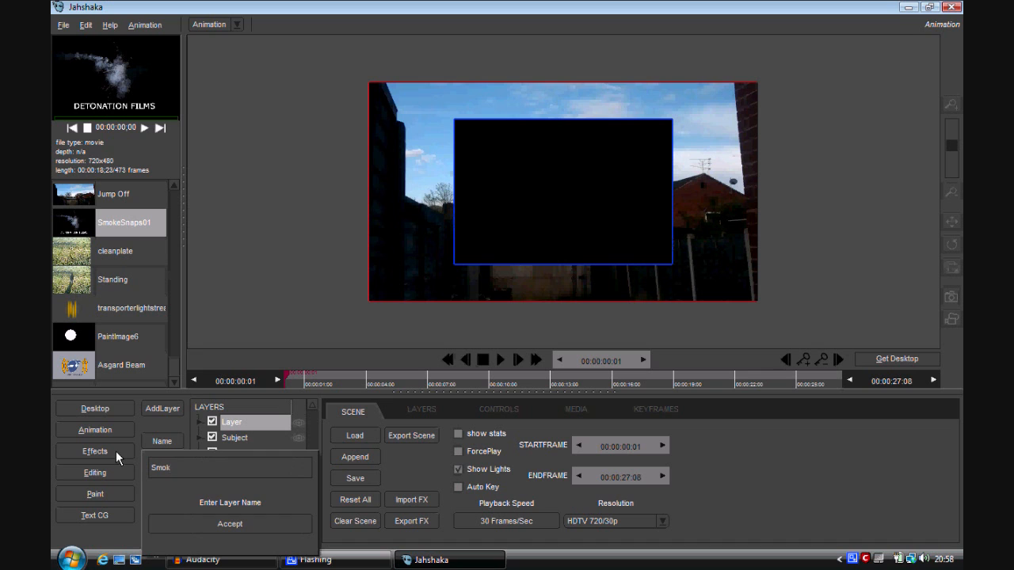
left_click(230, 523)
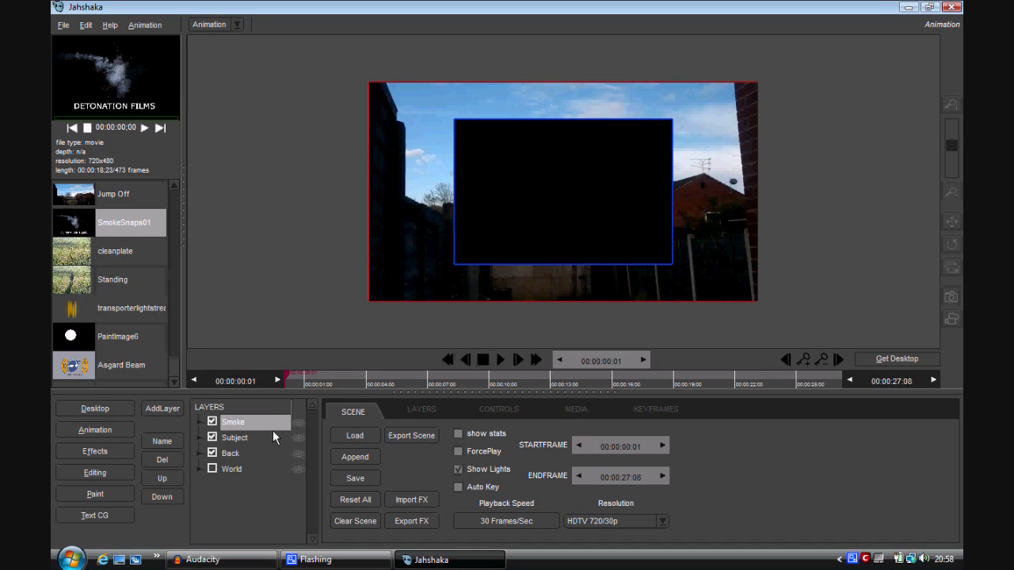
left_click(212, 422)
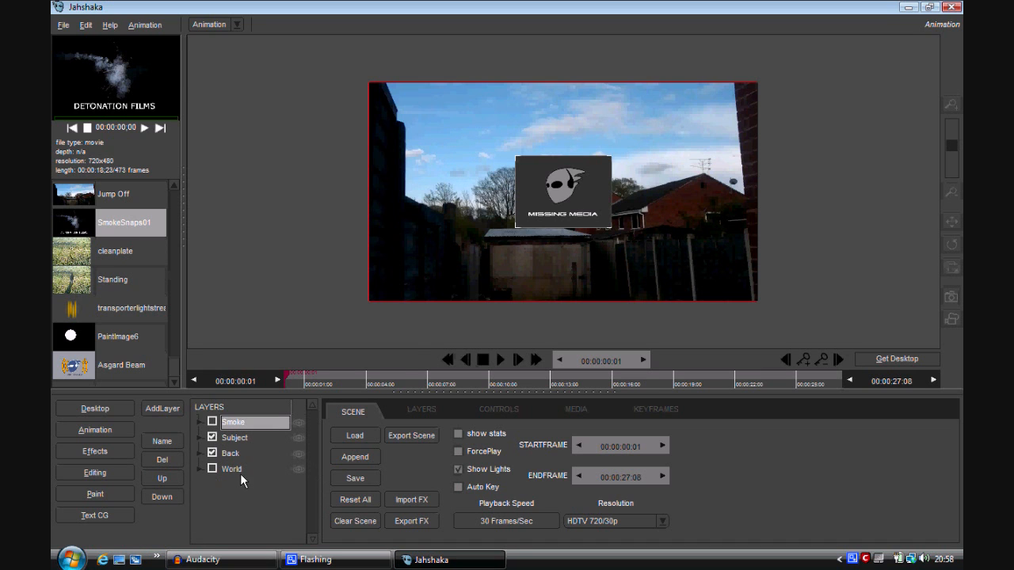
left_click(212, 437)
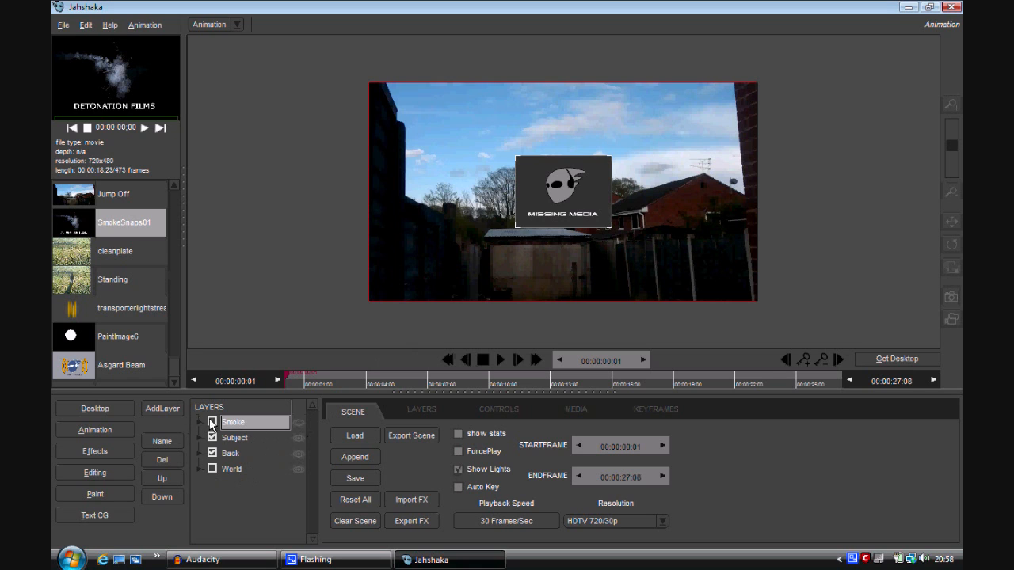
Assign the Jump Off clip from the desktop to the Subject layer, then select Back.
left_click(235, 437)
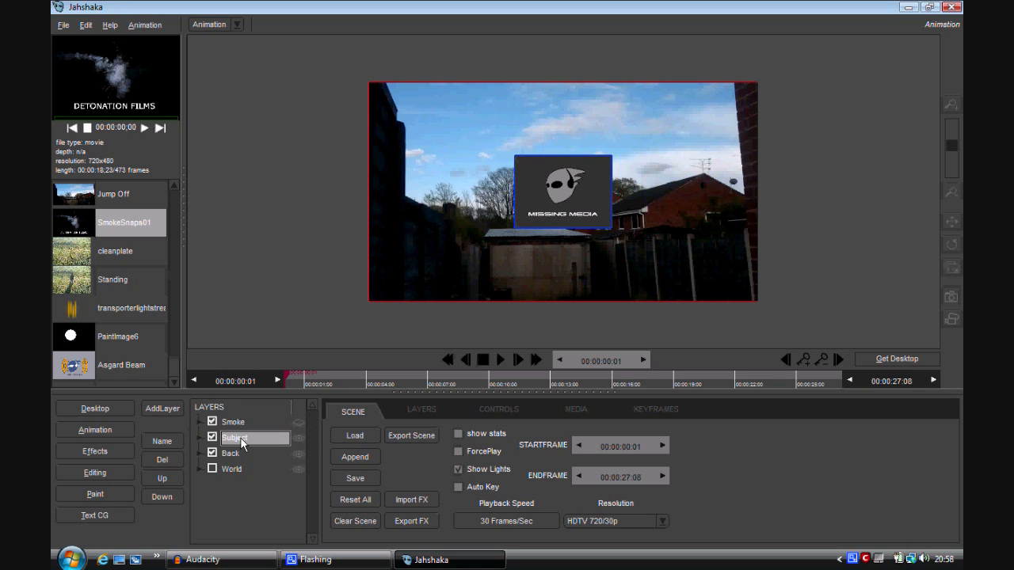
mouse_move(117, 210)
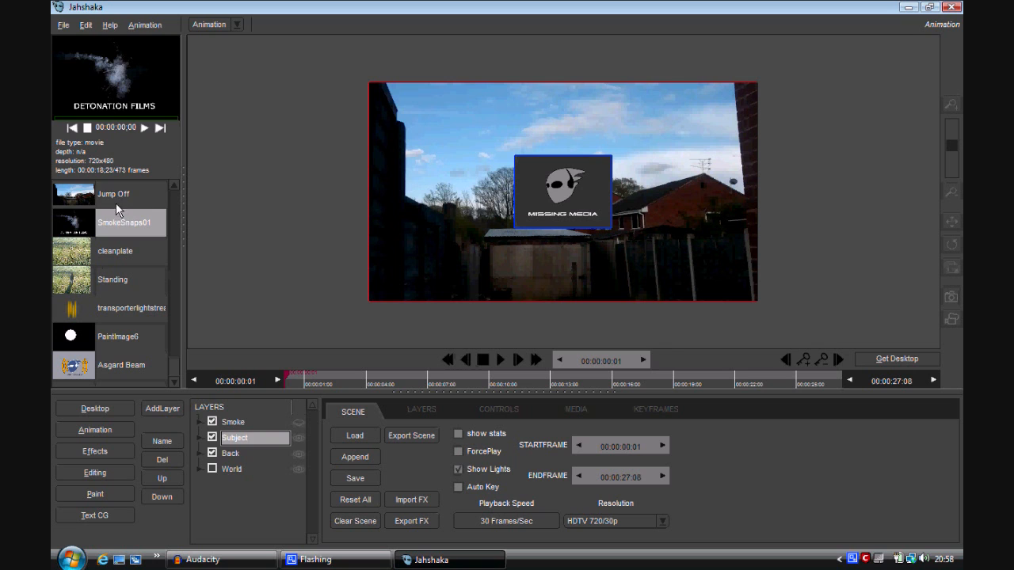
left_click(114, 193)
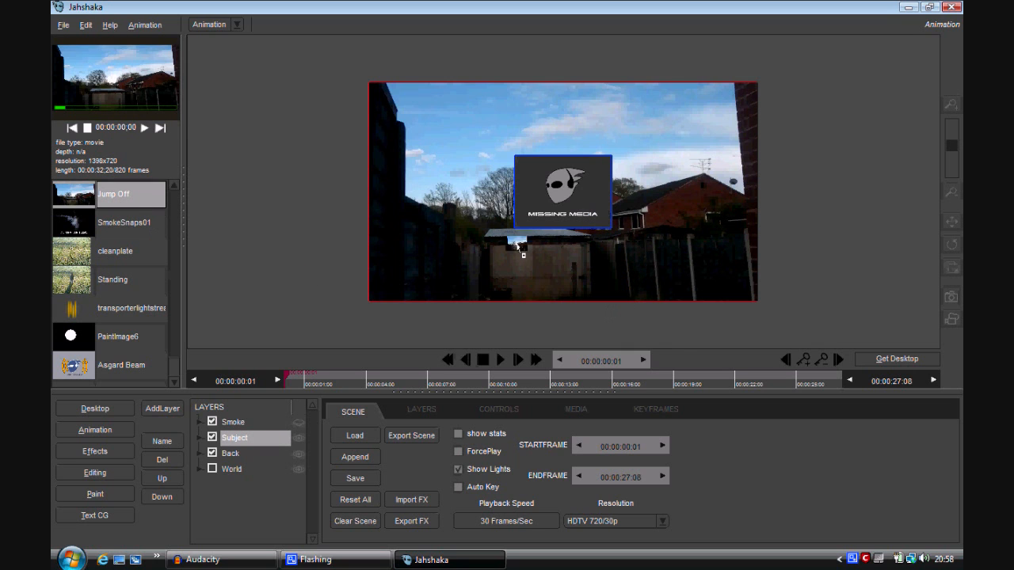
left_click(231, 453)
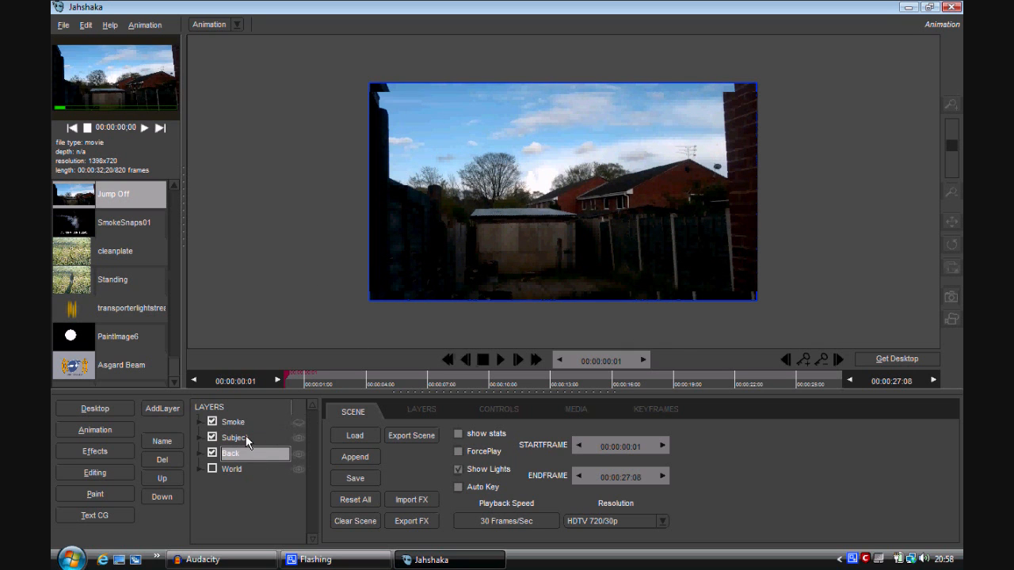
left_click(235, 438)
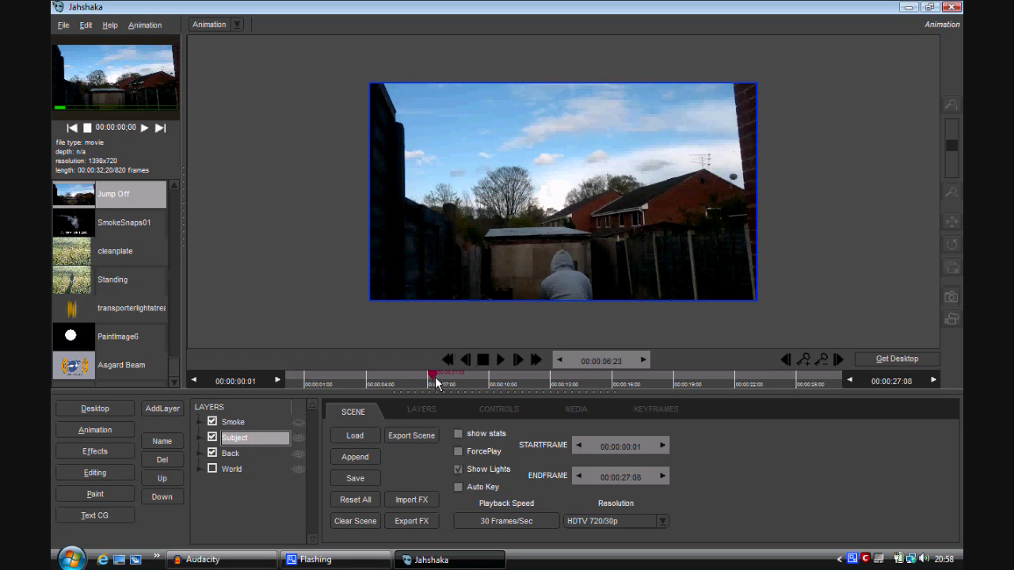
left_click(325, 382)
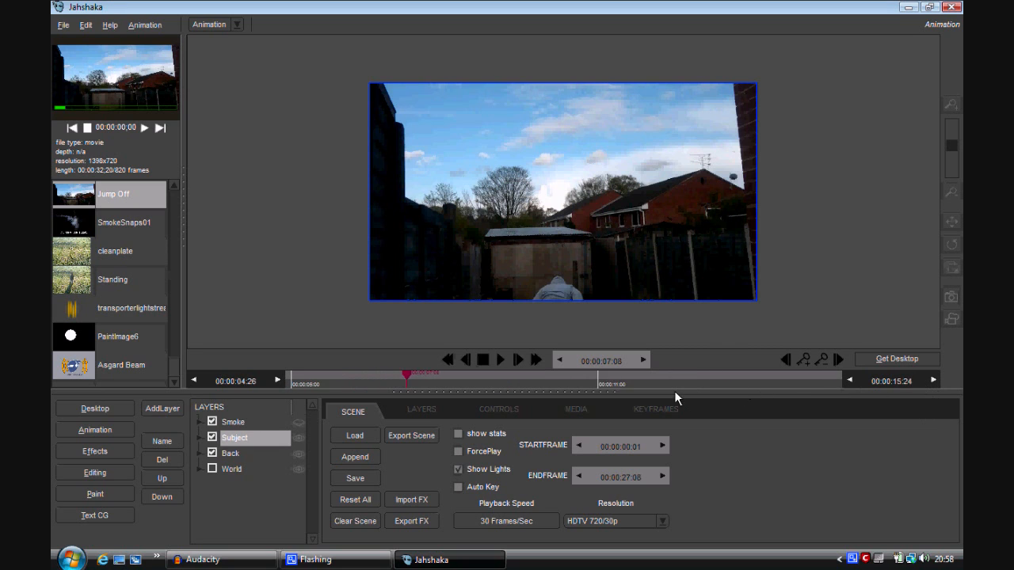
left_click_drag(404, 374, 653, 374)
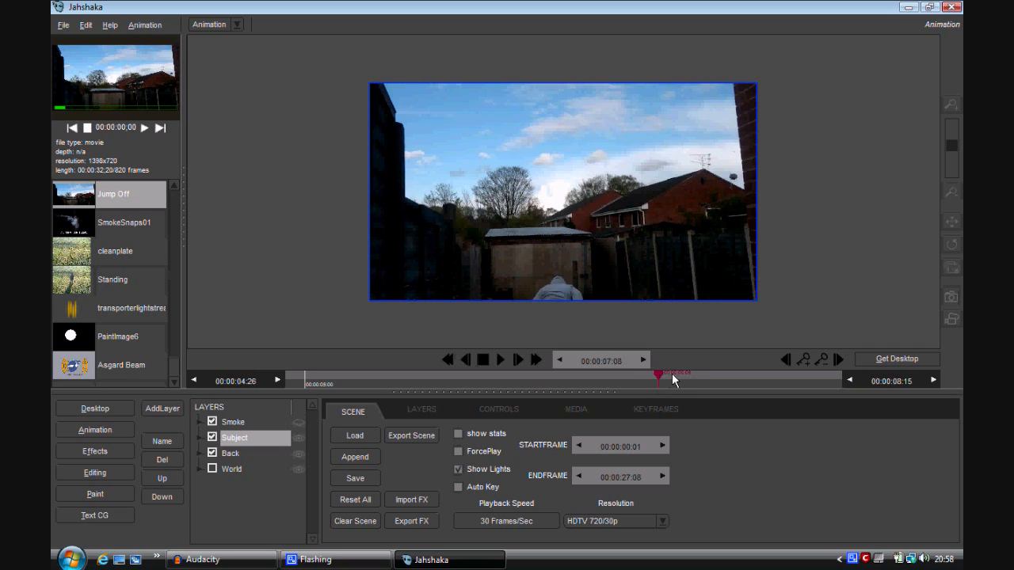
left_click_drag(662, 374, 420, 374)
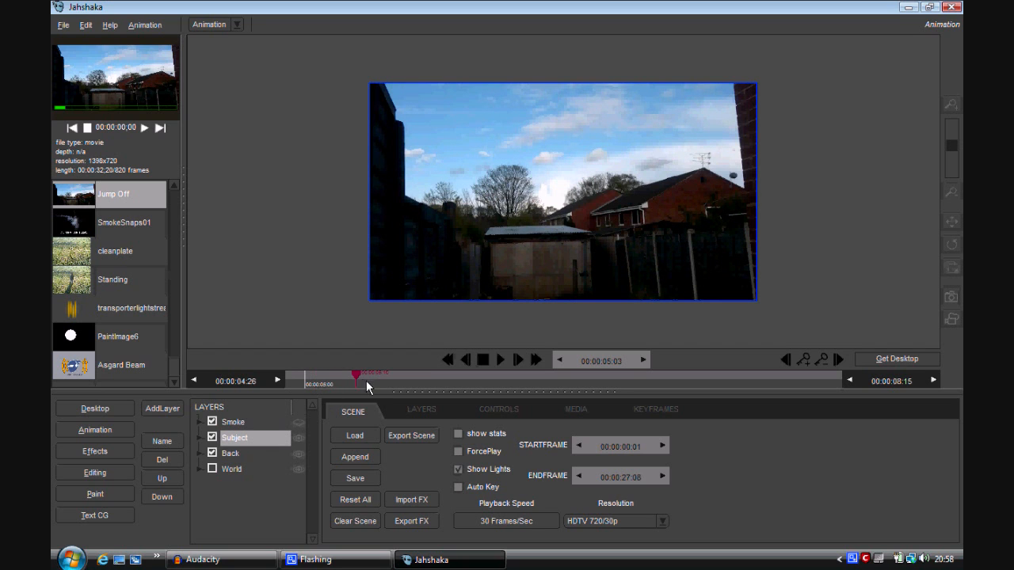
left_click_drag(355, 374, 441, 374)
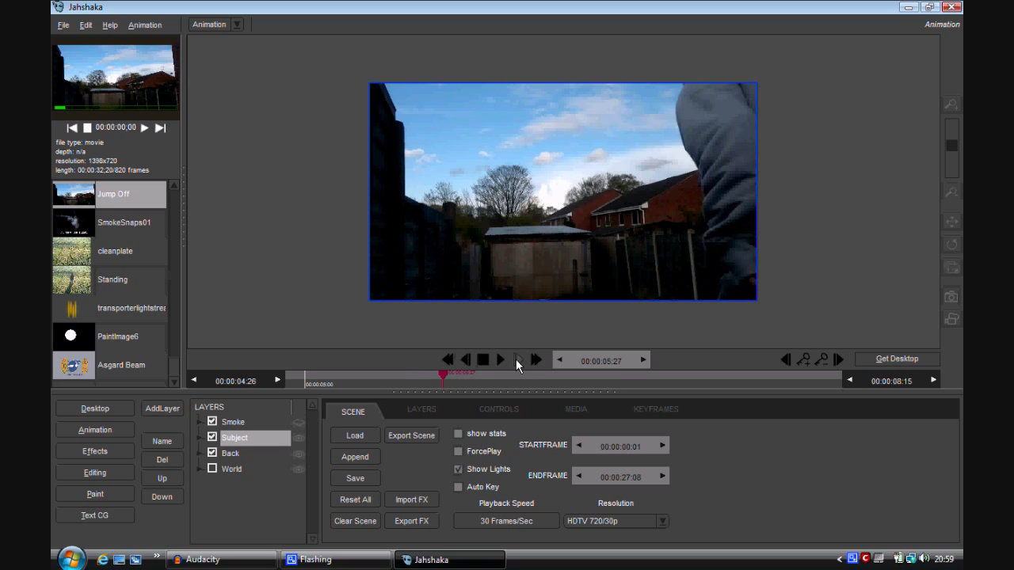
Preview the composite, then launch the Windows Calculator alongside Jahshaka.
left_click(501, 360)
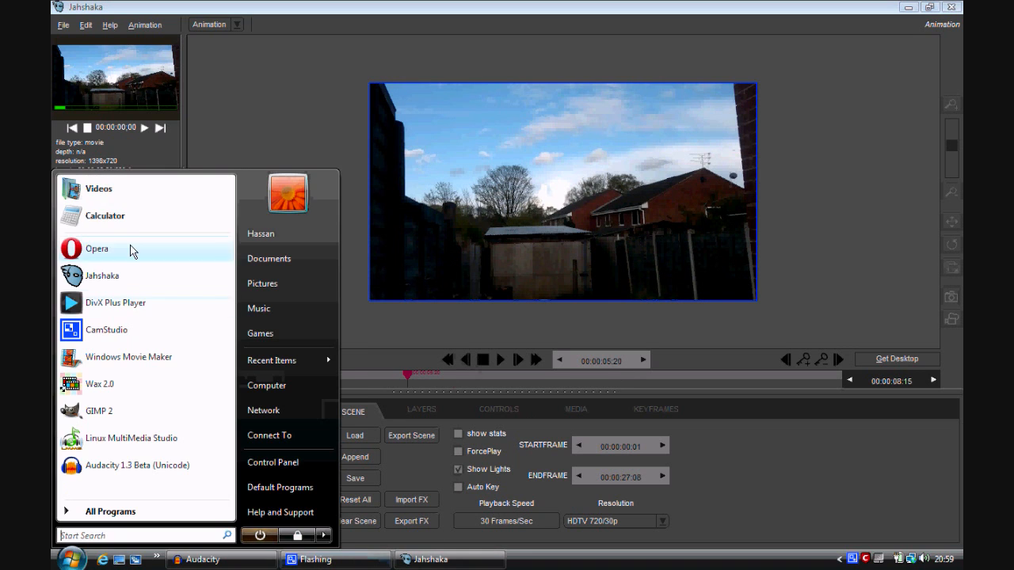
left_click(103, 216)
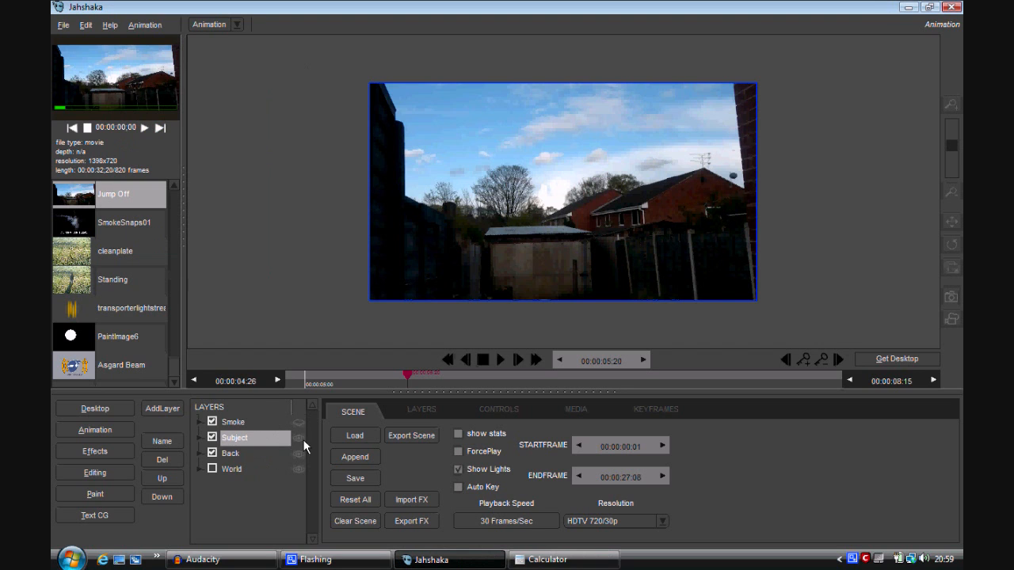
Set the Back layer clip's in and out points both to frame 172 via JahCalc.
left_click(575, 408)
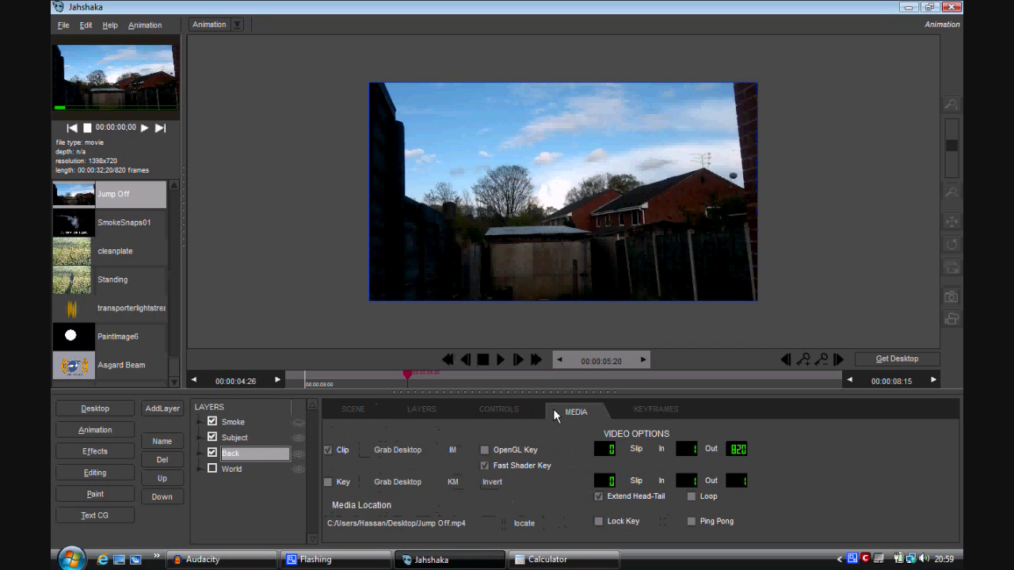
left_click(735, 450)
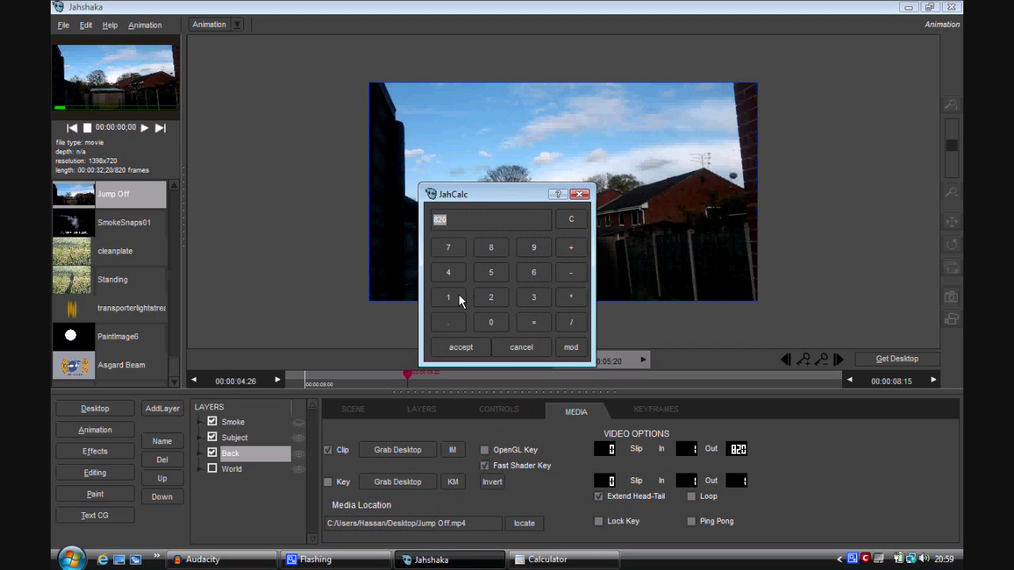
left_click(460, 347)
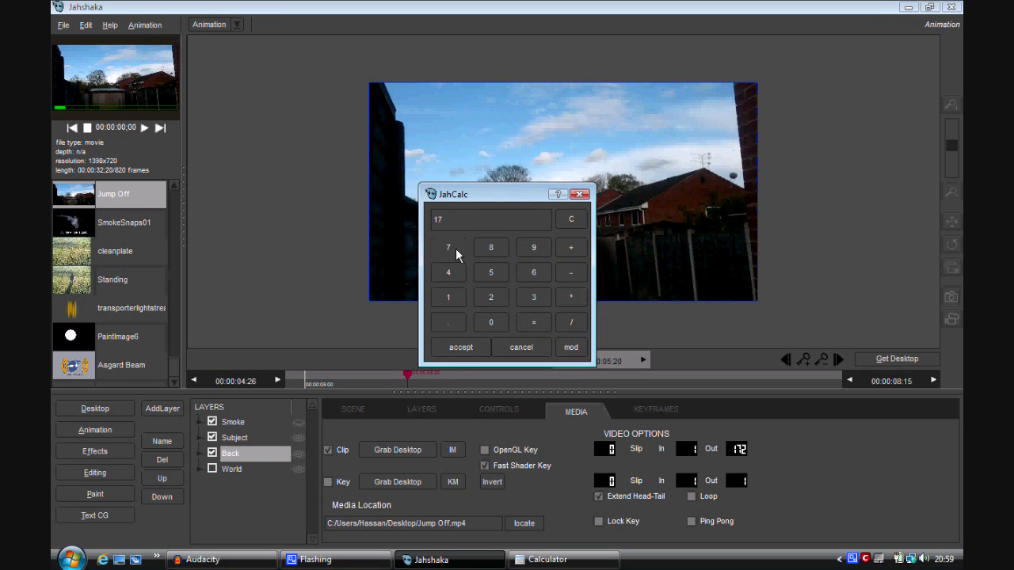
left_click(460, 347)
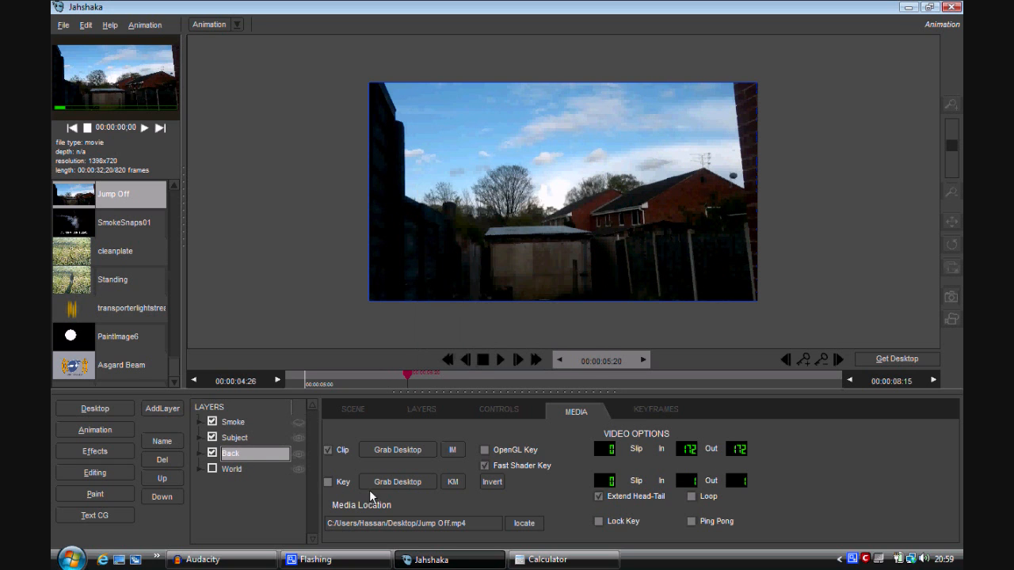
mouse_move(667, 457)
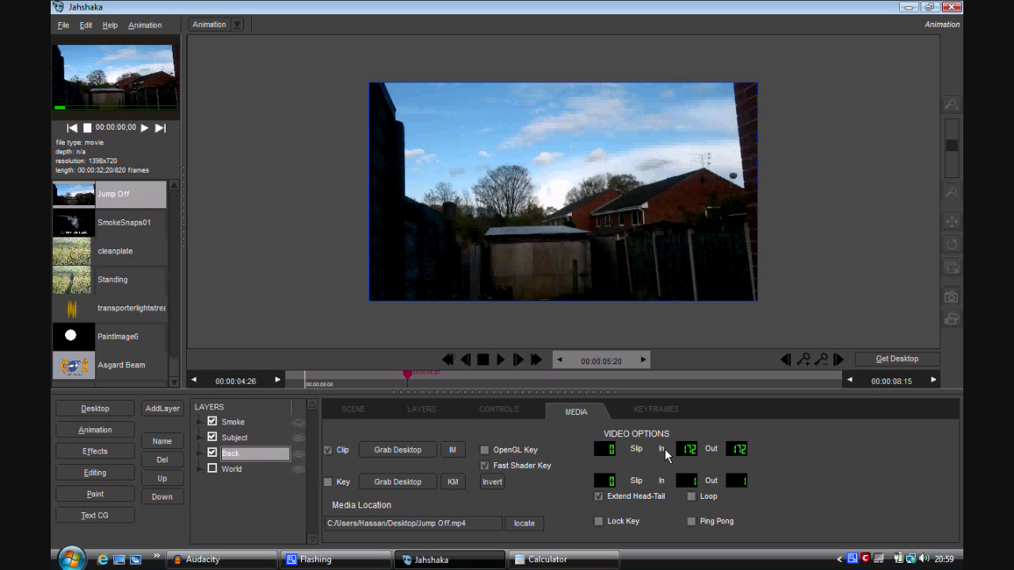
mouse_move(739, 463)
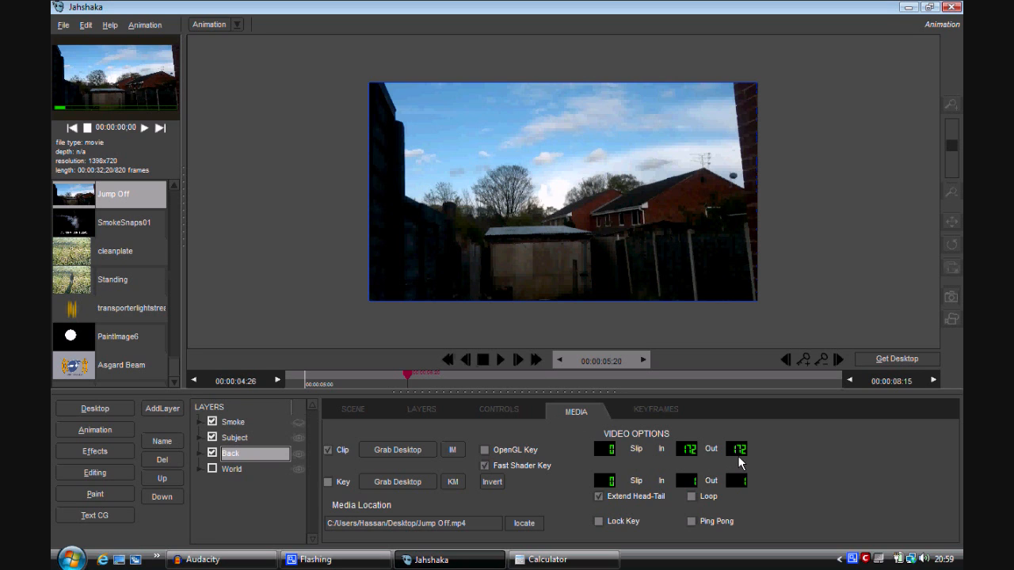
left_click(234, 437)
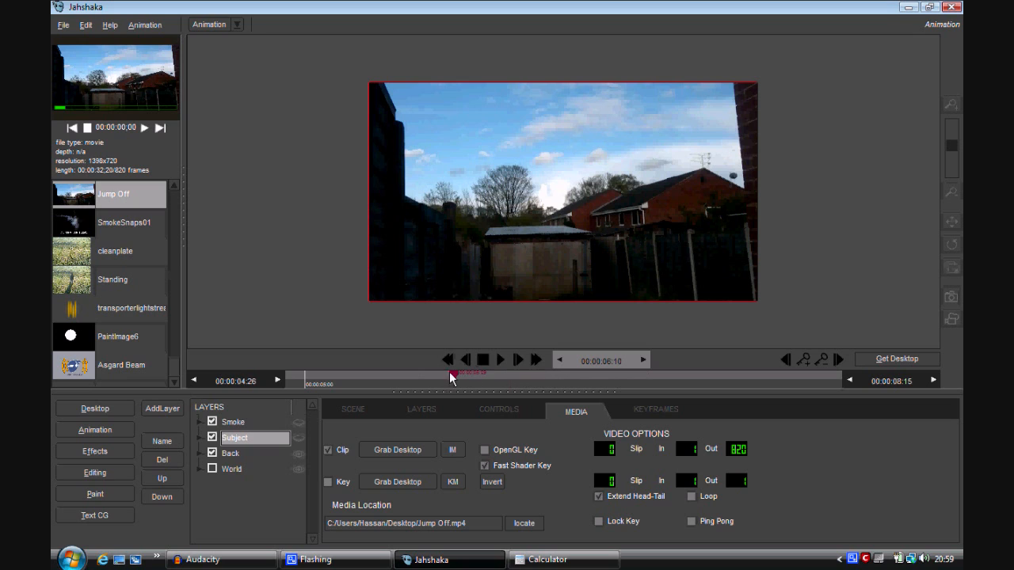
Scrub to the frame with the child mid-jump and show the Subject layer over the backdrop.
left_click(450, 375)
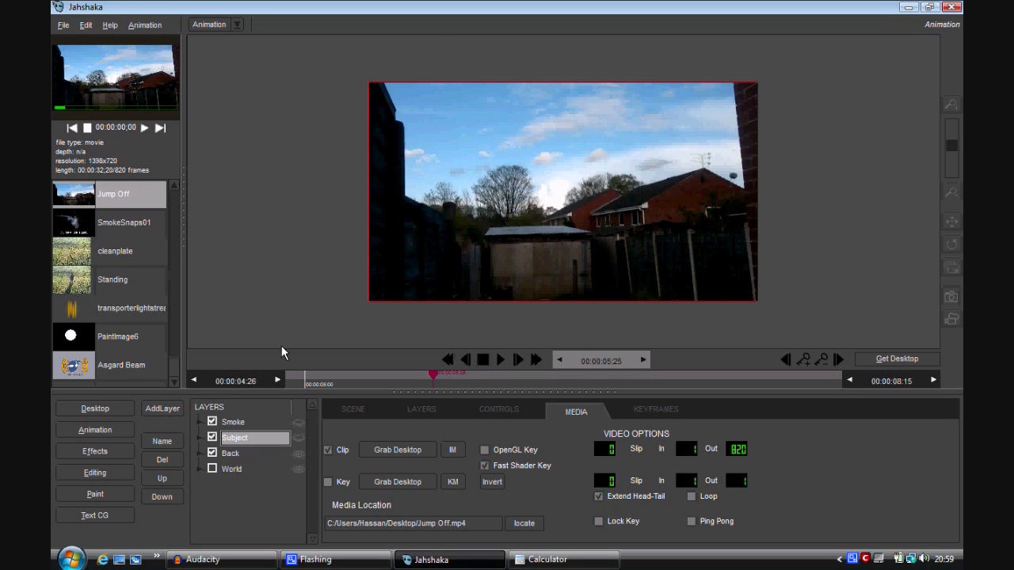
mouse_move(366, 406)
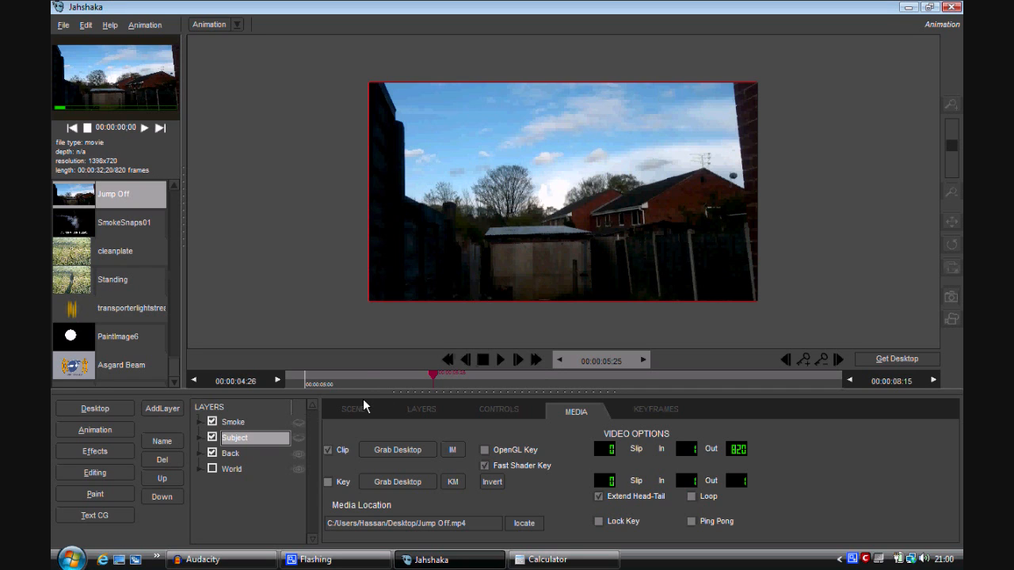
mouse_move(329, 437)
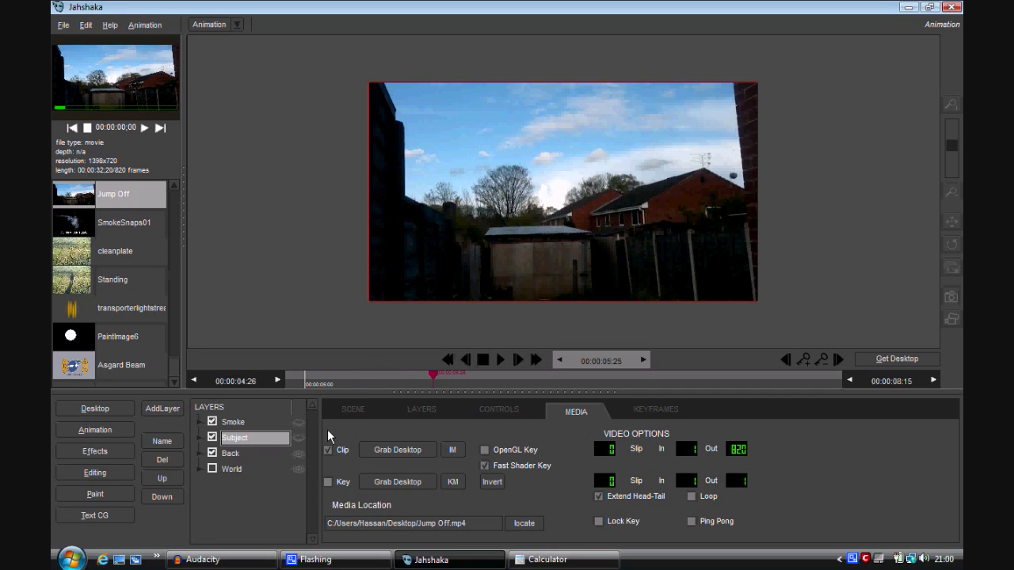
mouse_move(299, 440)
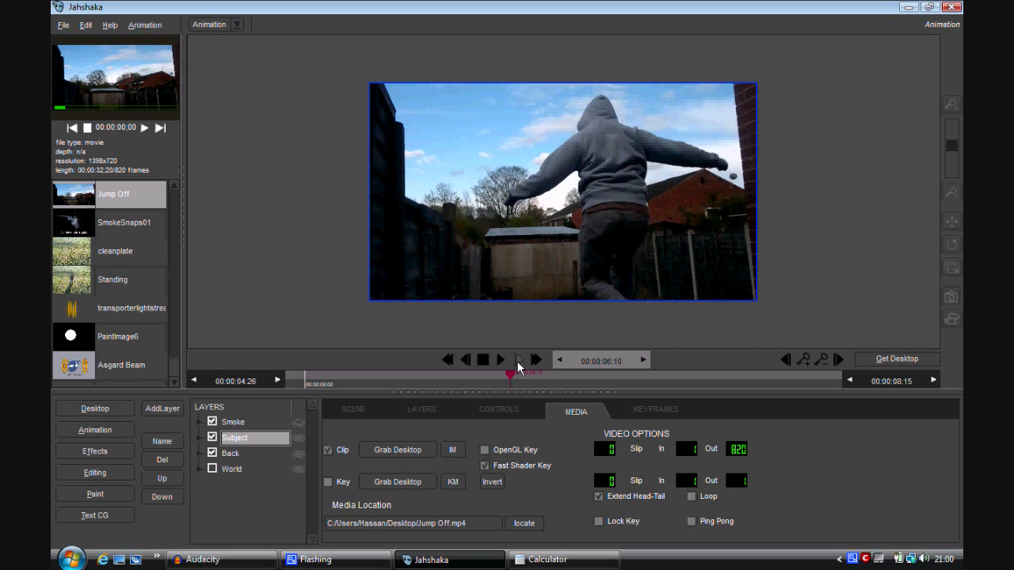
left_click(518, 358)
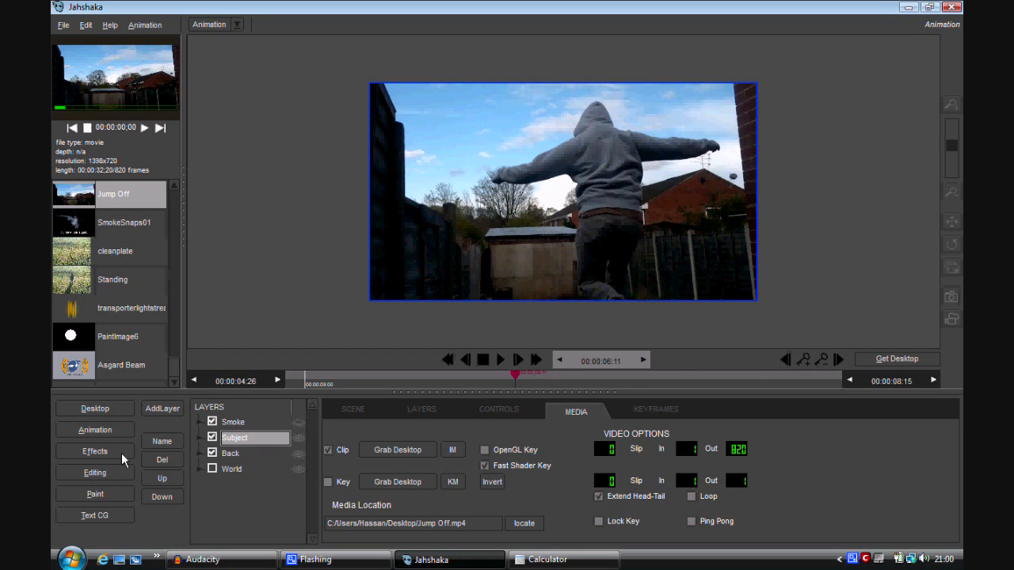
left_click(212, 437)
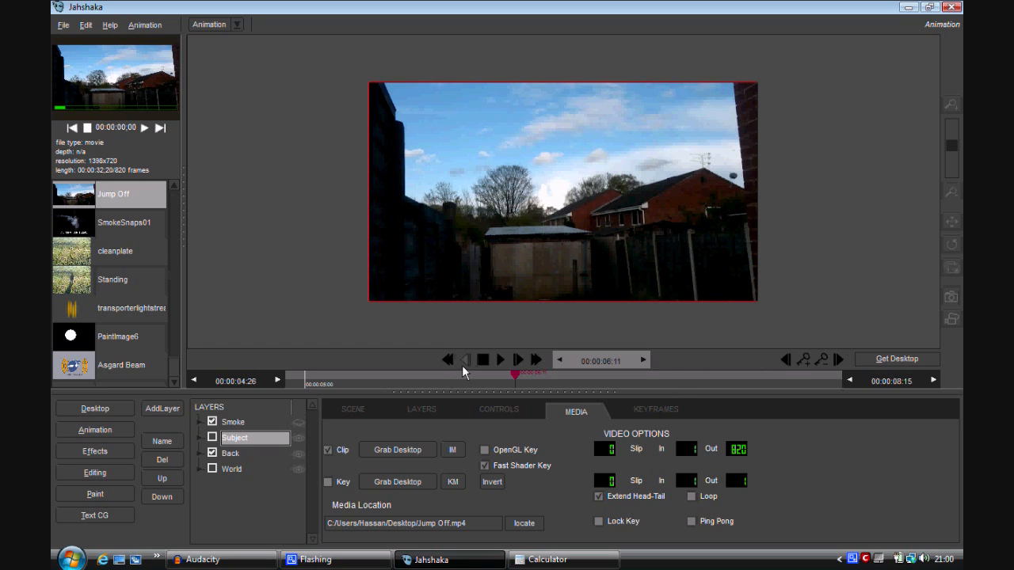
left_click(213, 437)
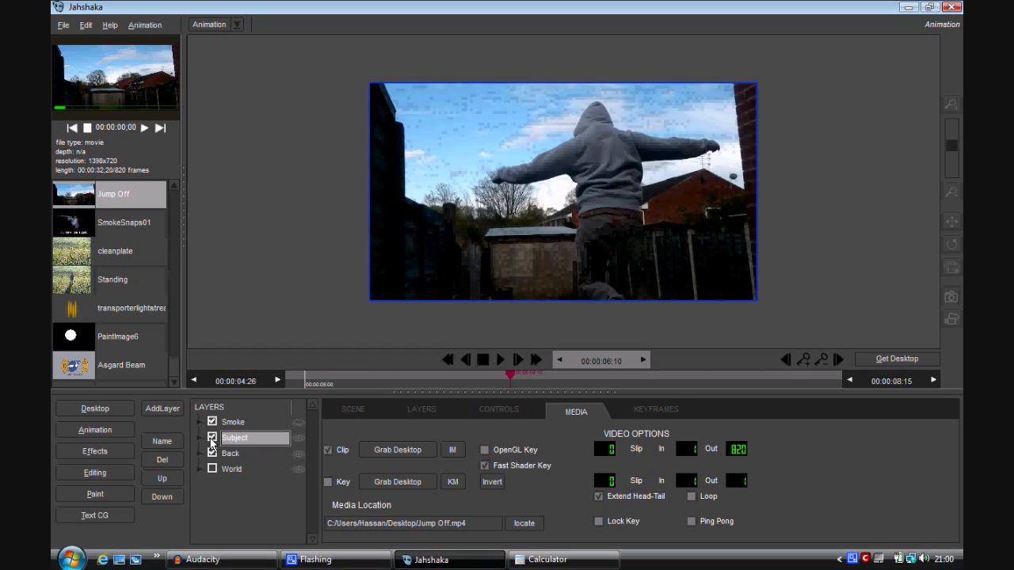
left_click(212, 453)
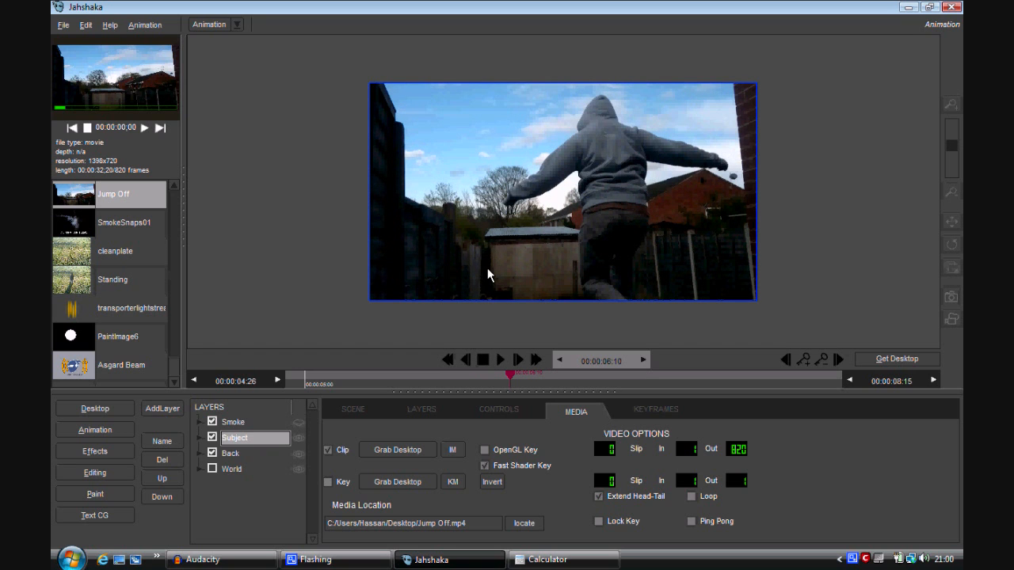
mouse_move(612, 198)
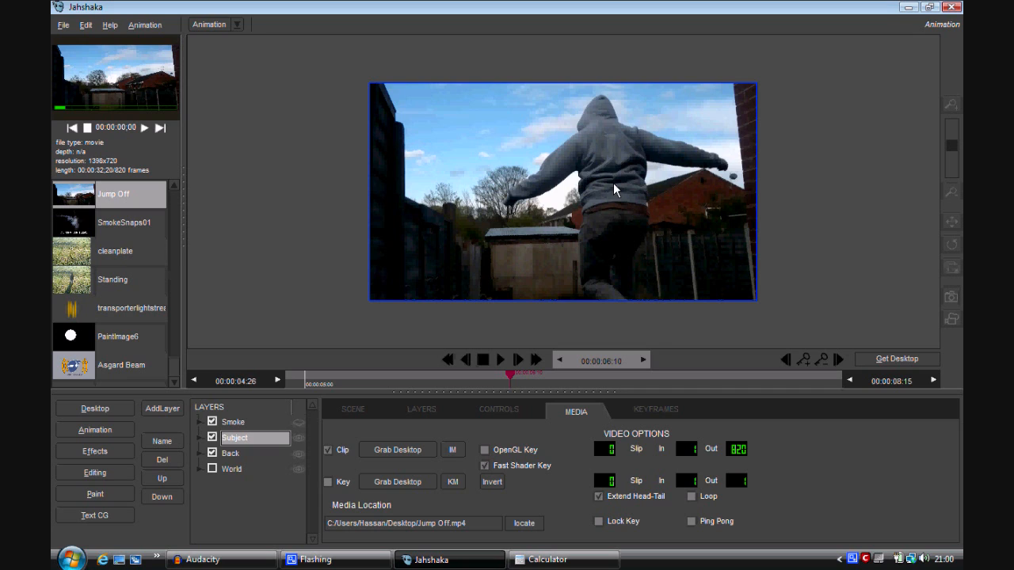
mouse_move(406, 282)
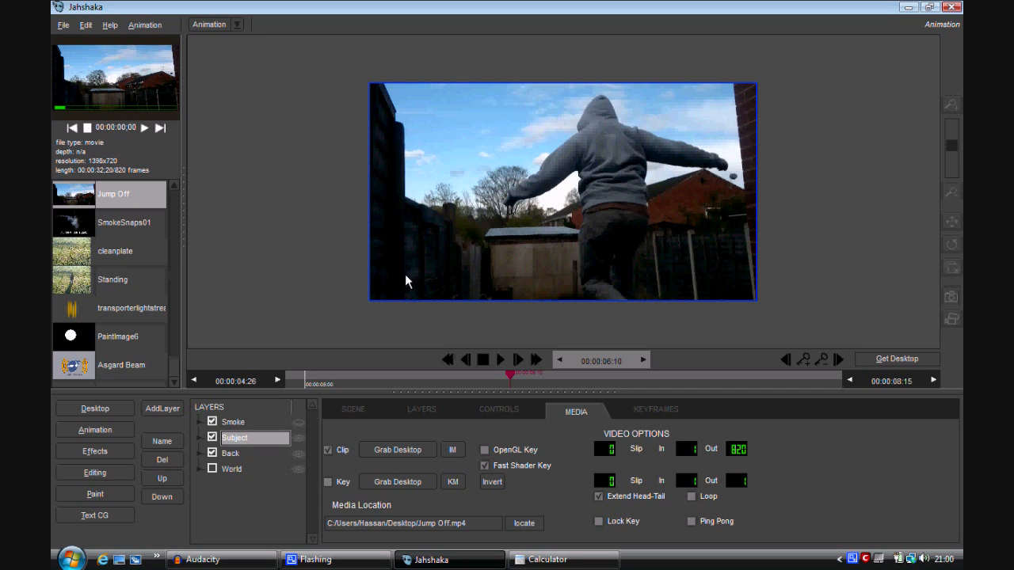
mouse_move(626, 182)
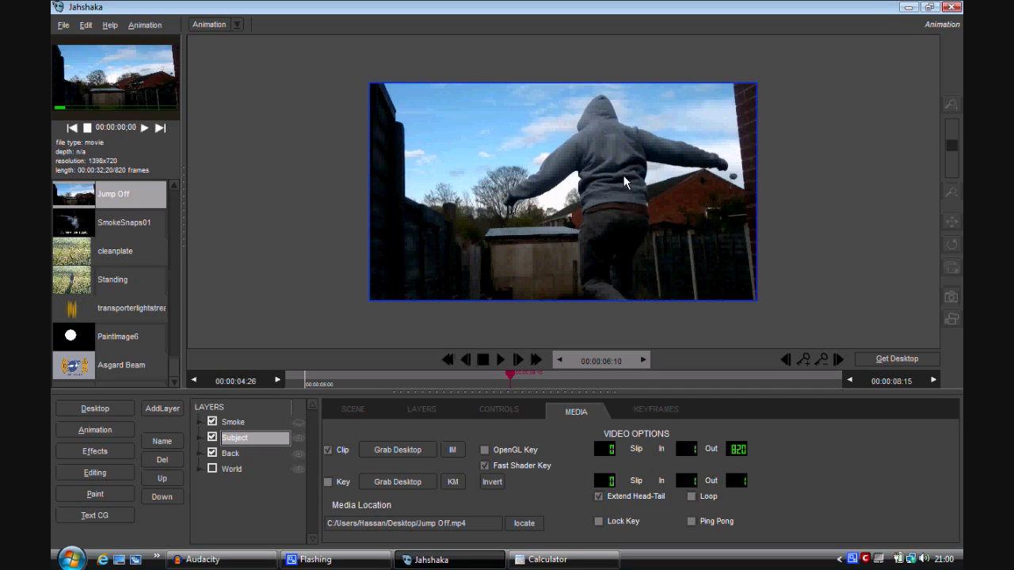
mouse_move(441, 317)
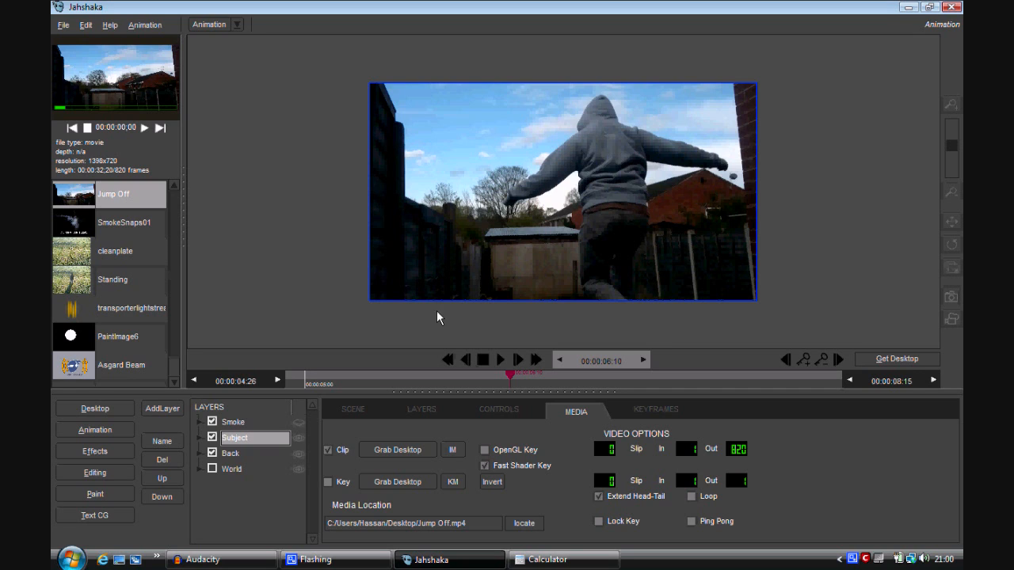
mouse_move(247, 459)
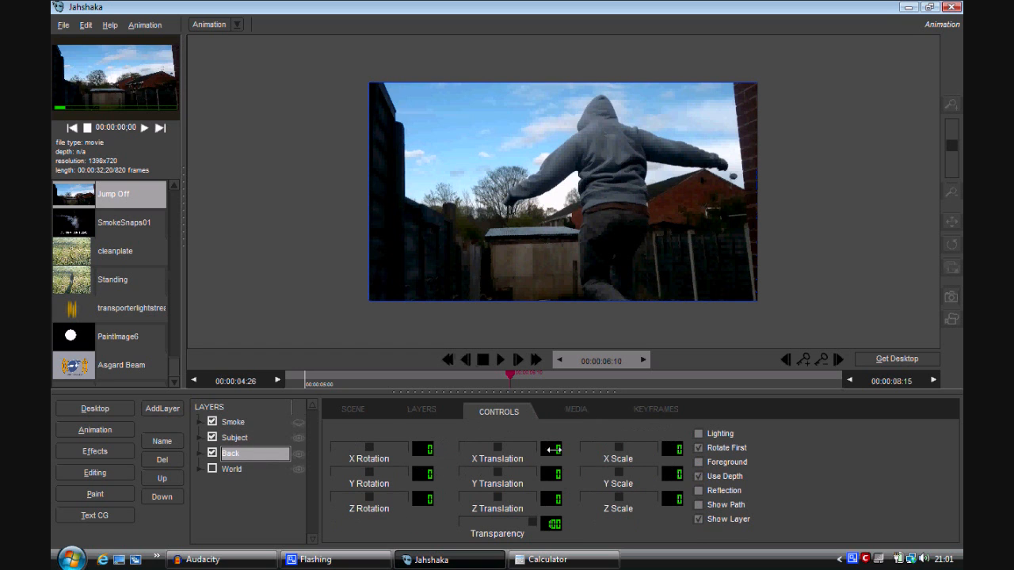
Add a colour-correction effect to the Back layer with Brightness set to 20.
left_click(421, 409)
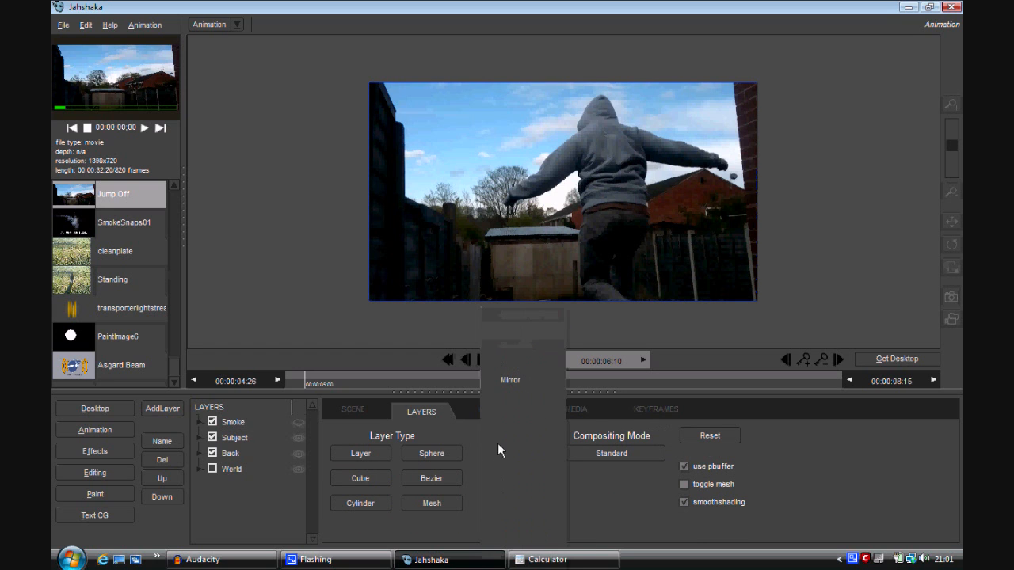
left_click(498, 412)
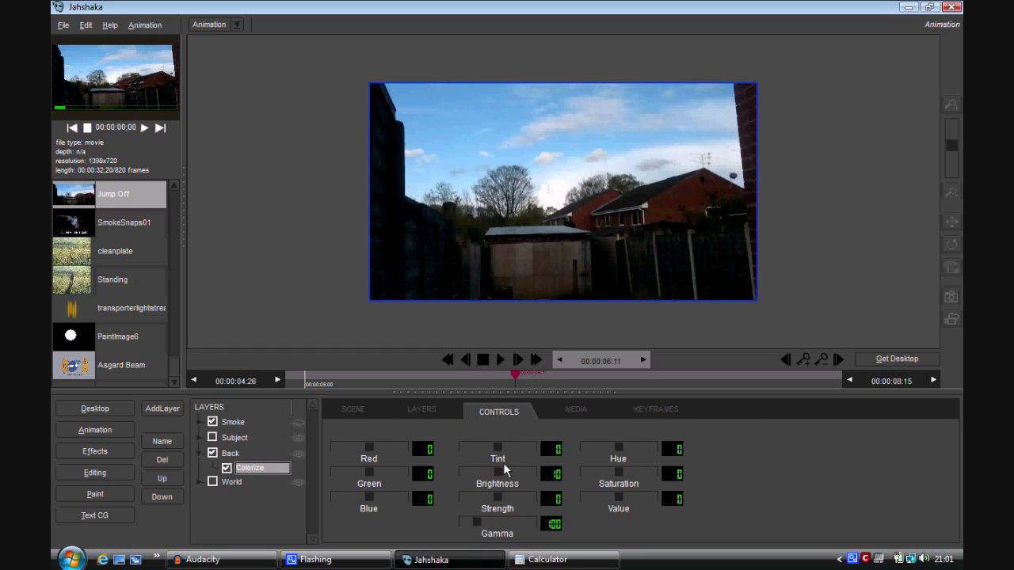
mouse_move(481, 399)
type("20")
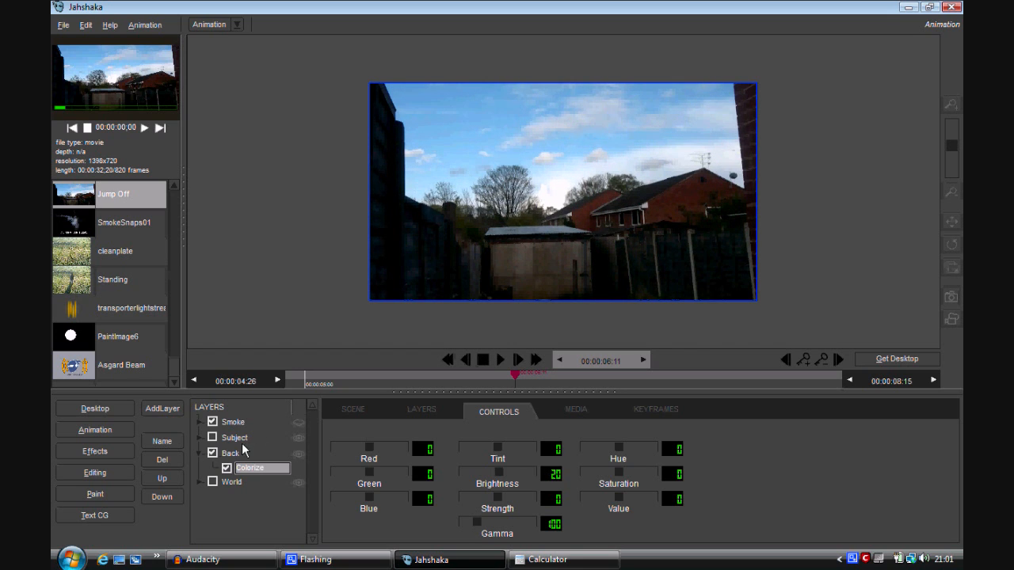
left_click(233, 453)
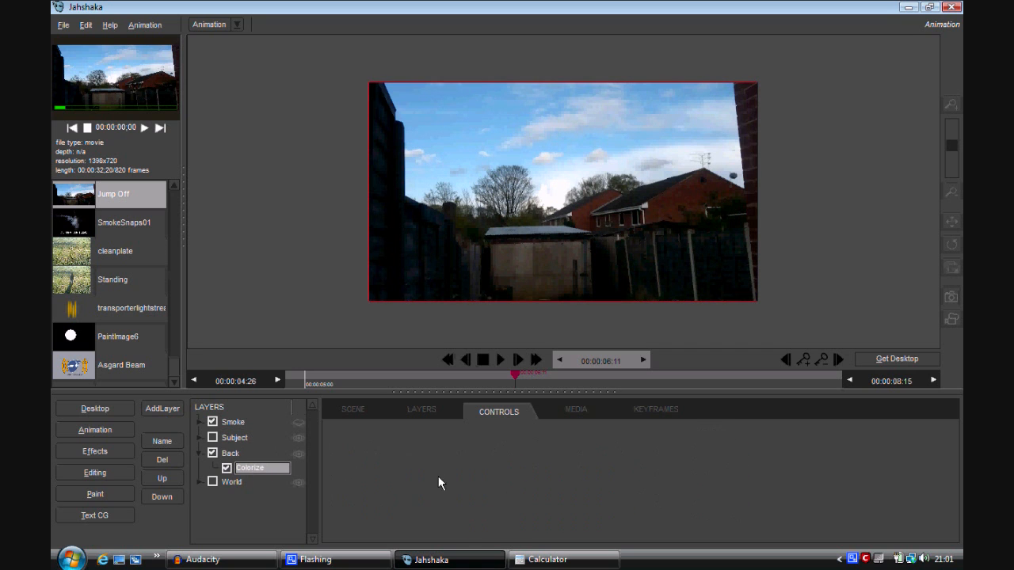
left_click(250, 469)
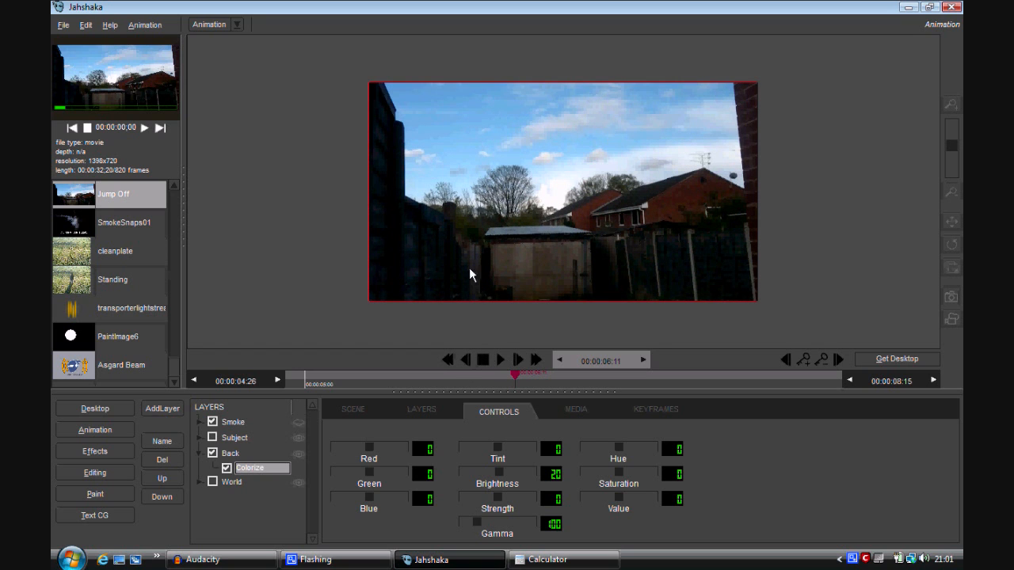
mouse_move(555, 193)
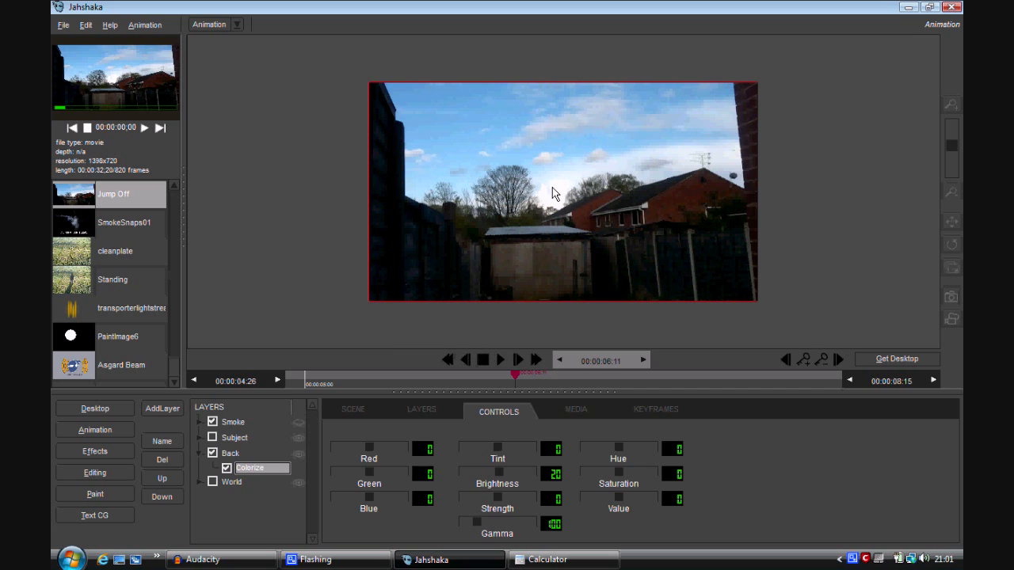
mouse_move(250, 412)
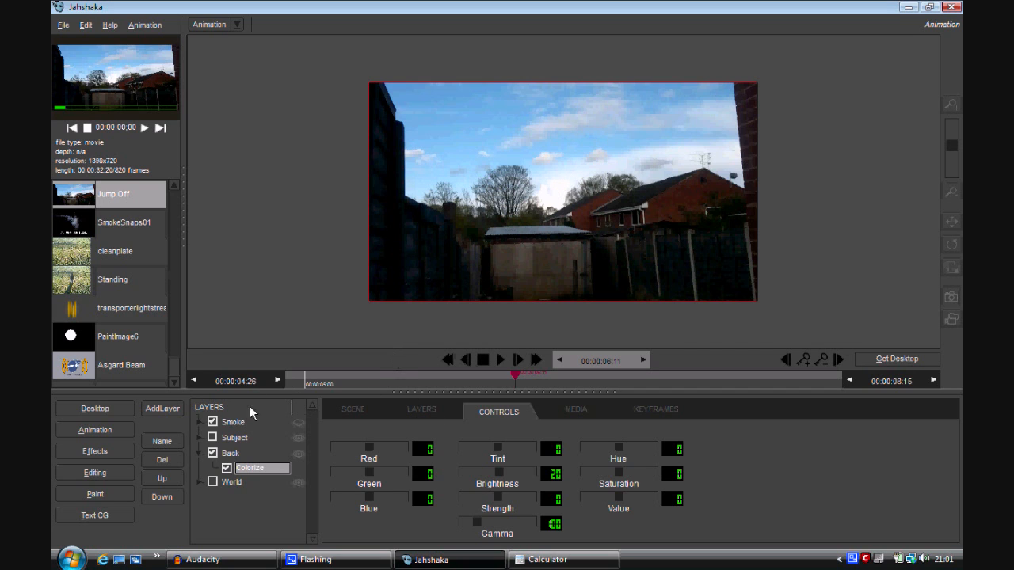
mouse_move(295, 419)
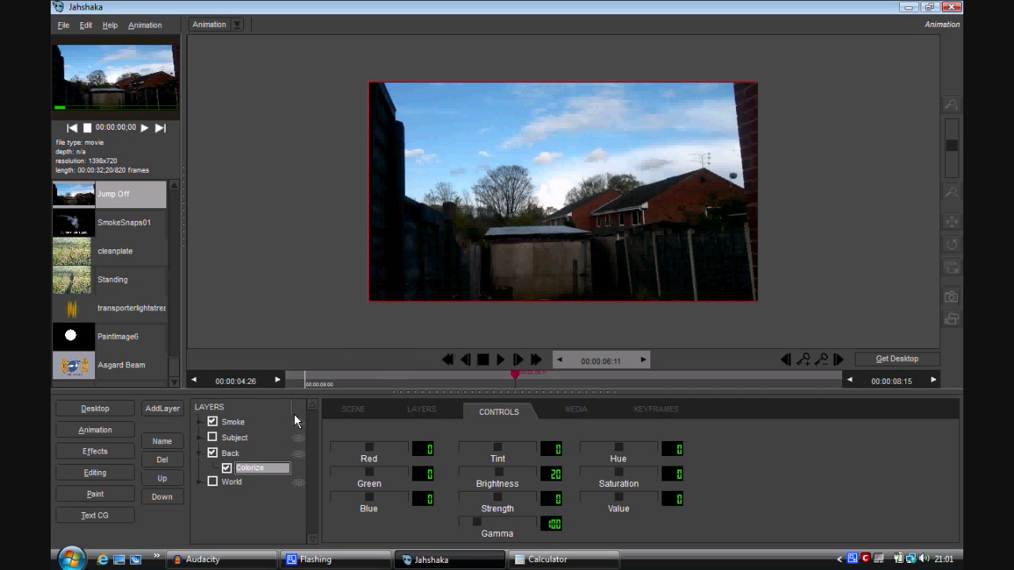
Set the Smoke clip's in point to 90 and out point to 220.
left_click(231, 421)
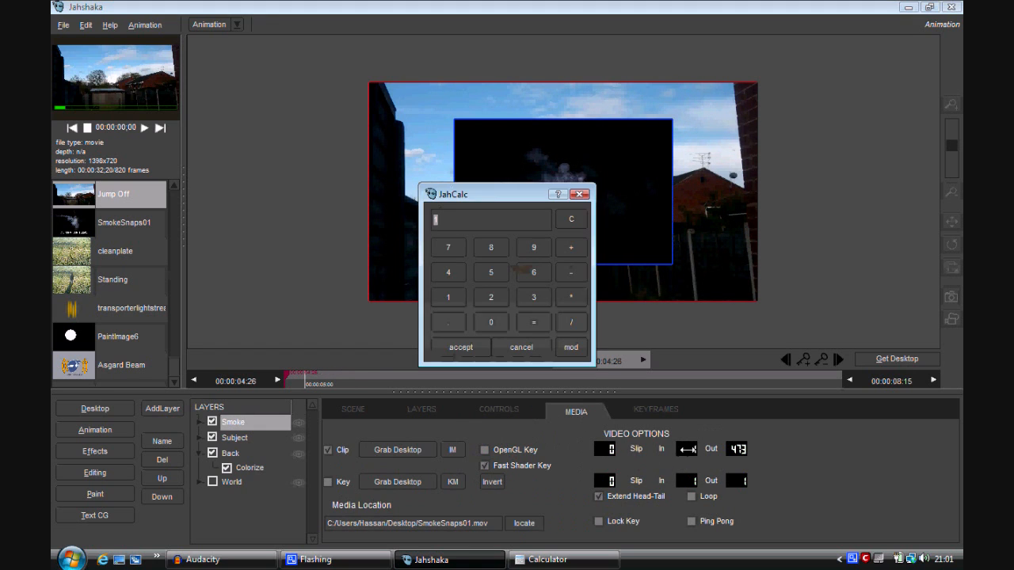
type("90")
type("220")
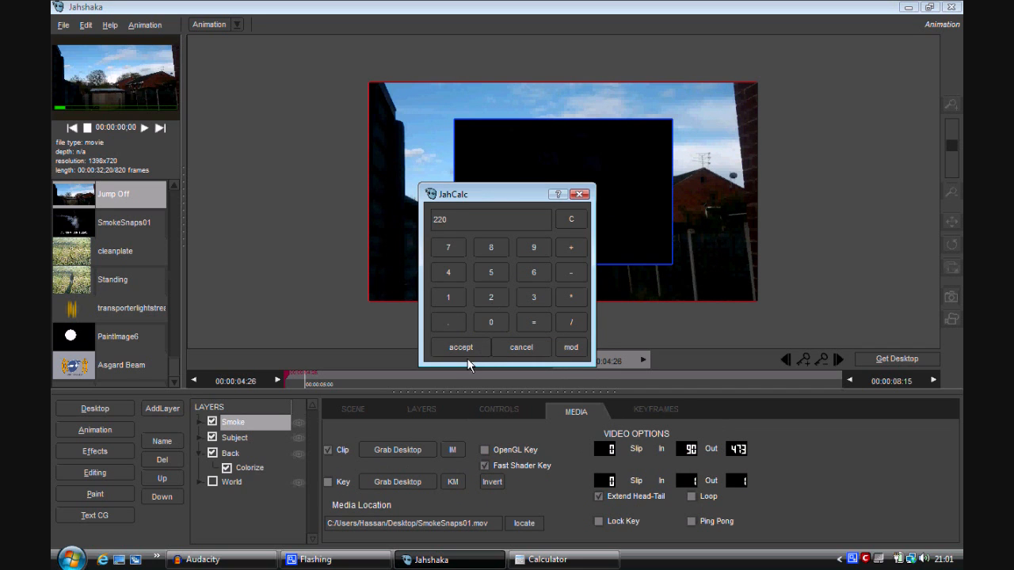
left_click(459, 347)
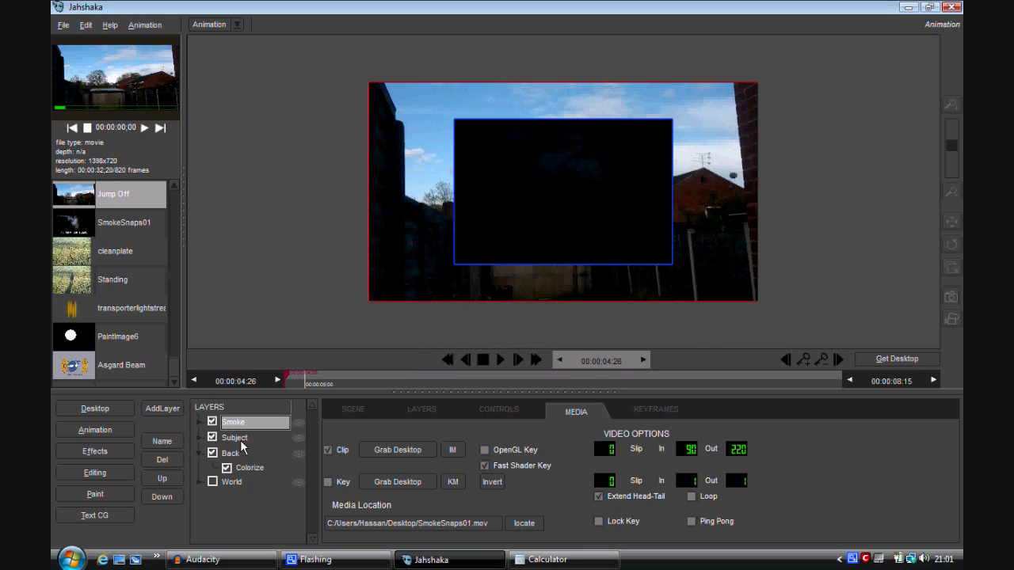
Check the Subject clip, then set the Smoke clip's slip to 172.
left_click(235, 438)
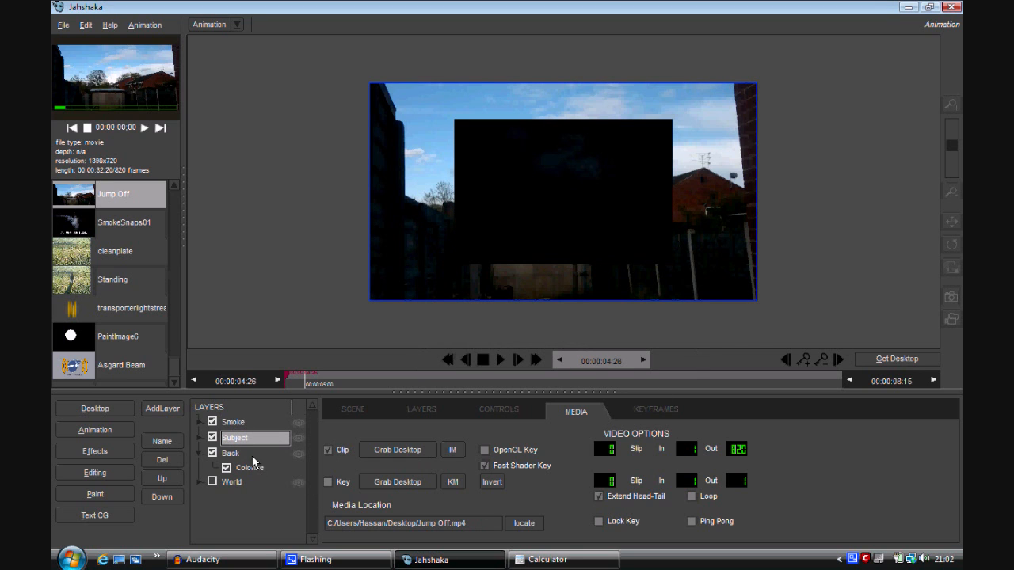
left_click(231, 422)
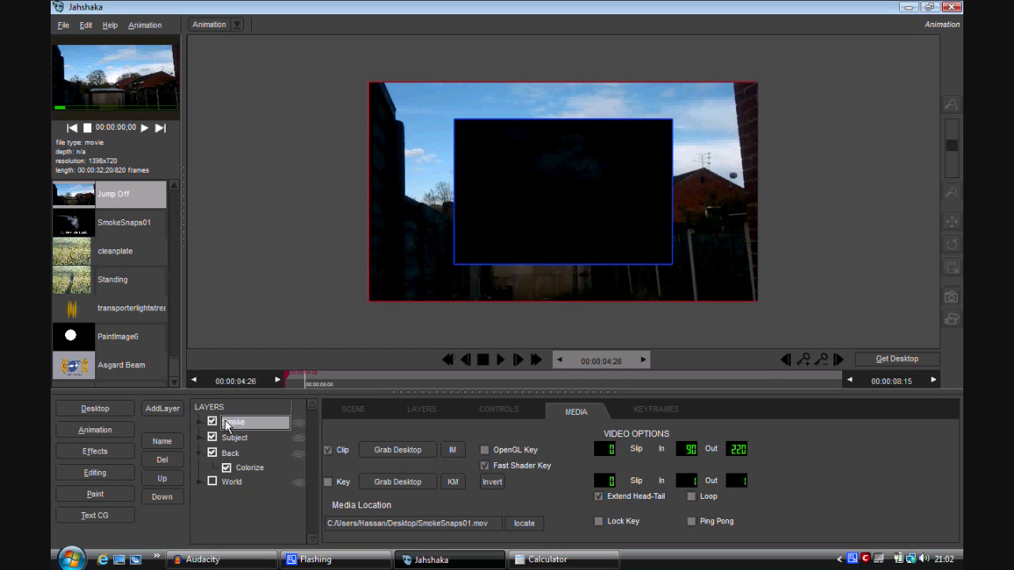
left_click(605, 449)
type("172")
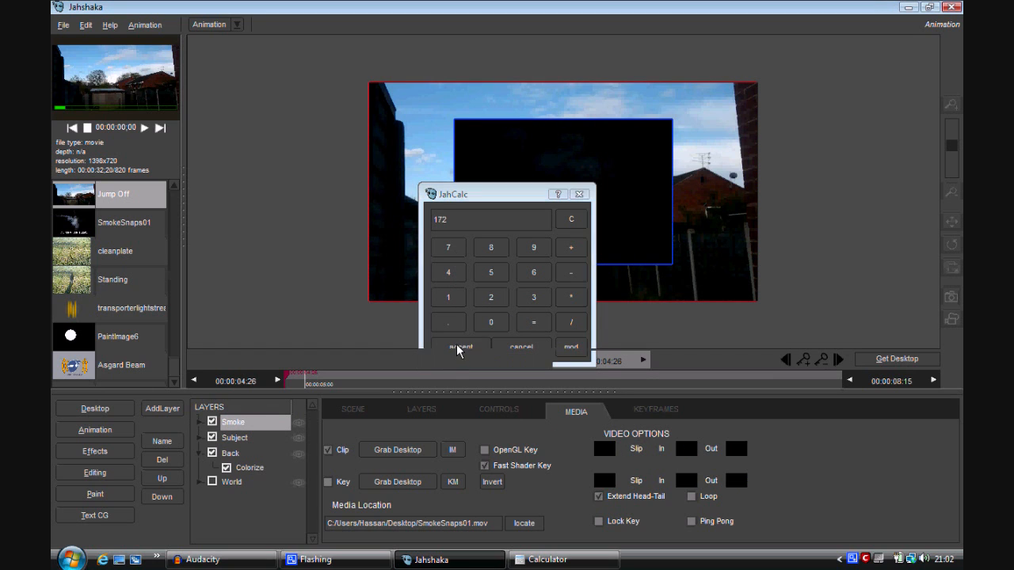
left_click(463, 347)
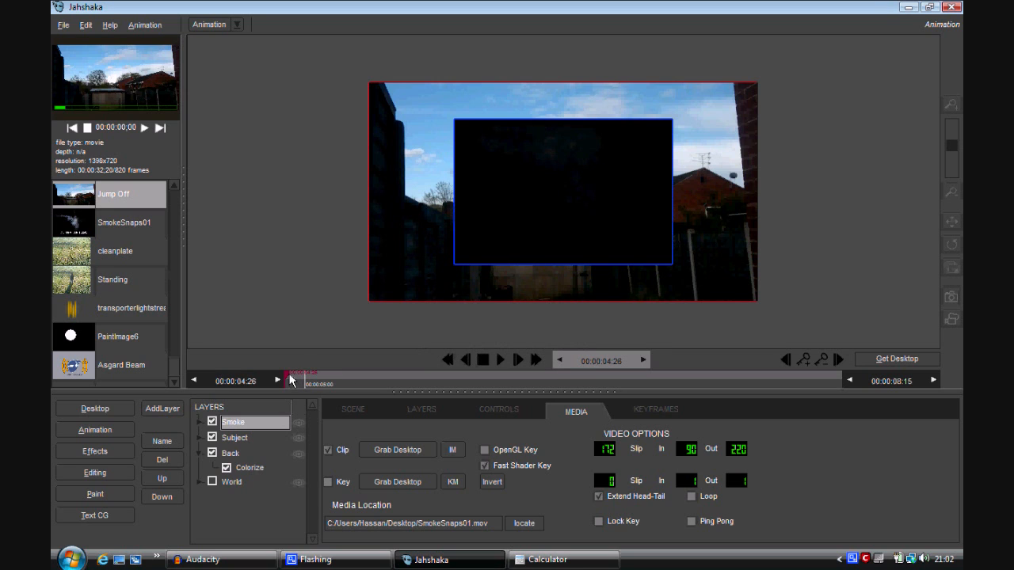
left_click(442, 379)
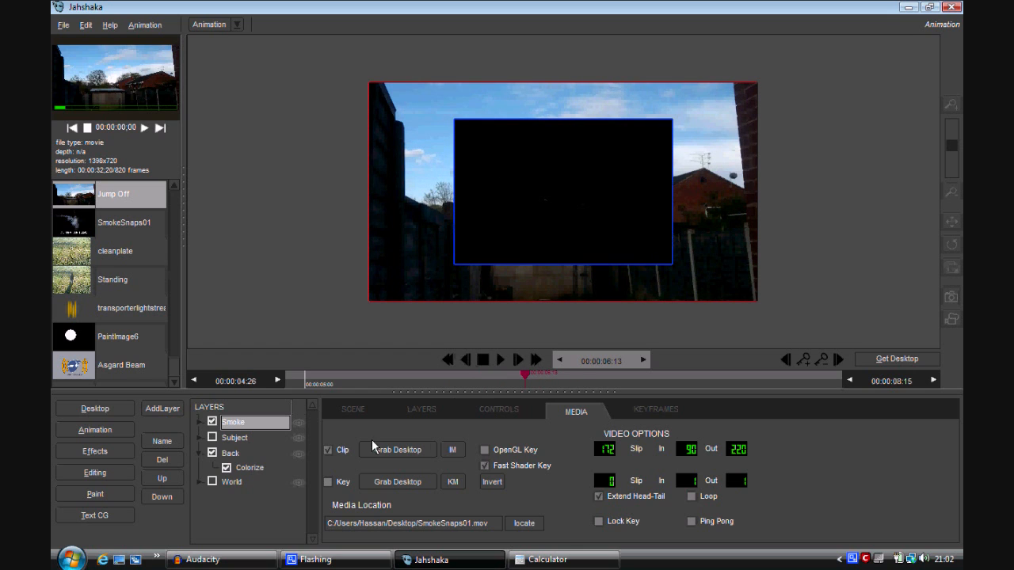
Rotate the Smoke layer about -90 degrees on Z and shift it toward the right.
left_click(421, 409)
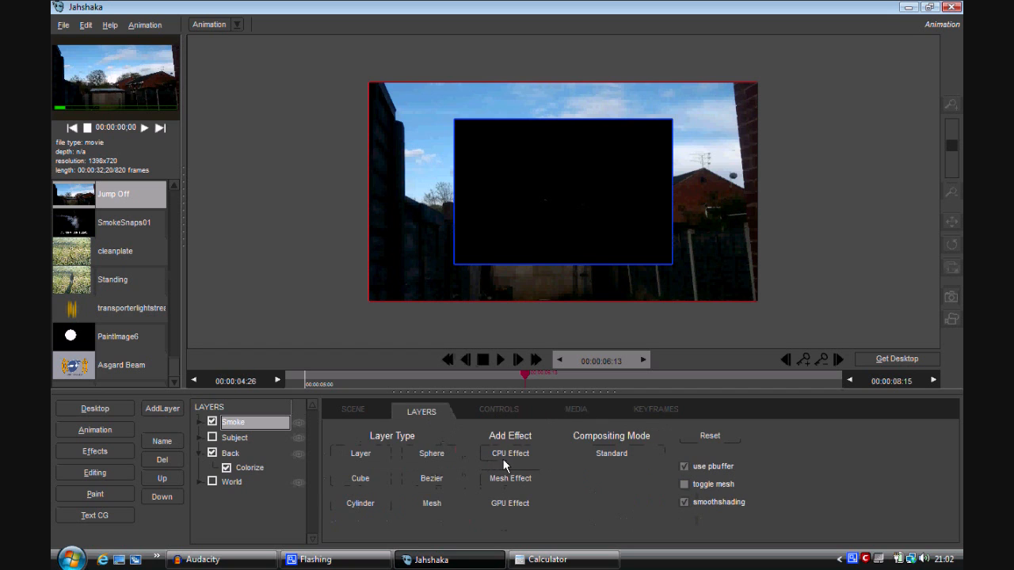
left_click(497, 409)
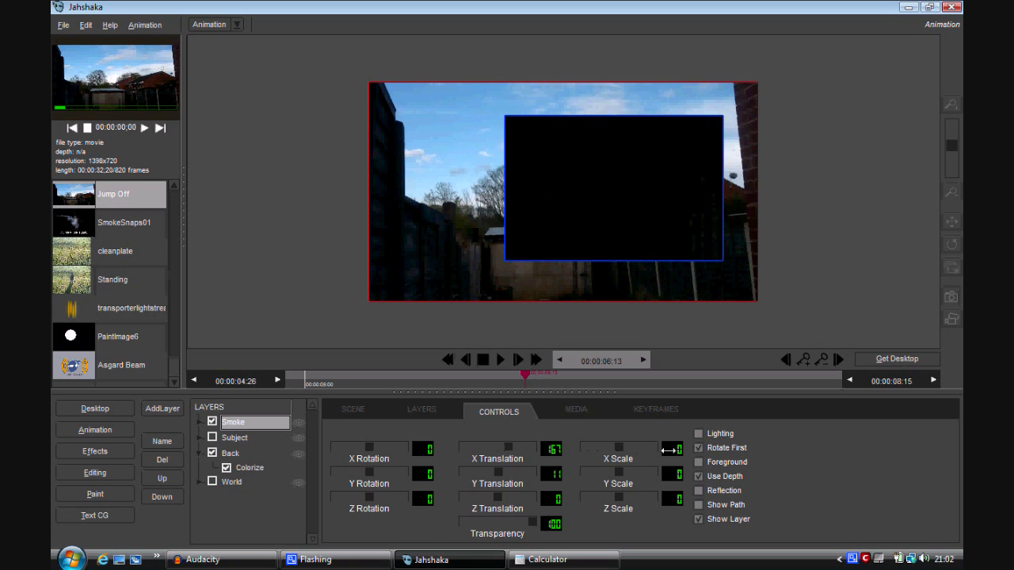
left_click_drag(428, 497, 355, 498)
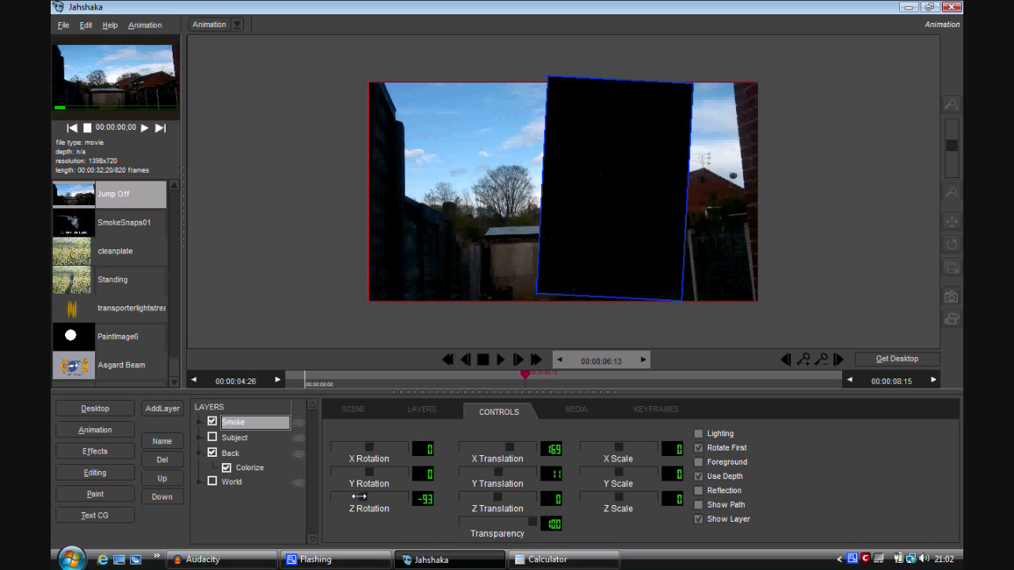
left_click(575, 409)
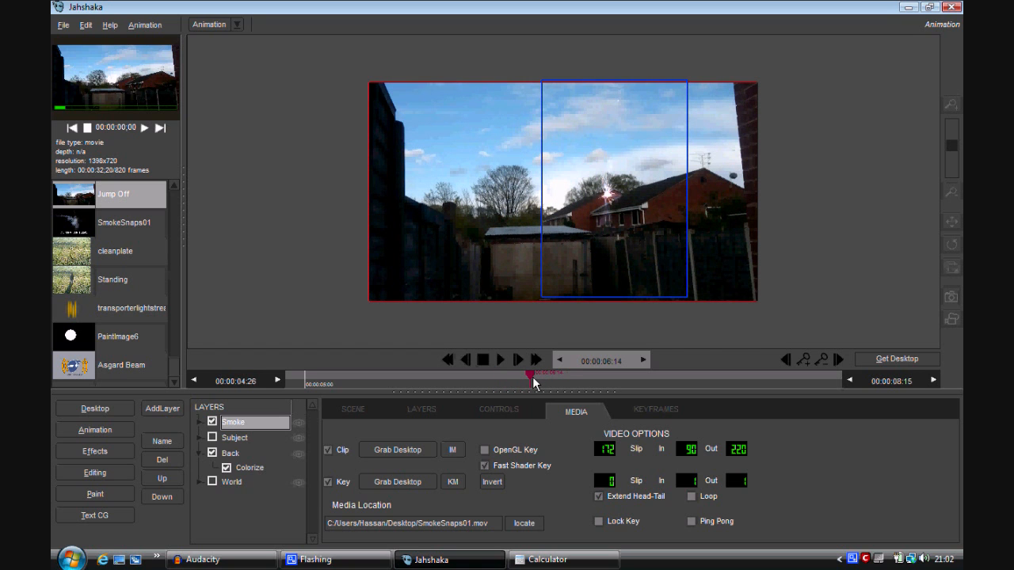
Re-enter the Smoke clip's slip to around 160 and scrub to check it against the child's appearance.
left_click(604, 450)
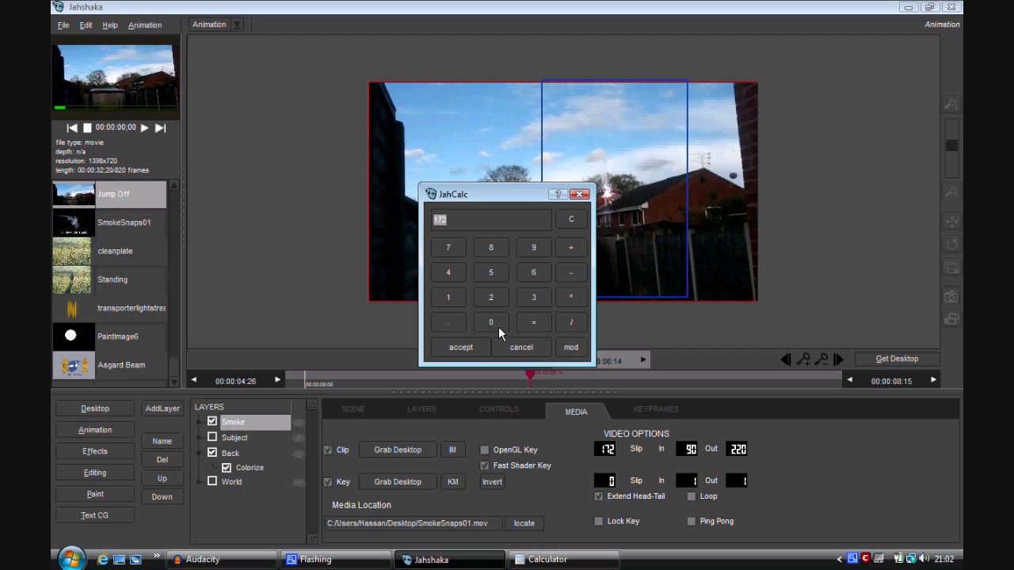
mouse_move(504, 308)
type("14")
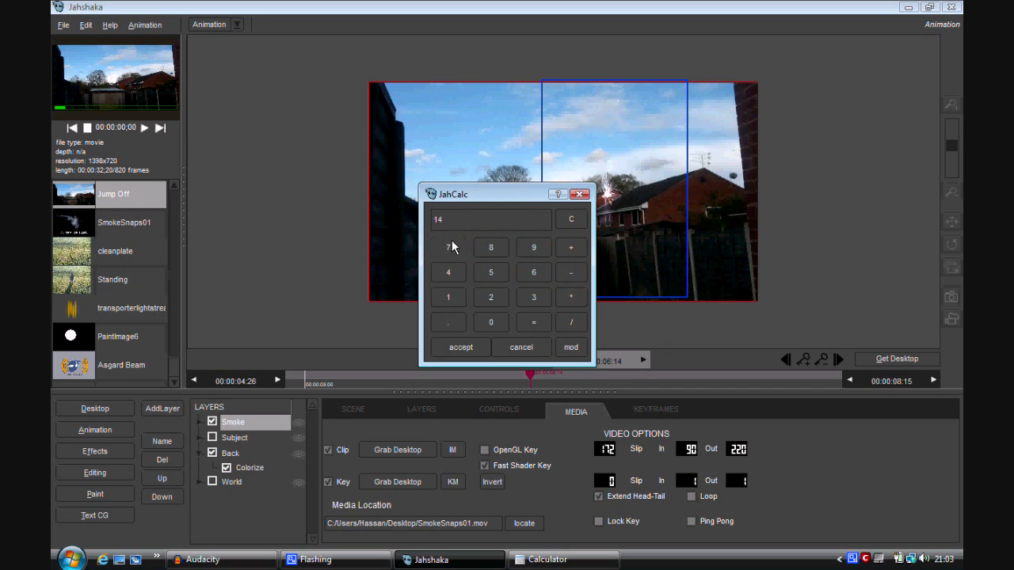
left_click(460, 347)
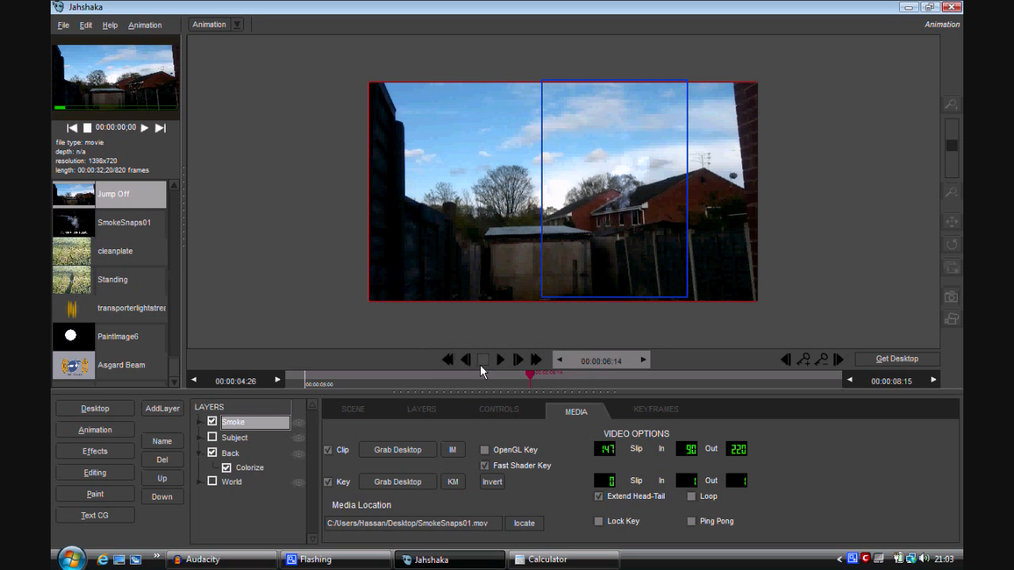
left_click(490, 359)
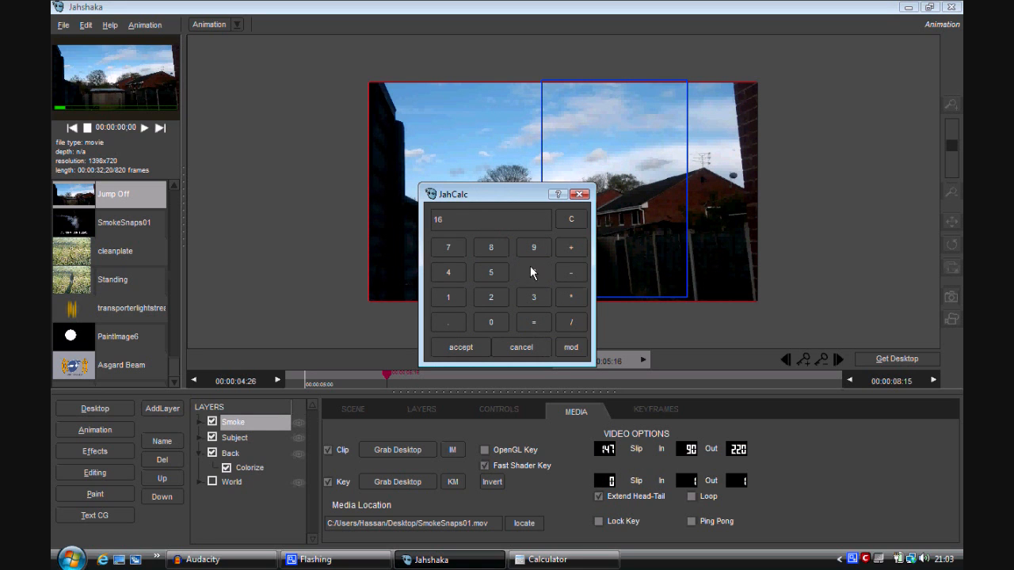
left_click(460, 347)
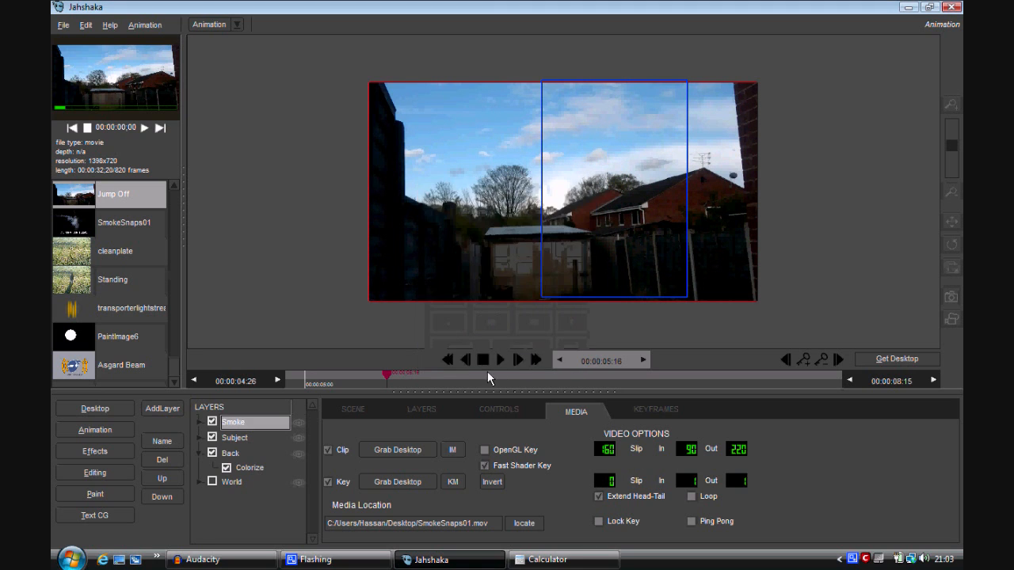
left_click(409, 372)
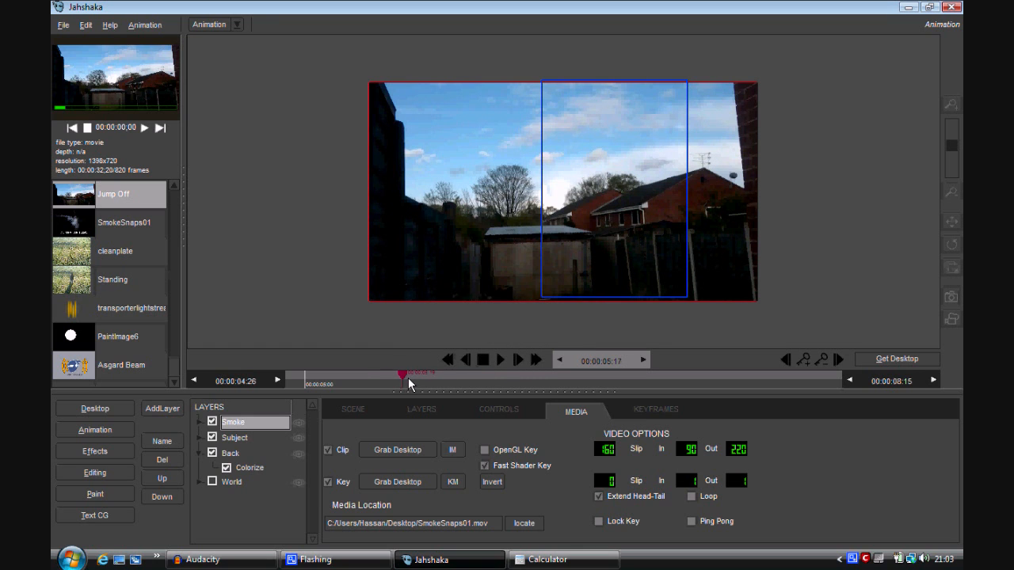
left_click_drag(409, 374, 440, 374)
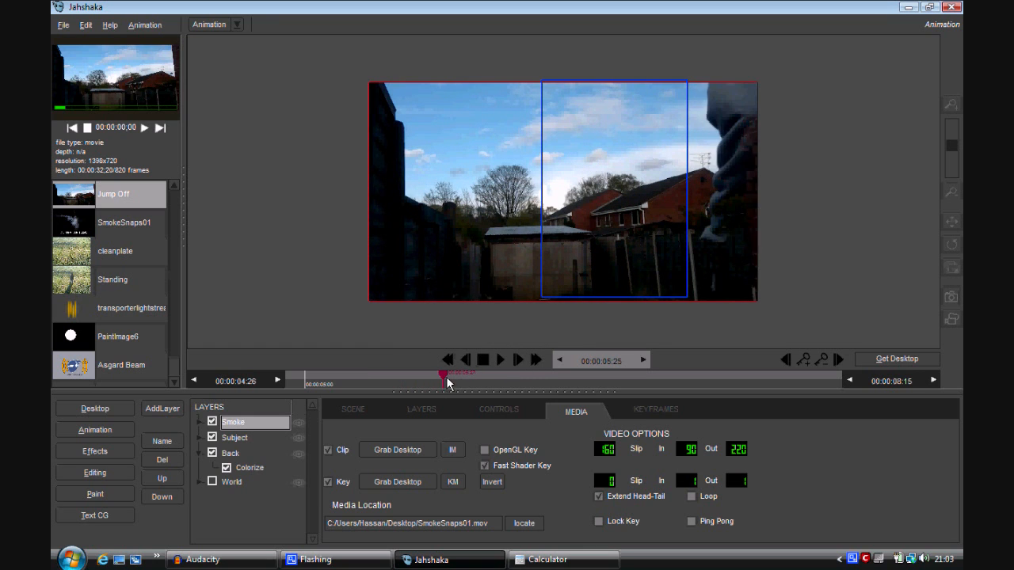
left_click_drag(447, 372, 476, 372)
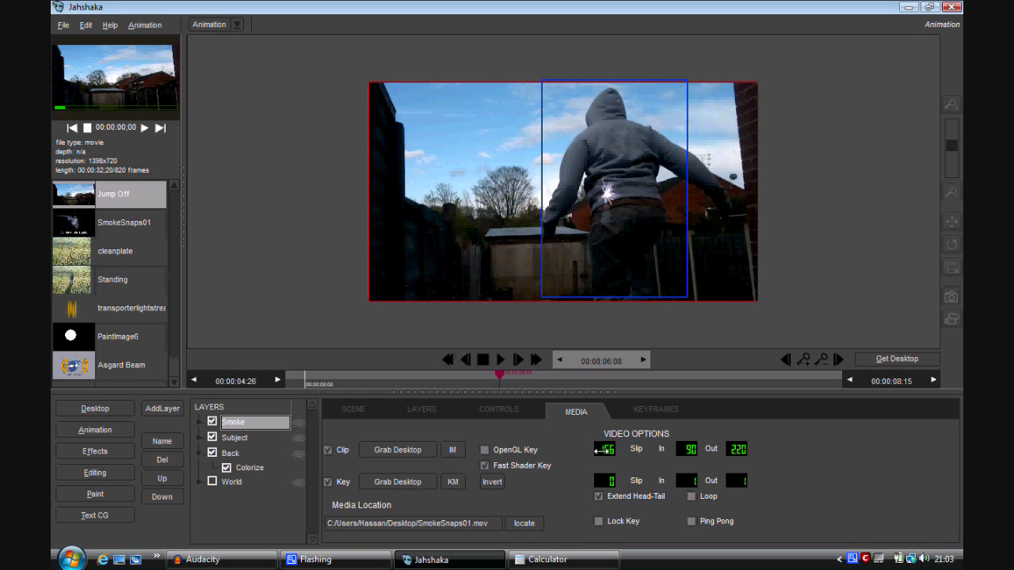
Set the Smoke layer's translation to 226/46 and scale to 173/265.
left_click(498, 409)
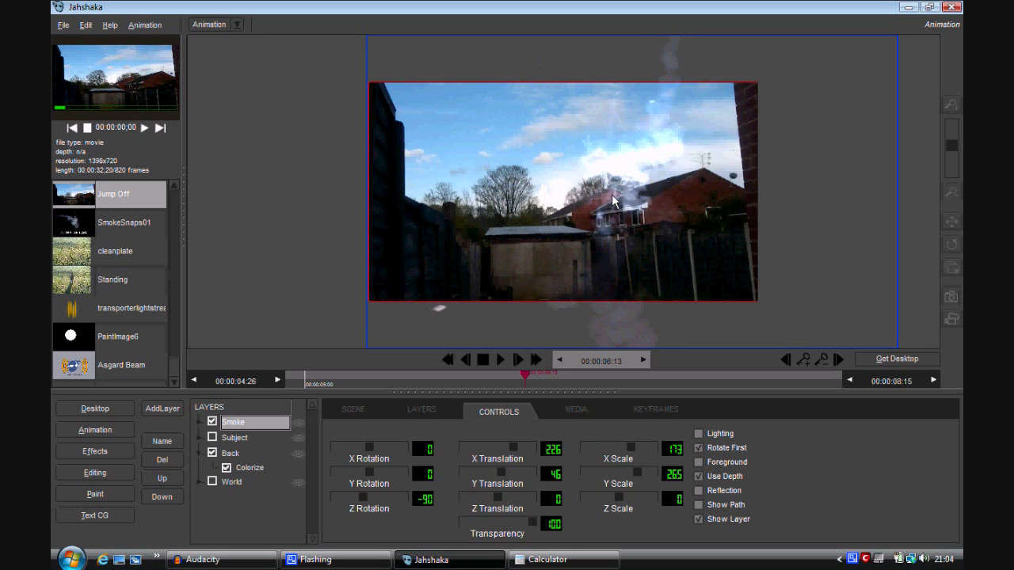
Add a Colorize effect with value 100 to the Smoke layer to tint it.
left_click(422, 409)
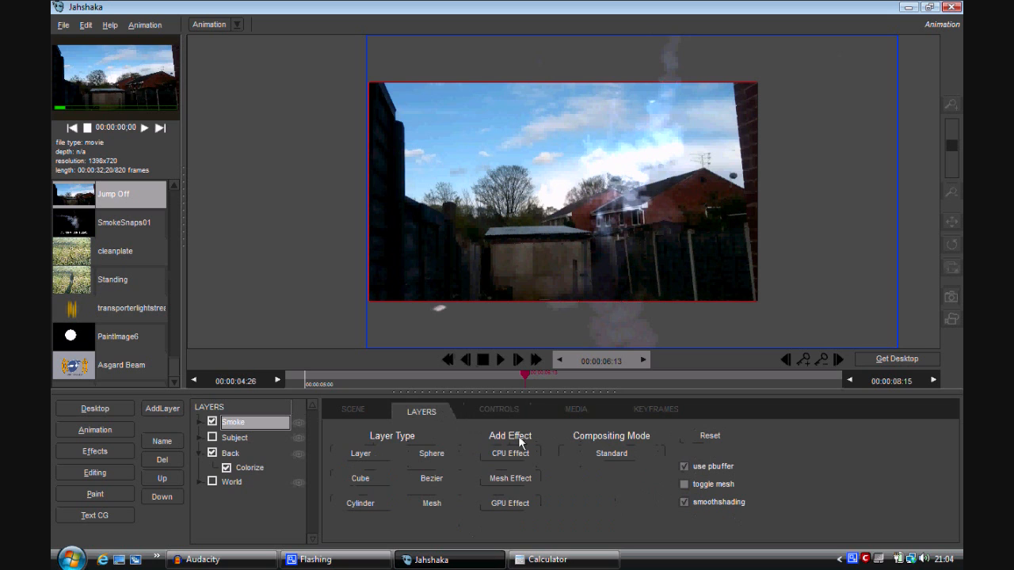
left_click(511, 453)
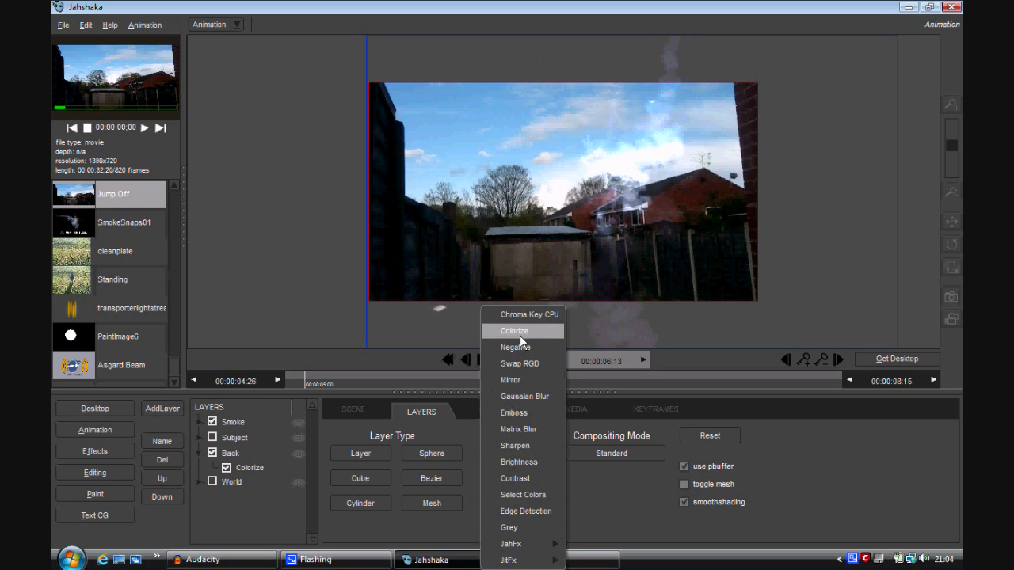
left_click(513, 331)
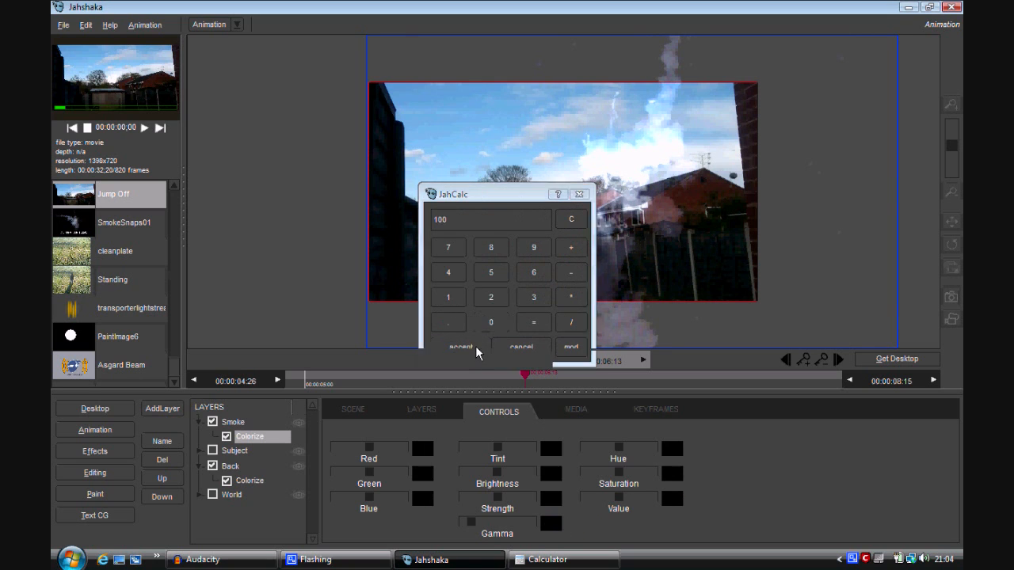
left_click(460, 349)
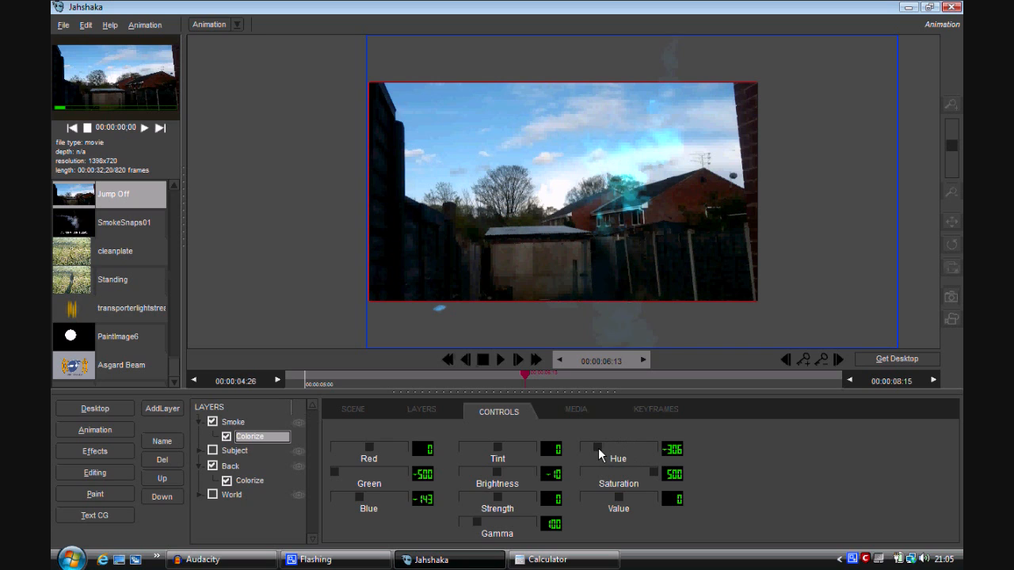
mouse_move(592, 458)
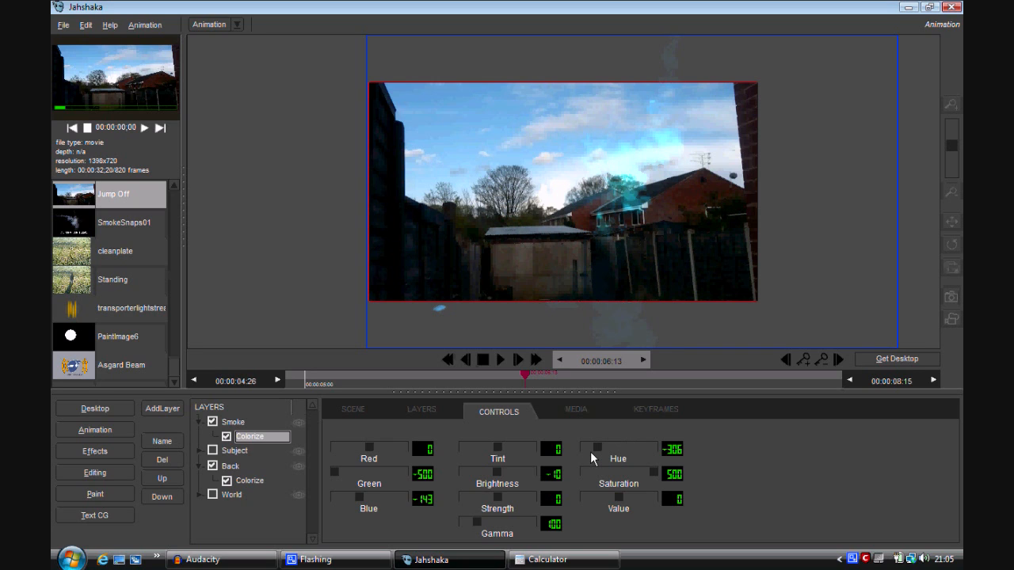
mouse_move(542, 240)
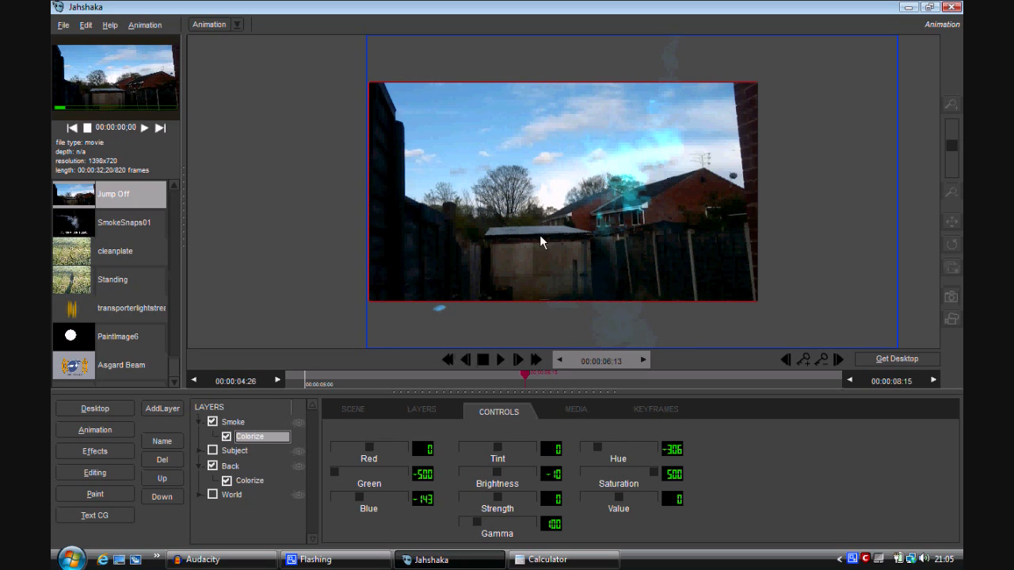
mouse_move(504, 204)
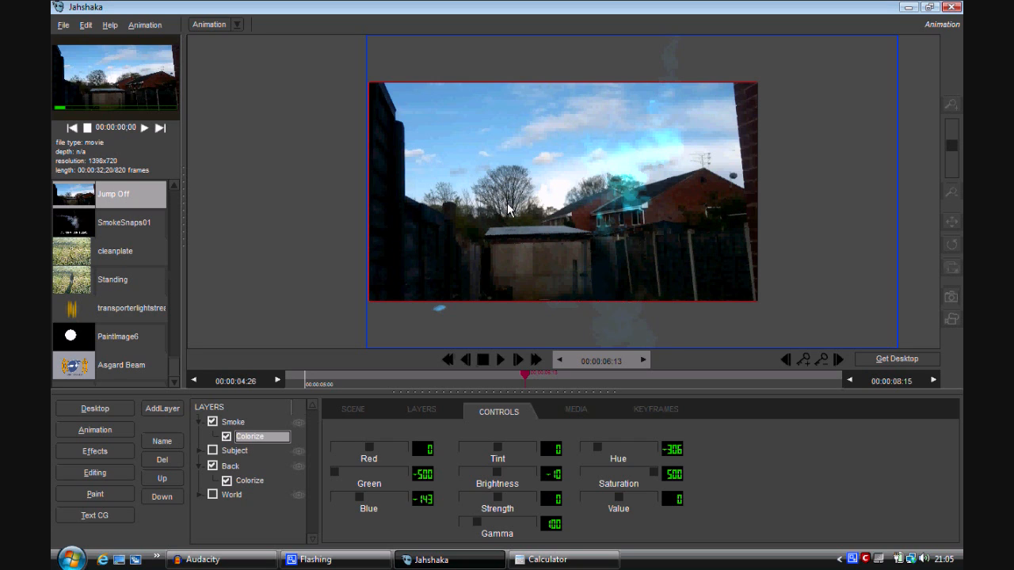
mouse_move(501, 234)
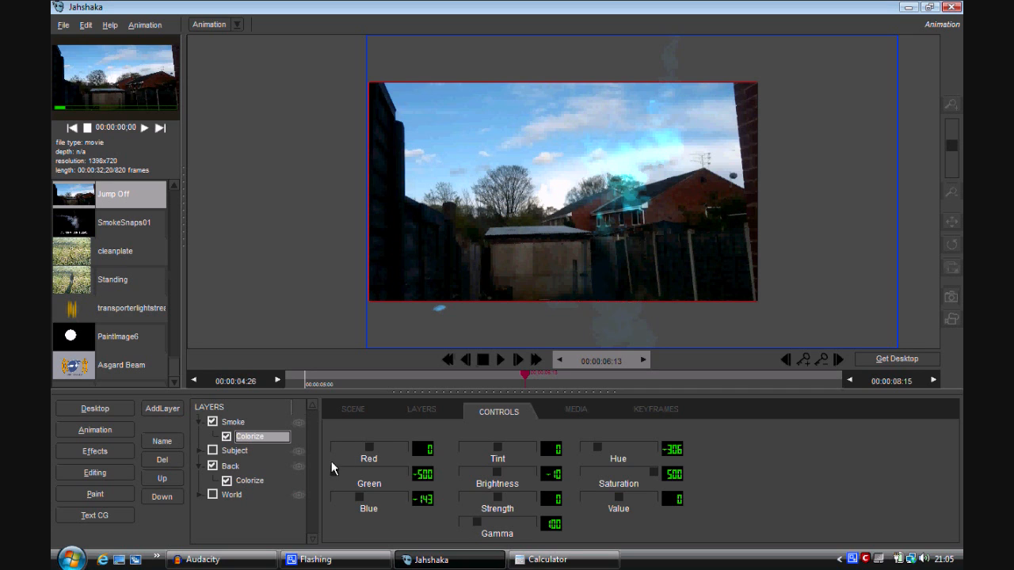
Dismiss the Runtime Error crash dialog and relaunch Jahshaka from the desktop icon.
left_click(352, 412)
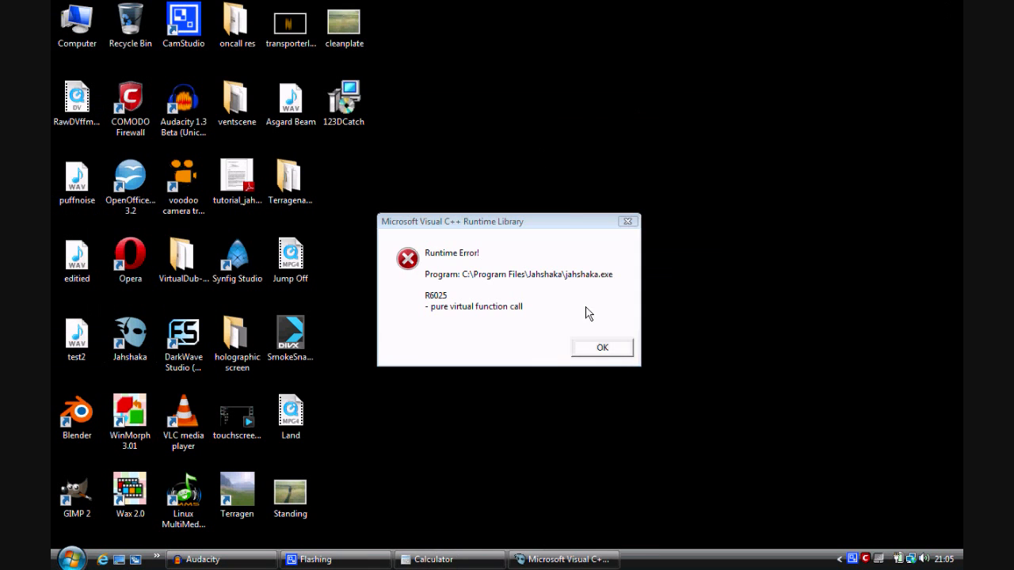
left_click(603, 349)
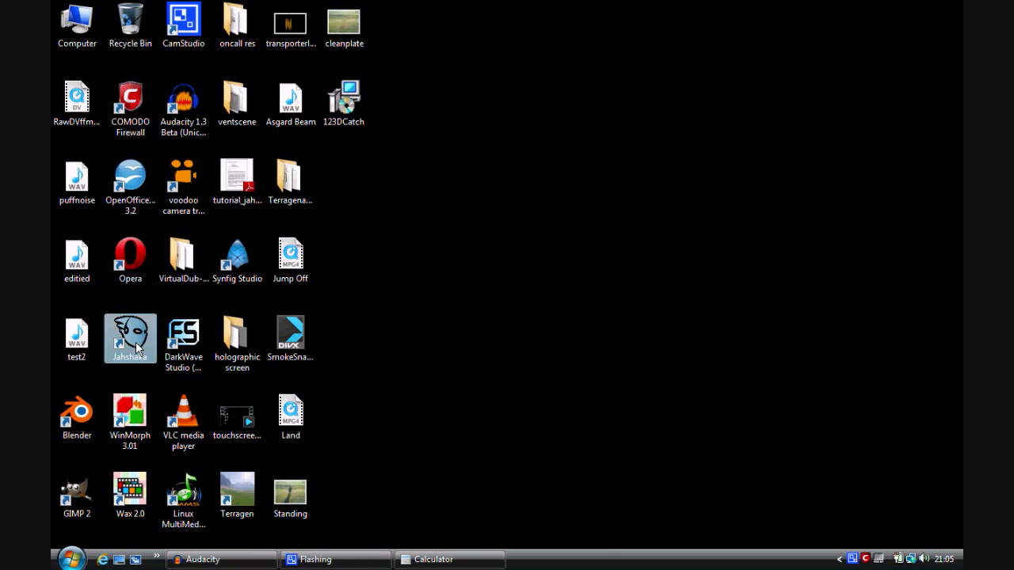
double_click(130, 339)
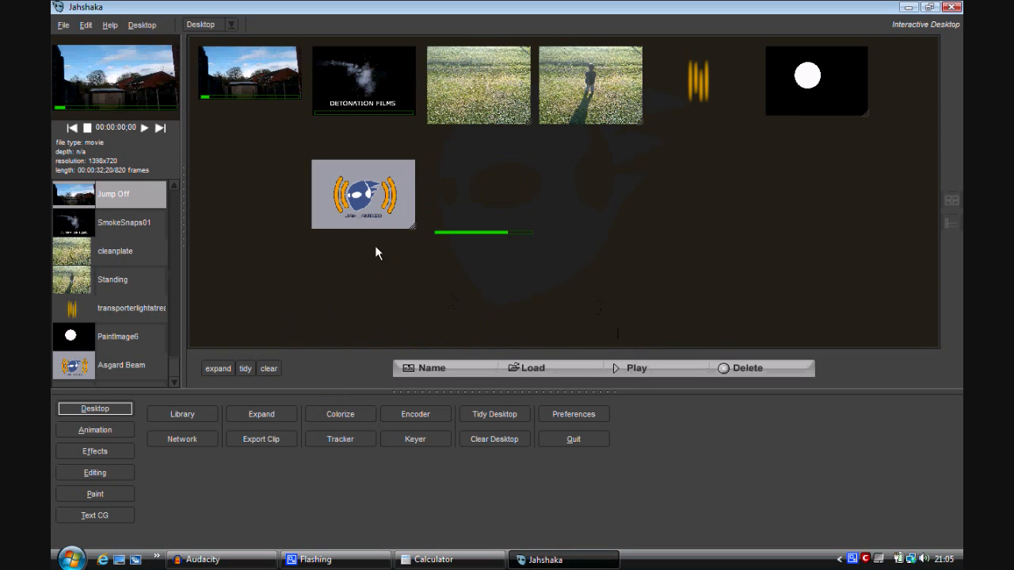
Load the Standing clip of the child into the animation module as its layer.
left_click(478, 86)
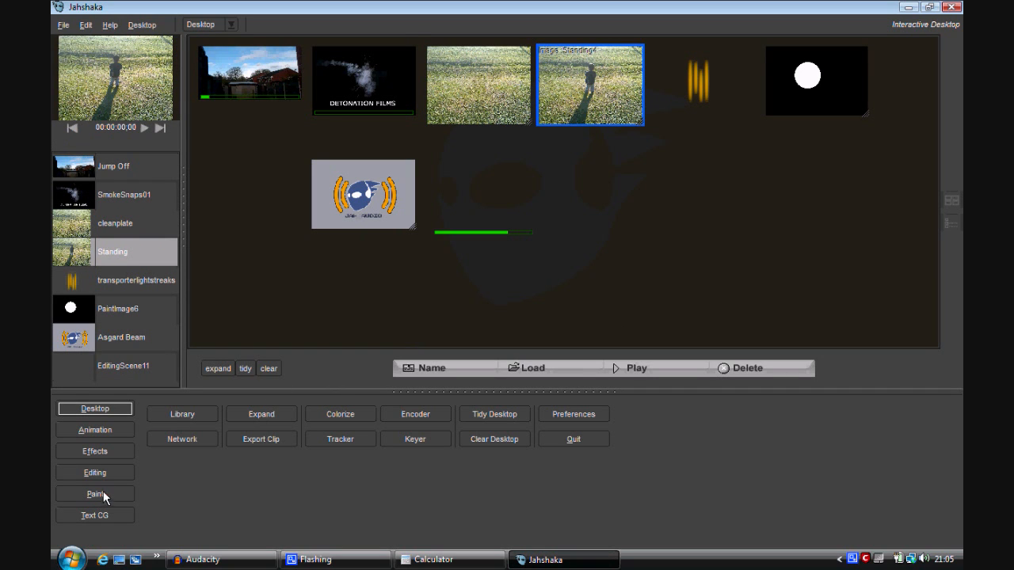
mouse_move(108, 482)
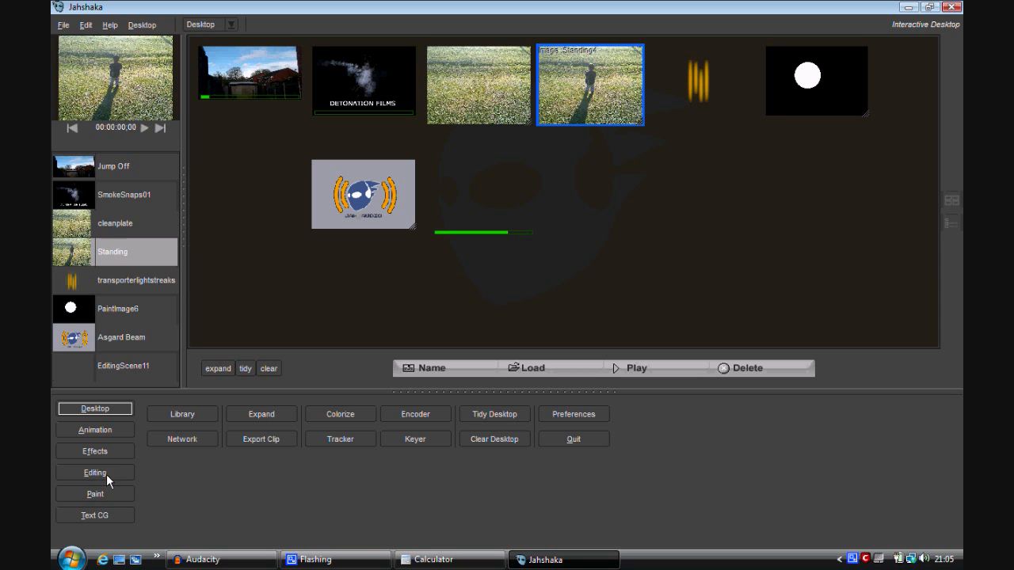
mouse_move(98, 434)
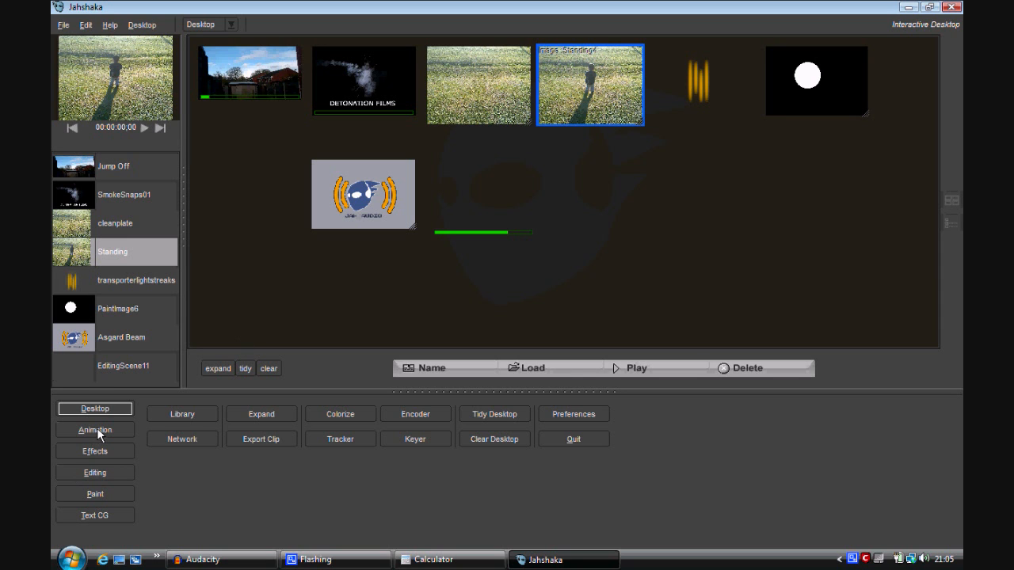
left_click(95, 431)
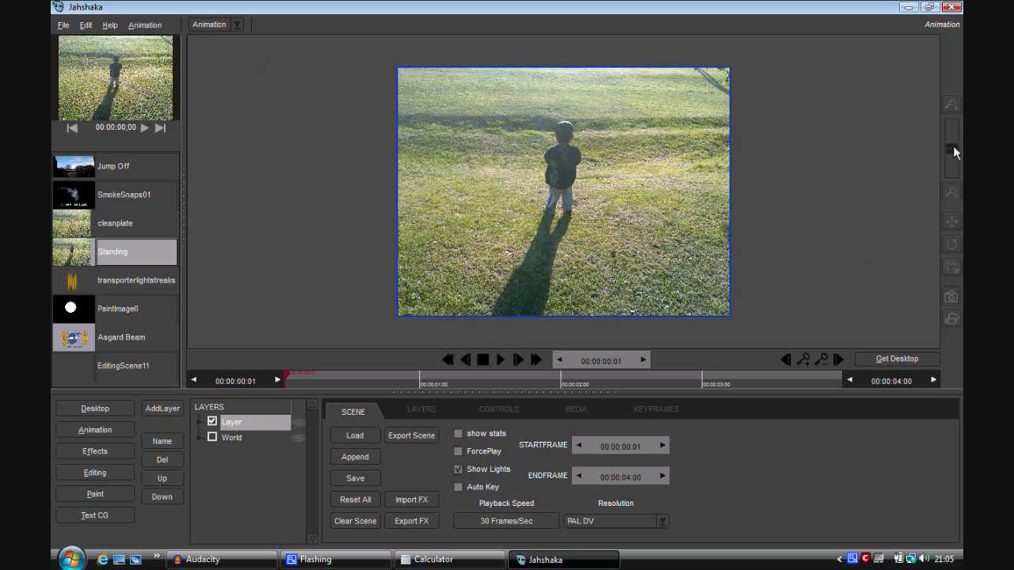
Add a second layer and put the cleanplate grass clip on it.
left_click(162, 408)
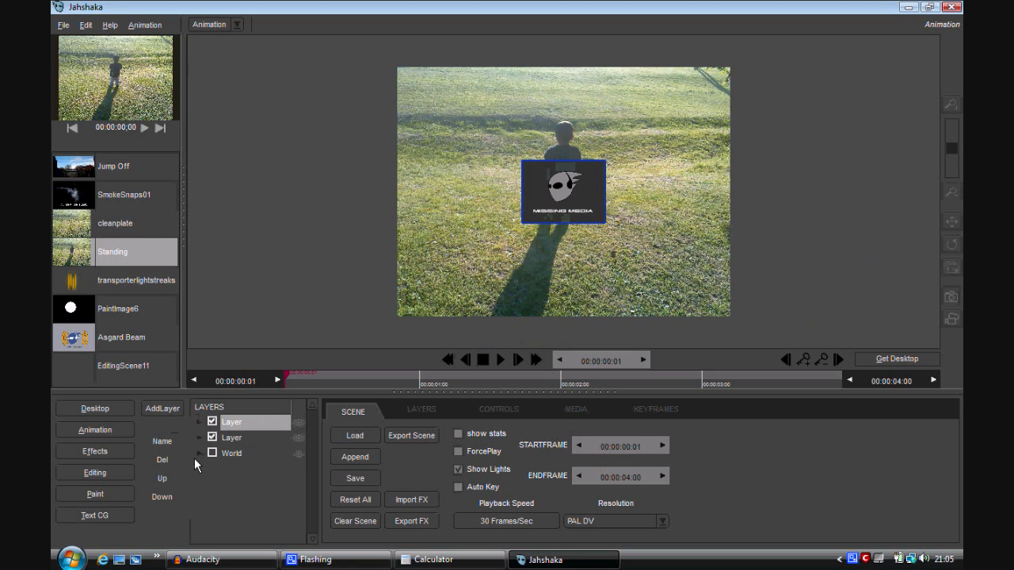
left_click(231, 438)
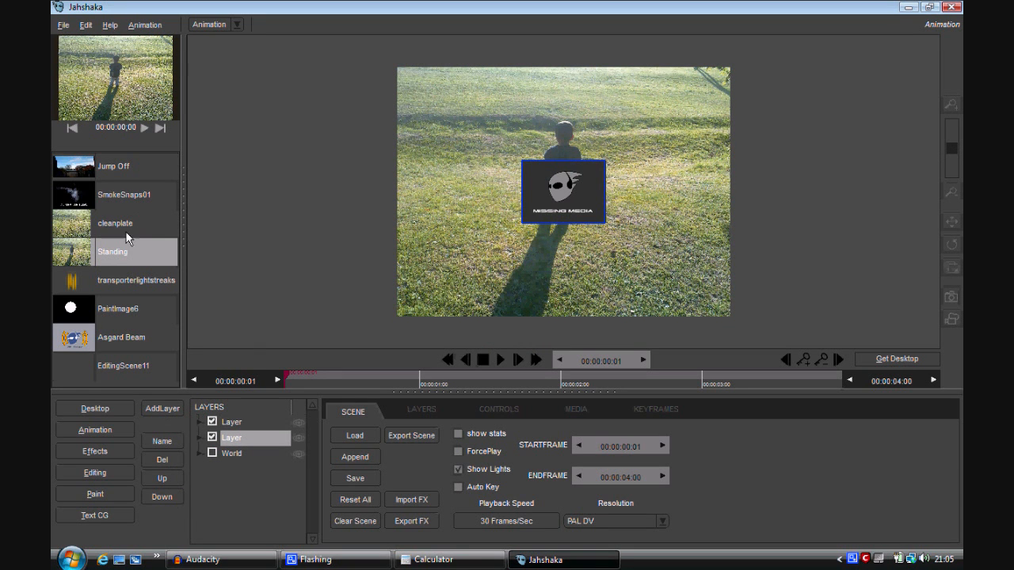
left_click(115, 224)
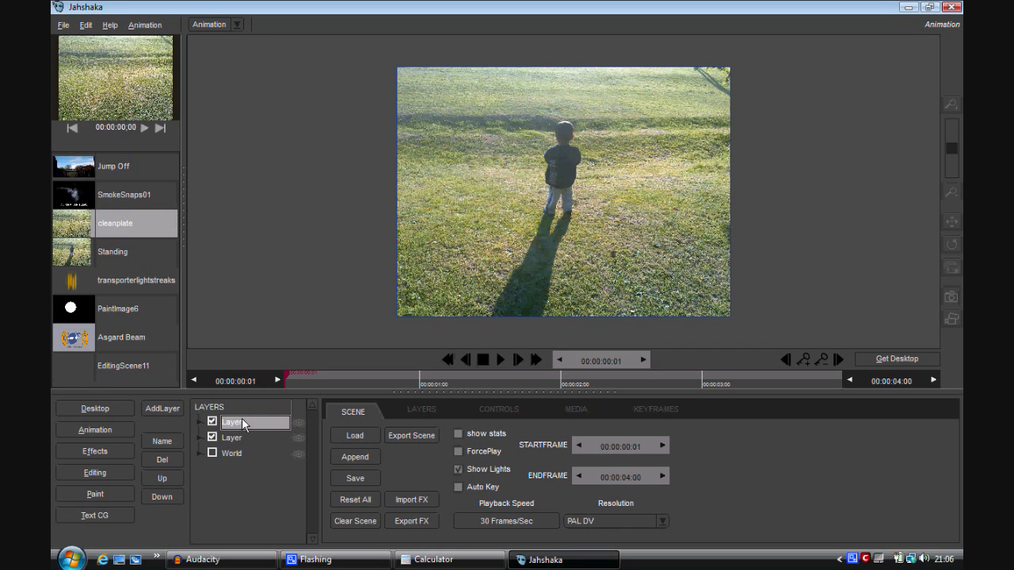
Toggle the child layer off and on to check the clean plate beneath it.
left_click(212, 422)
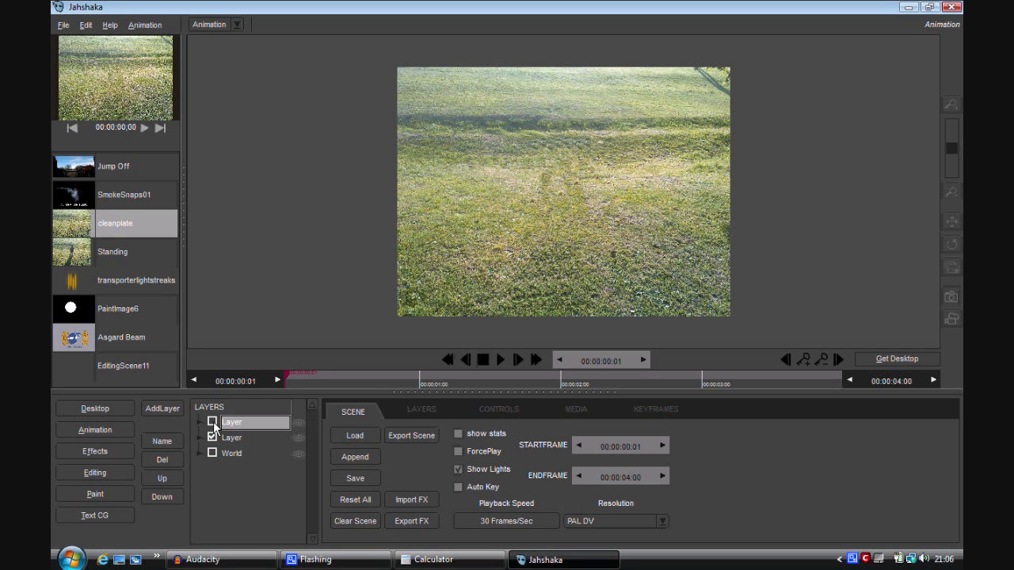
left_click(213, 421)
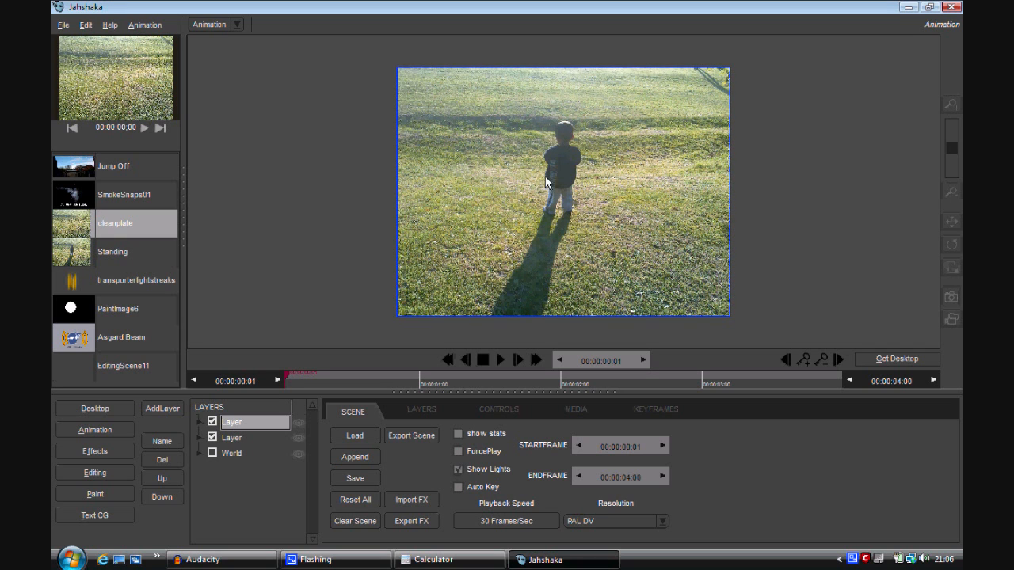
left_click(498, 409)
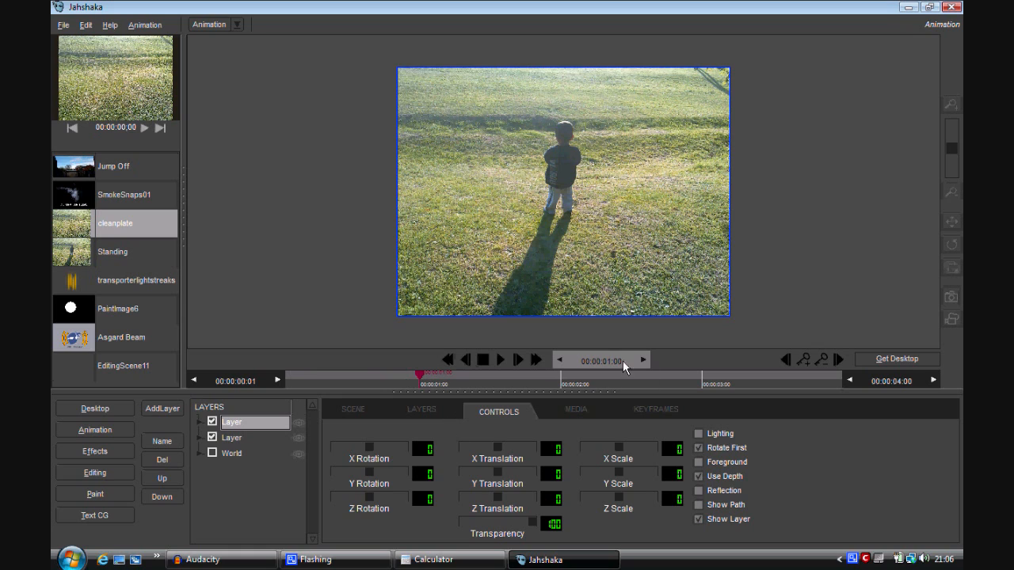
mouse_move(805, 366)
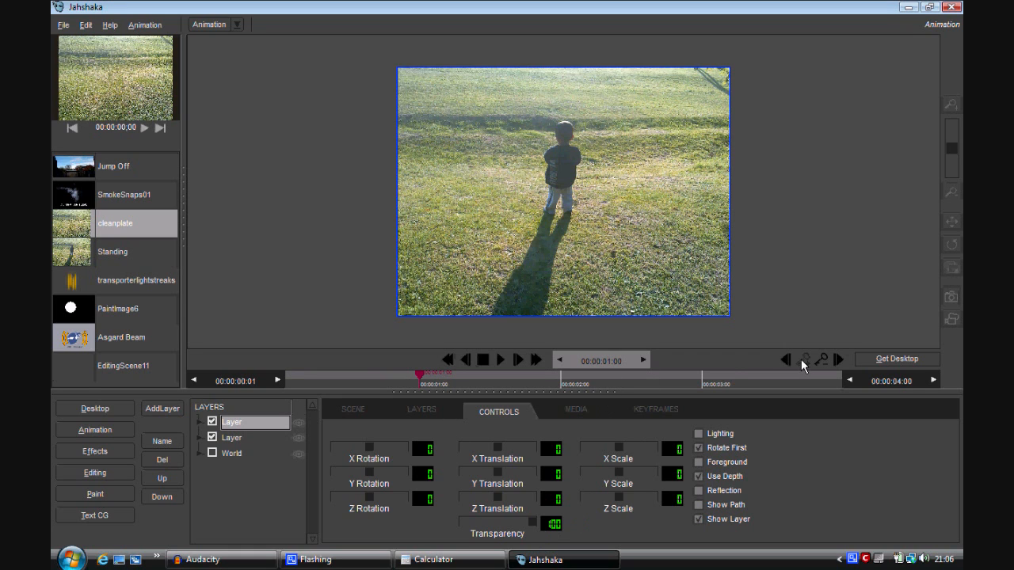
Add a third empty layer above the child and cleanplate layers.
left_click(562, 374)
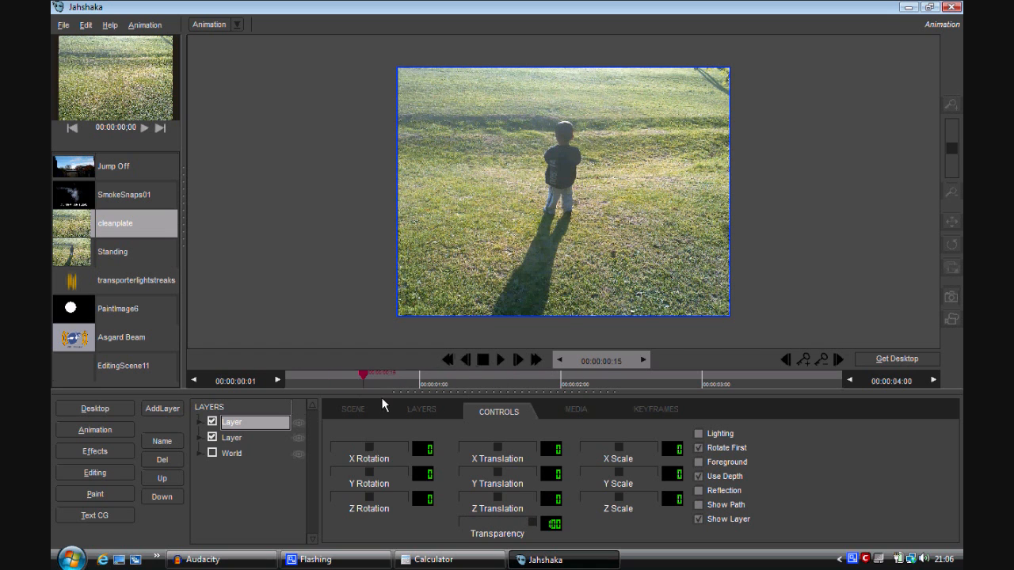
left_click(415, 373)
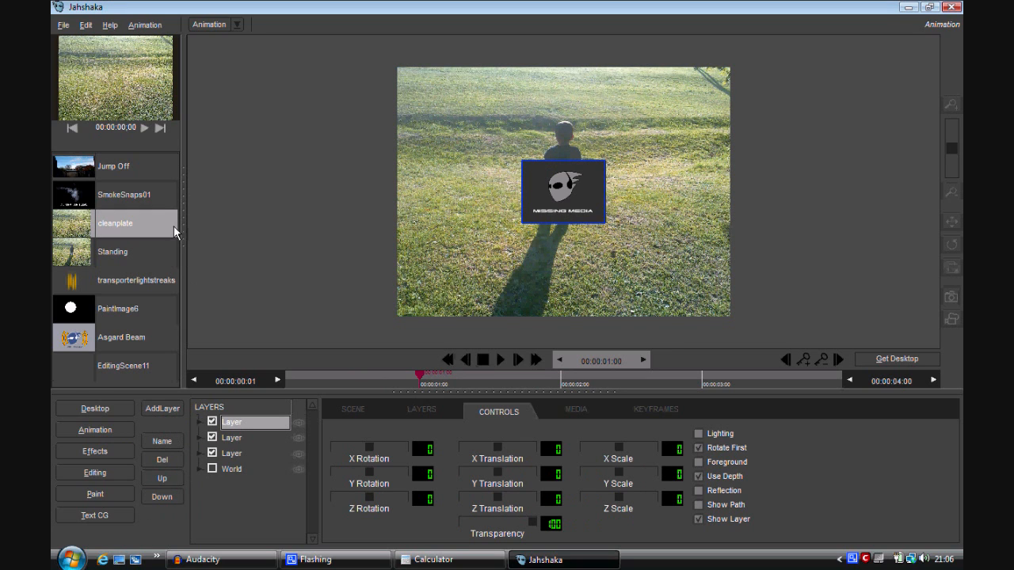
mouse_move(146, 308)
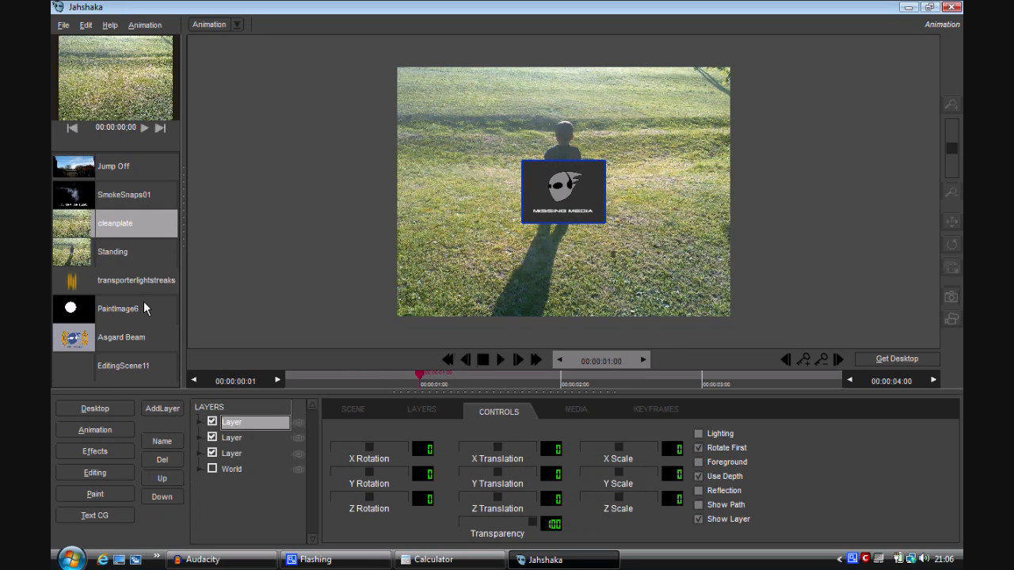
mouse_move(205, 320)
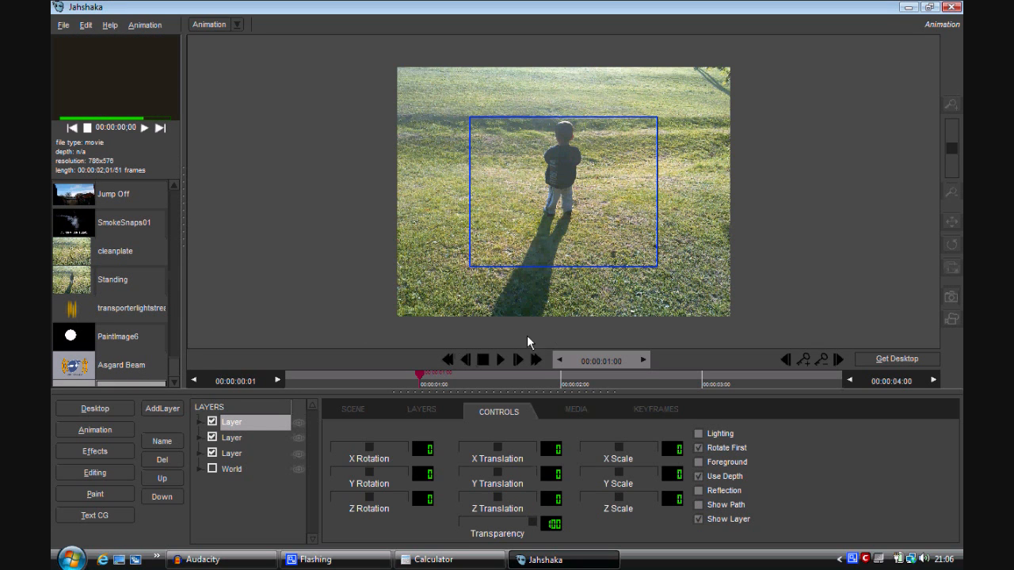
Clear the scene so only the World layer remains over a black composite.
left_click(345, 372)
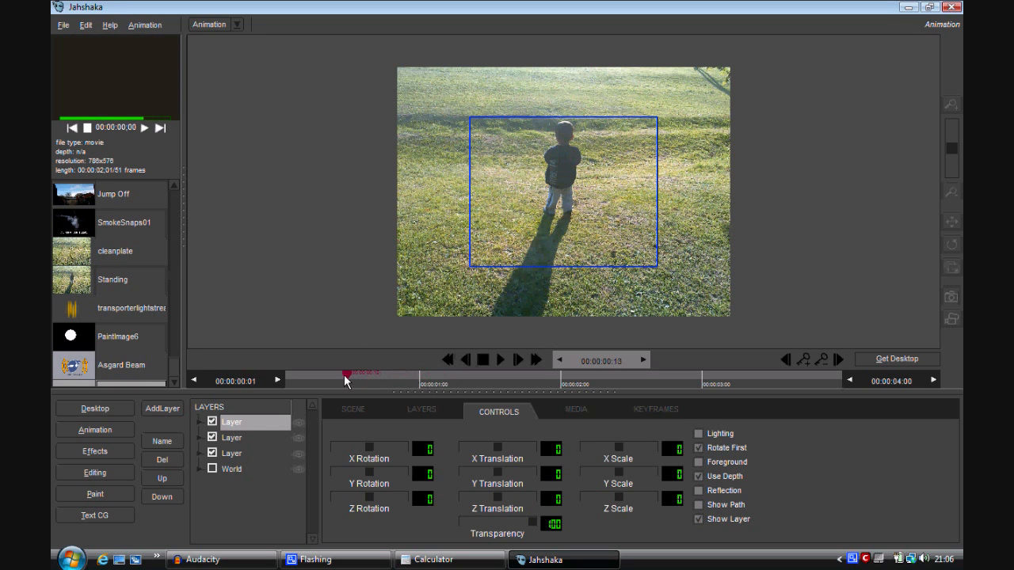
left_click(95, 409)
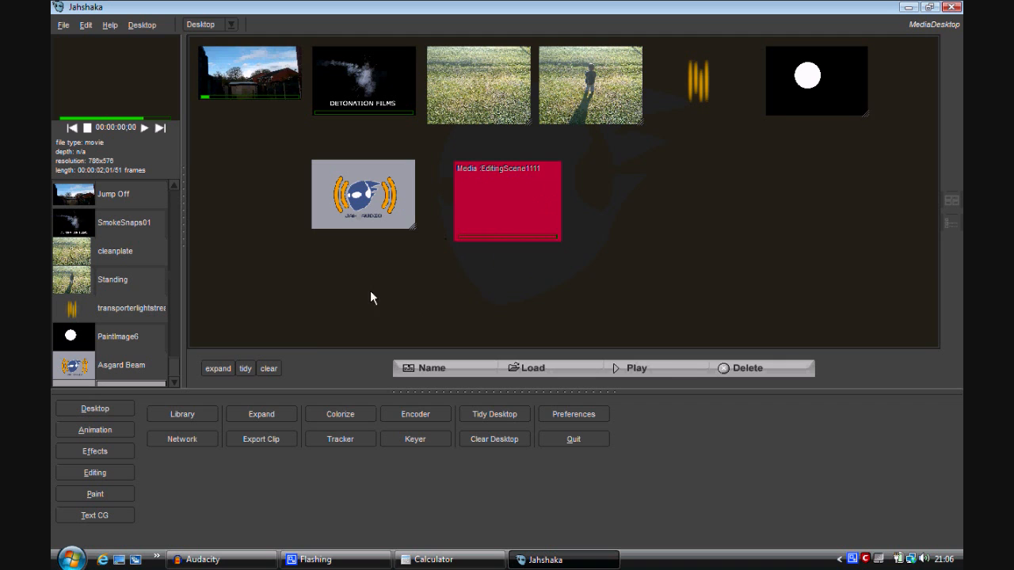
left_click(95, 430)
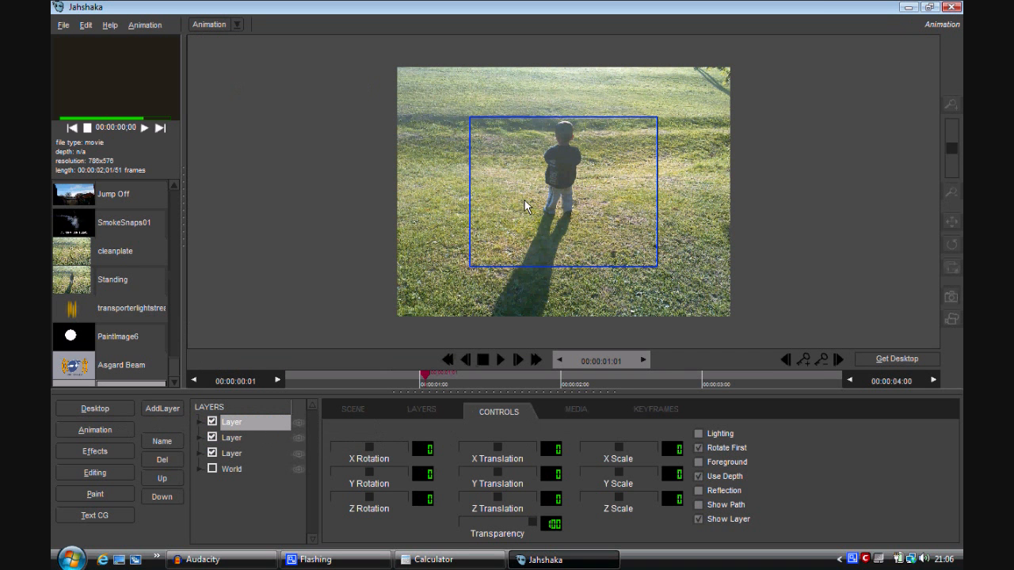
left_click(351, 409)
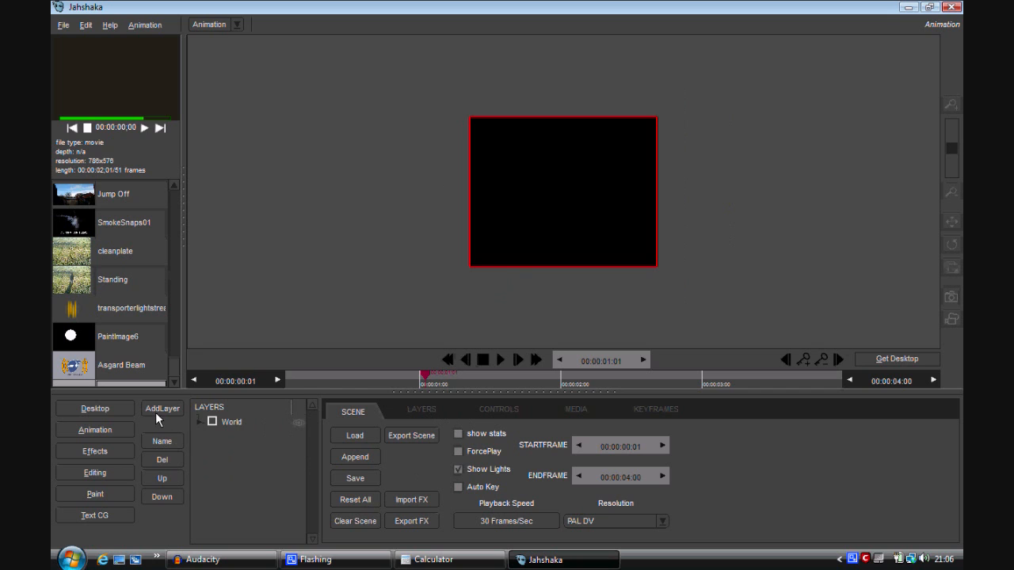
Add a Particle layer above World and show its Emitter and Style settings.
left_click(162, 409)
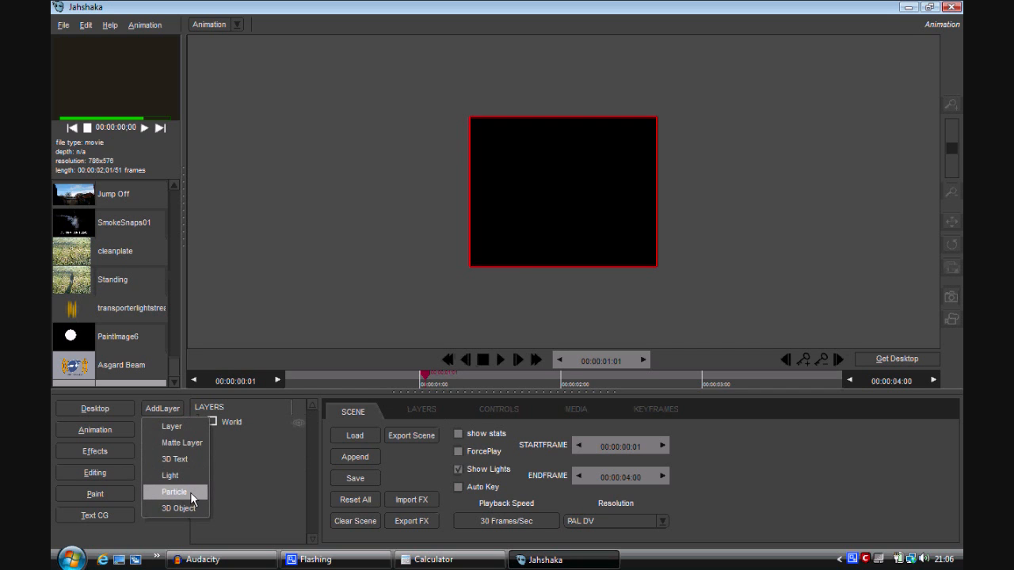
left_click(175, 491)
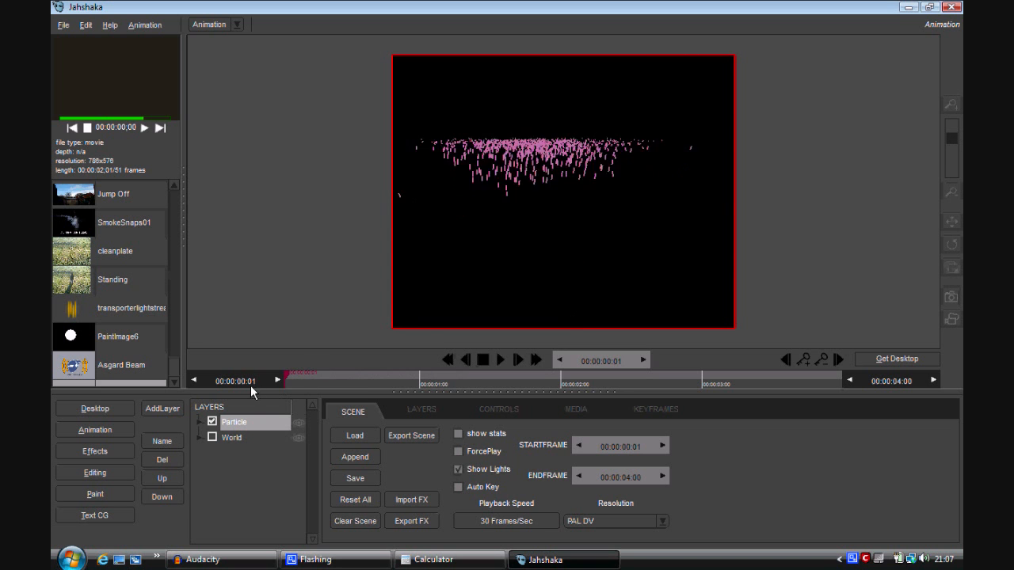
left_click(451, 372)
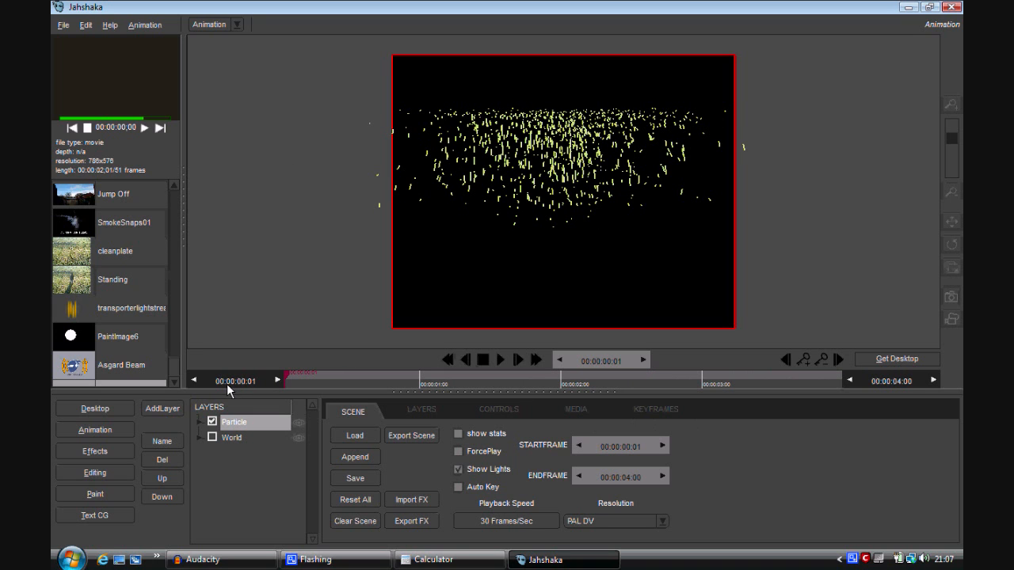
mouse_move(463, 390)
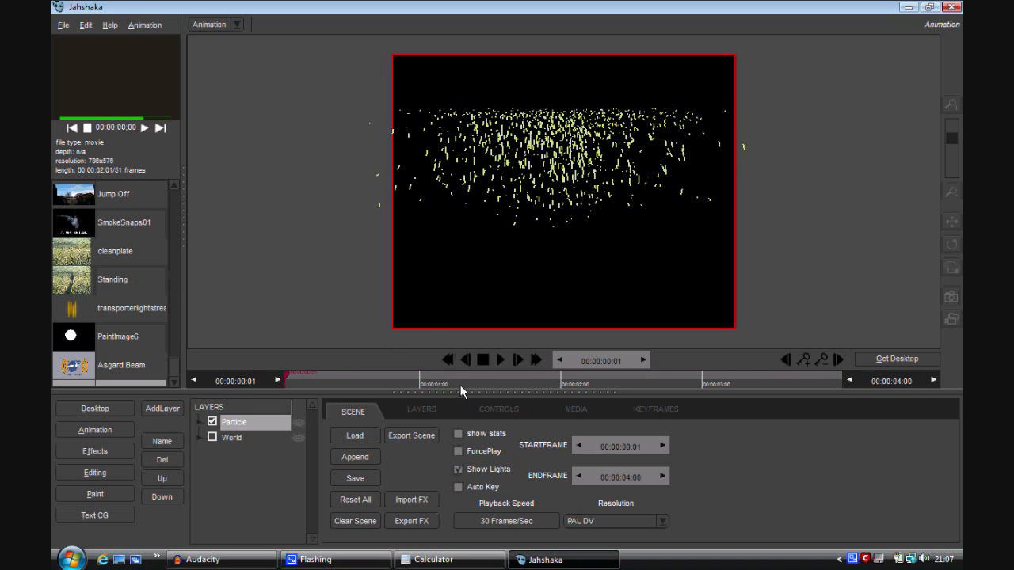
left_click(421, 409)
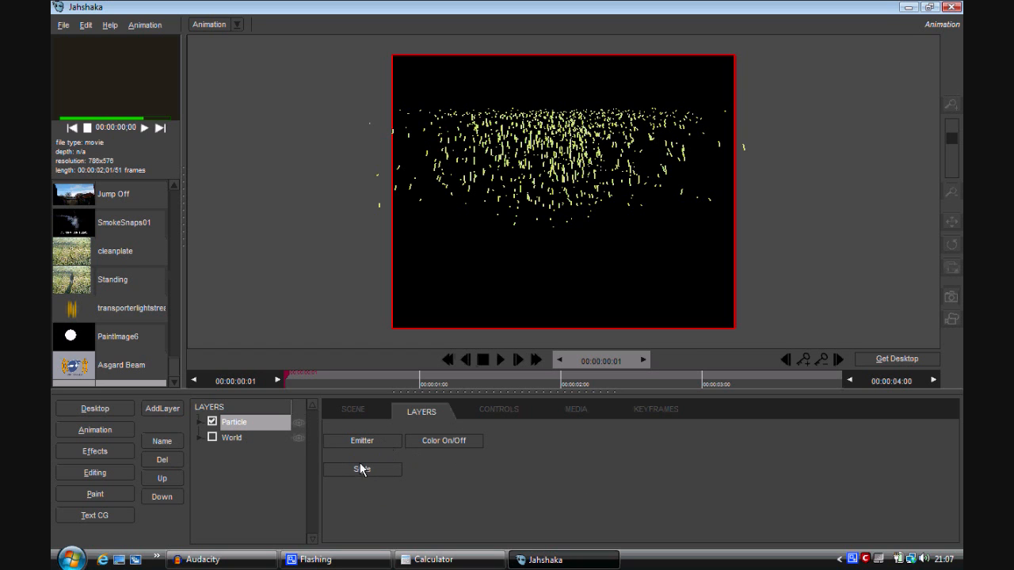
Pick a white spark particle style so the spray spreads across the frame.
left_click(362, 469)
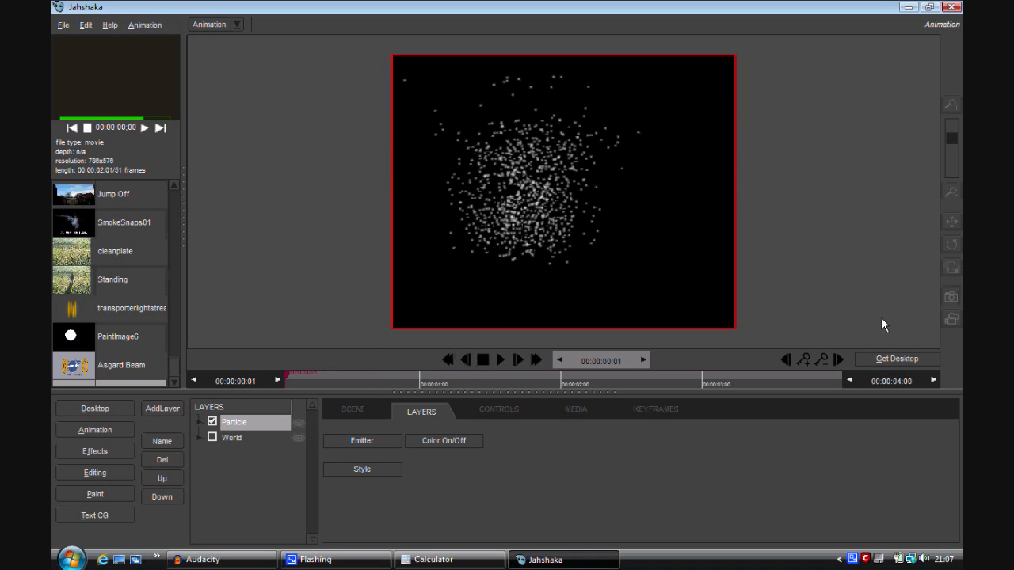
mouse_move(957, 331)
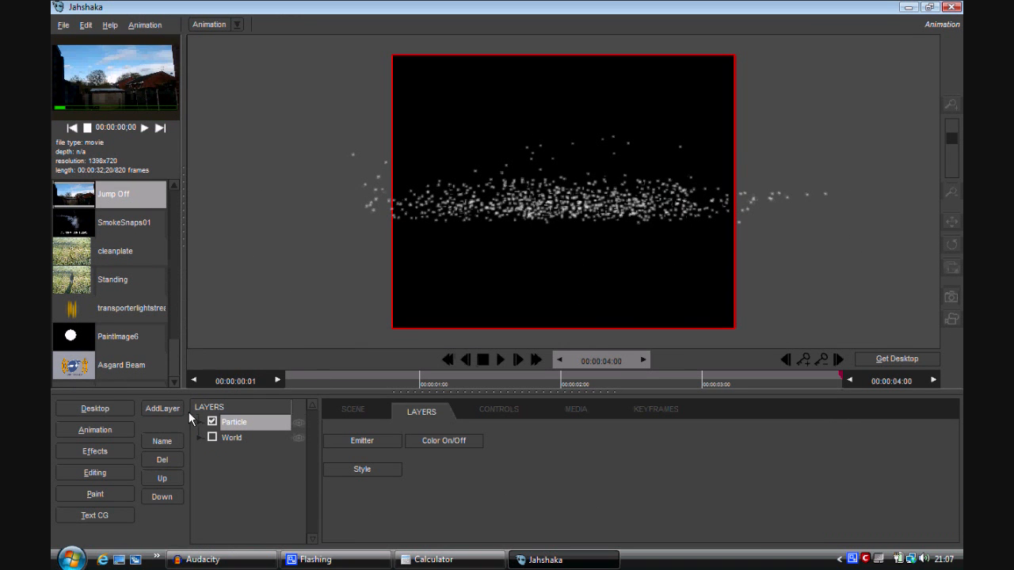
Add two layers with cleanplate on the lower and the Standing child clip on the upper.
left_click(351, 409)
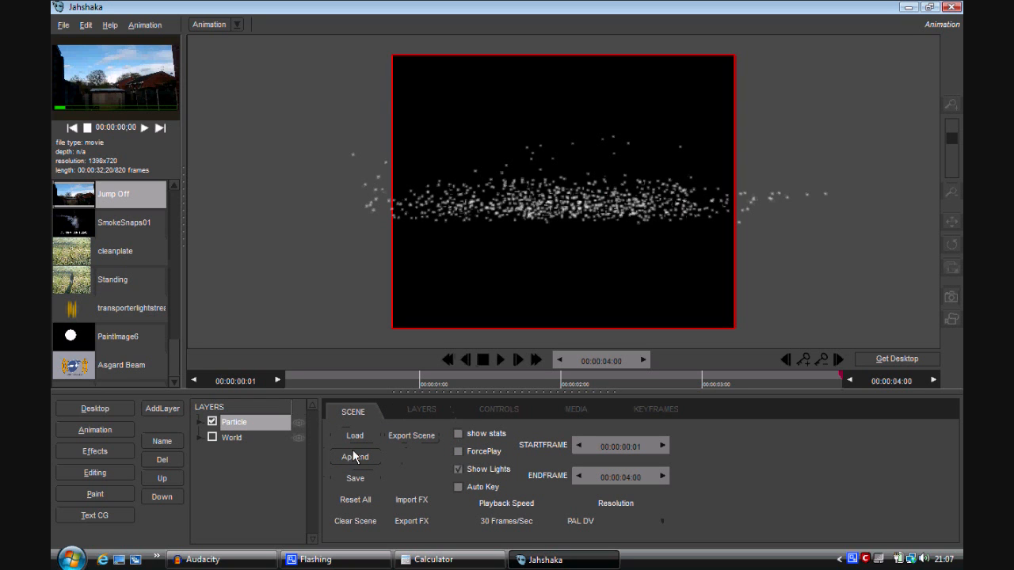
left_click(162, 409)
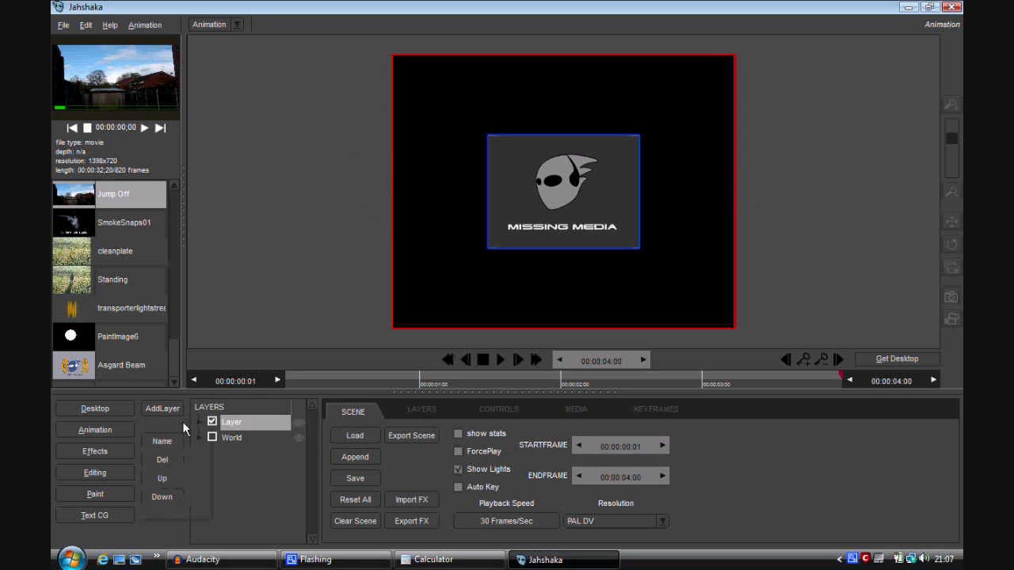
left_click(162, 409)
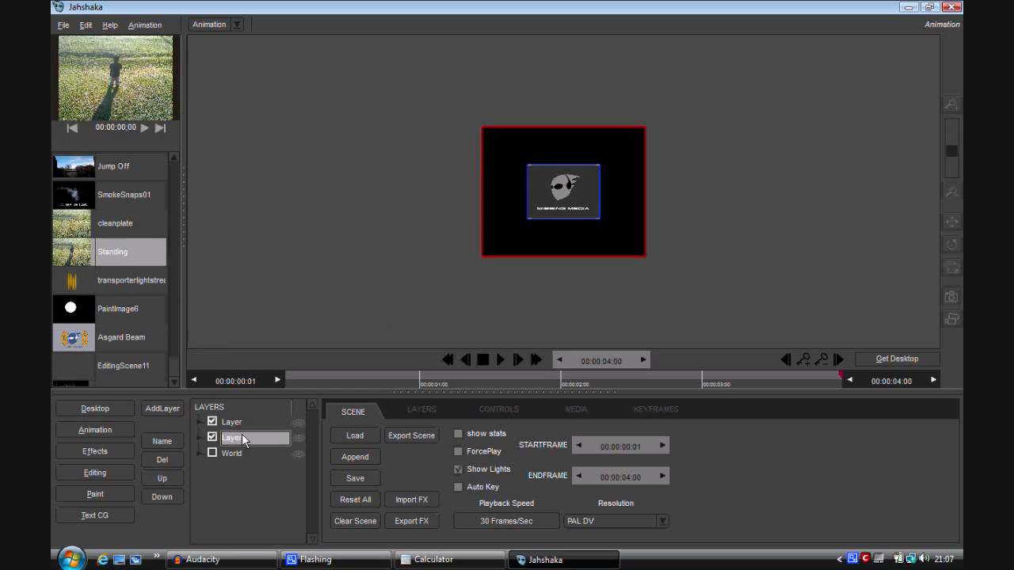
left_click(114, 224)
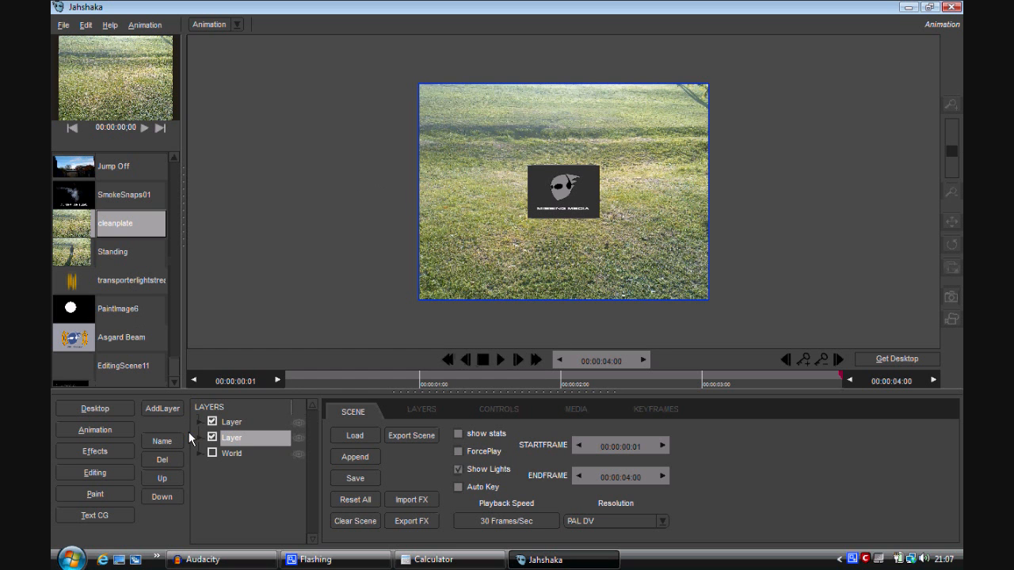
left_click(113, 250)
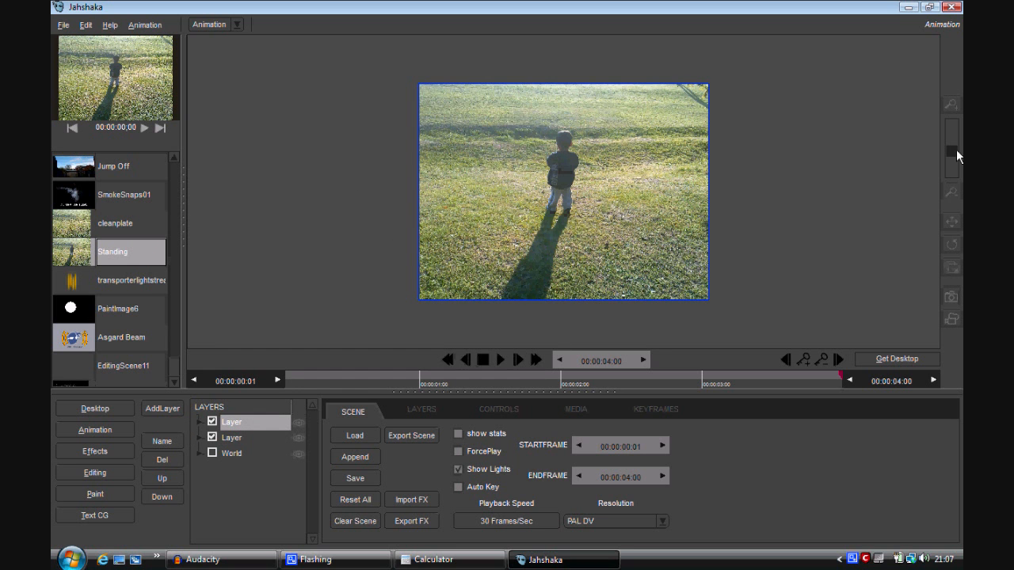
Show the top layer's rotation, position and scale controls, then exit Jahshaka.
left_click(421, 409)
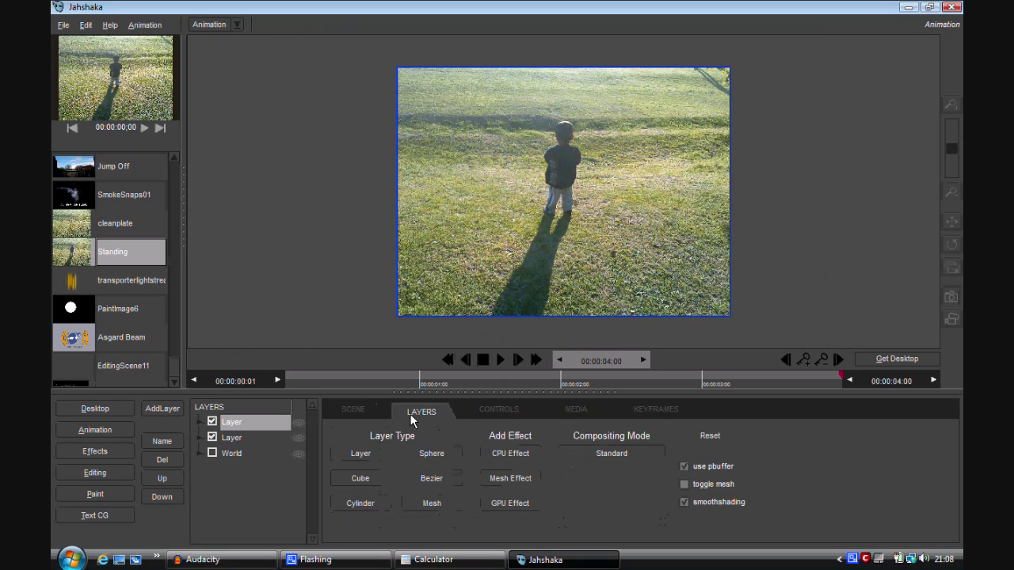
left_click(498, 409)
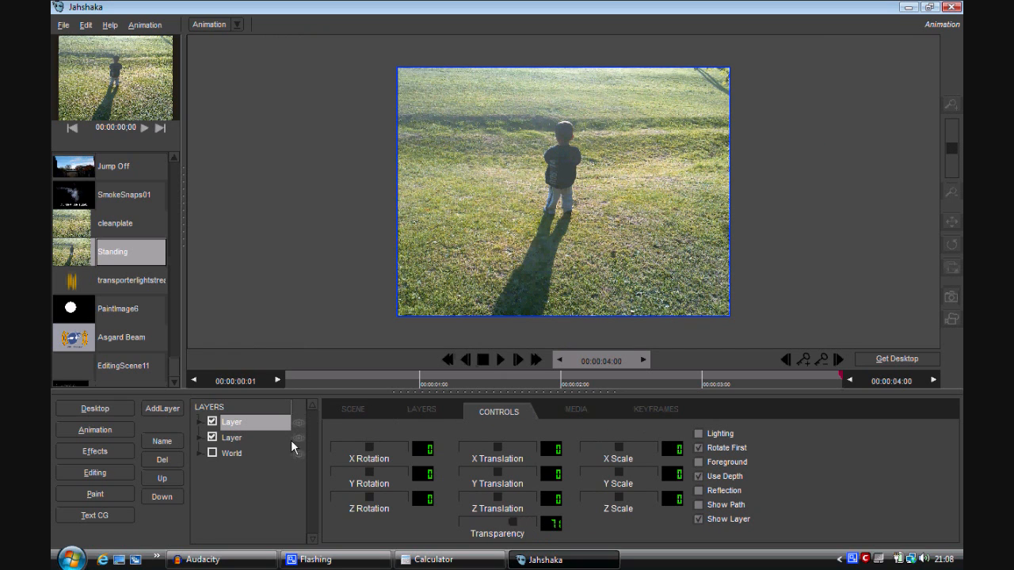
left_click(231, 437)
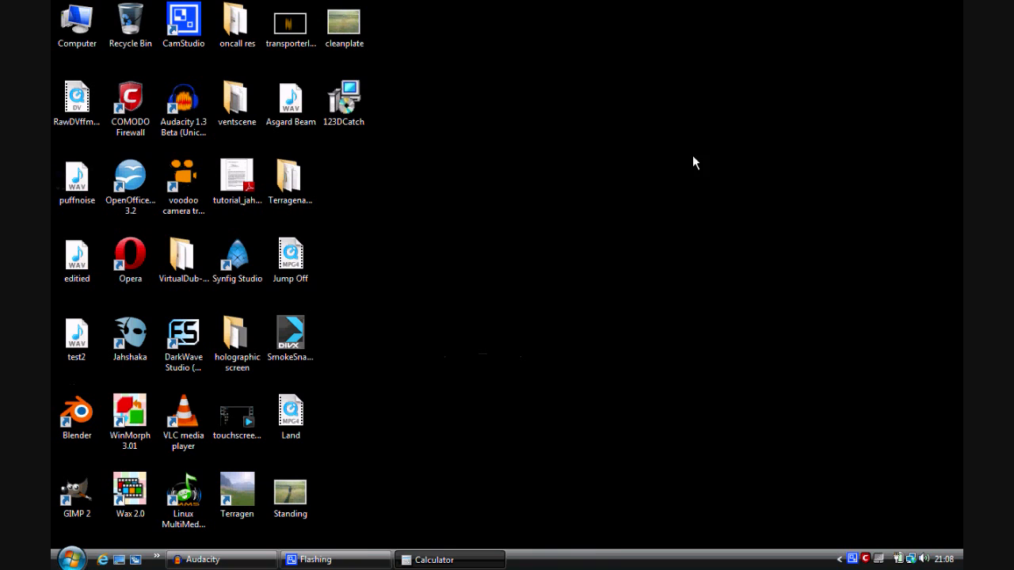
Relaunch Jahshaka from the desktop and enter the animation module with an empty scene.
left_click(130, 333)
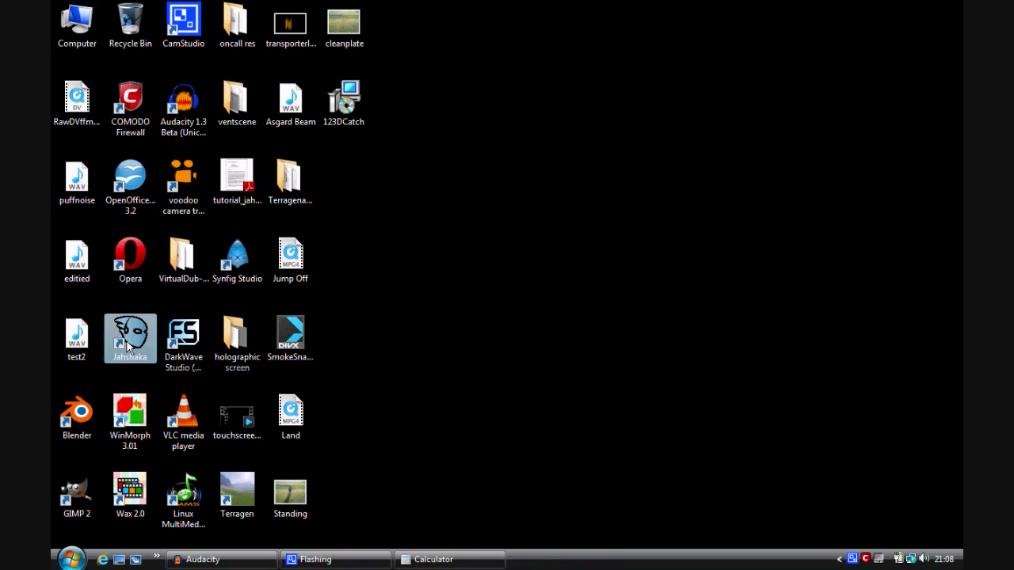
double_click(130, 333)
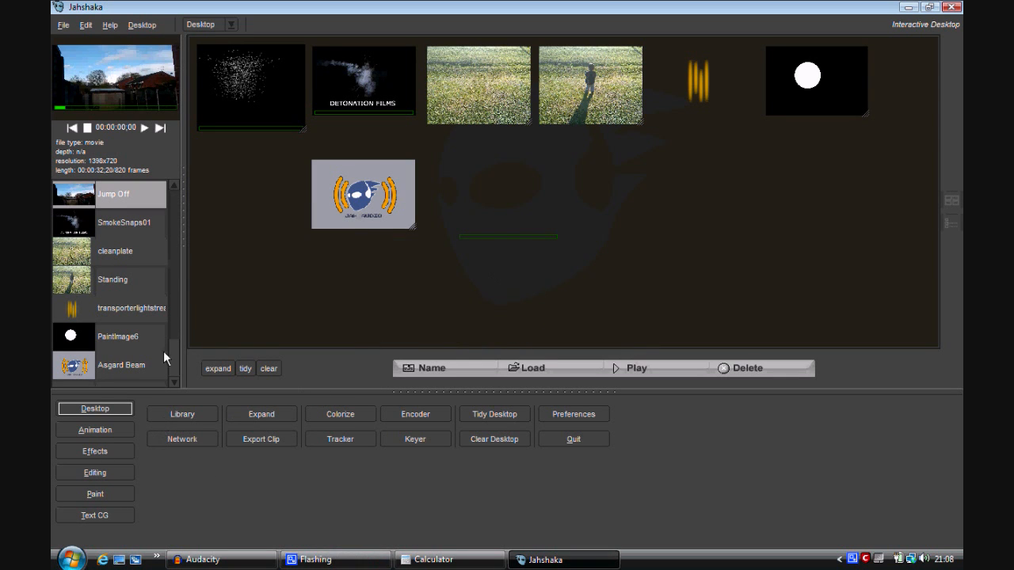
left_click(95, 430)
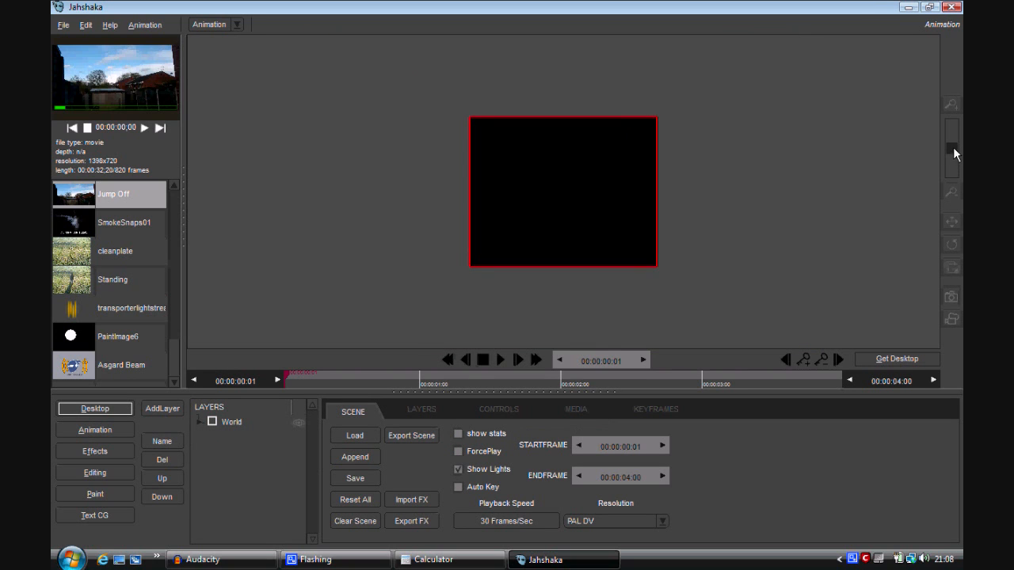
Add cleanplate and Standing layers and give both matching smaller X/Y Scale values.
left_click(161, 409)
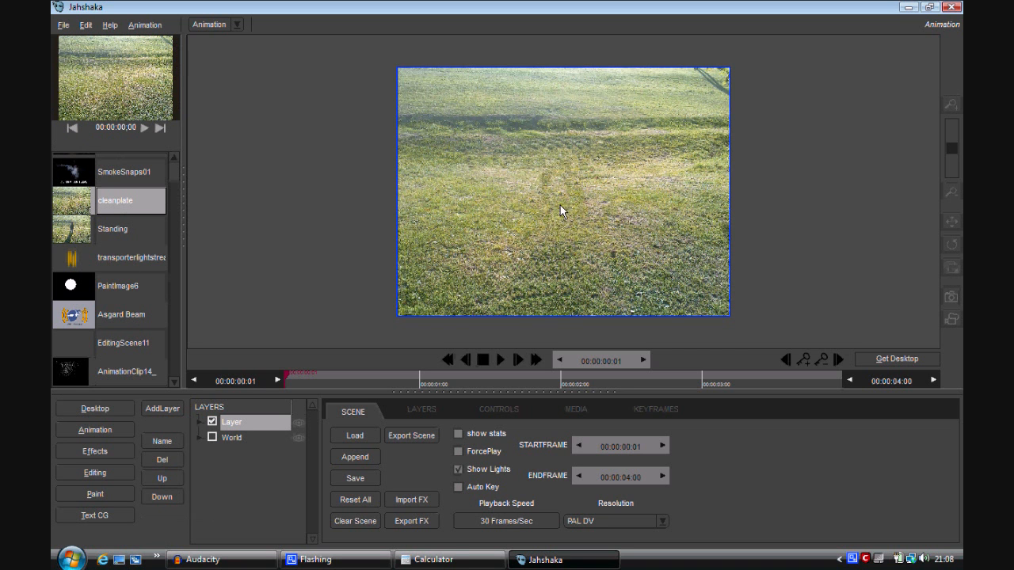
left_click(497, 409)
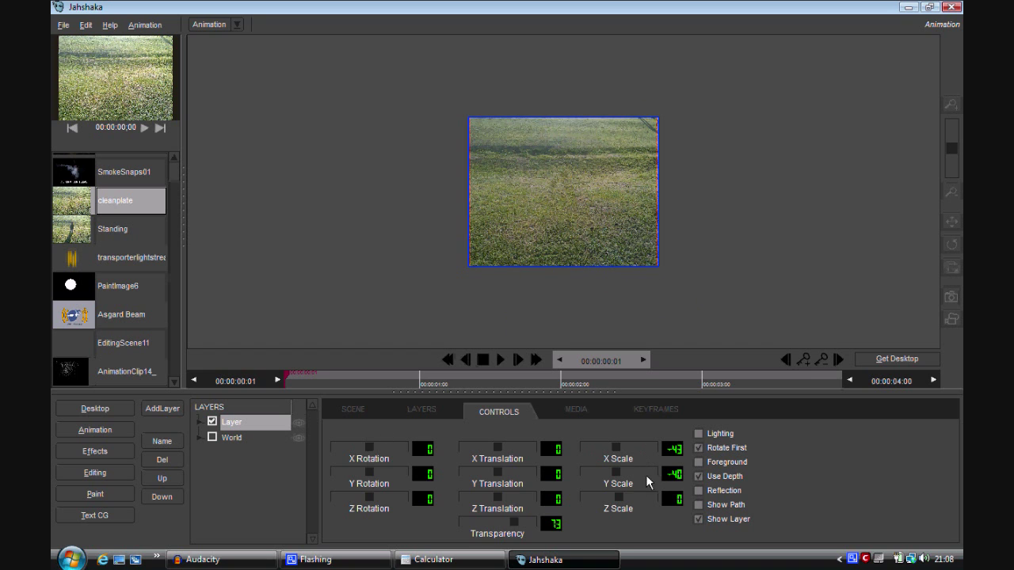
left_click(161, 409)
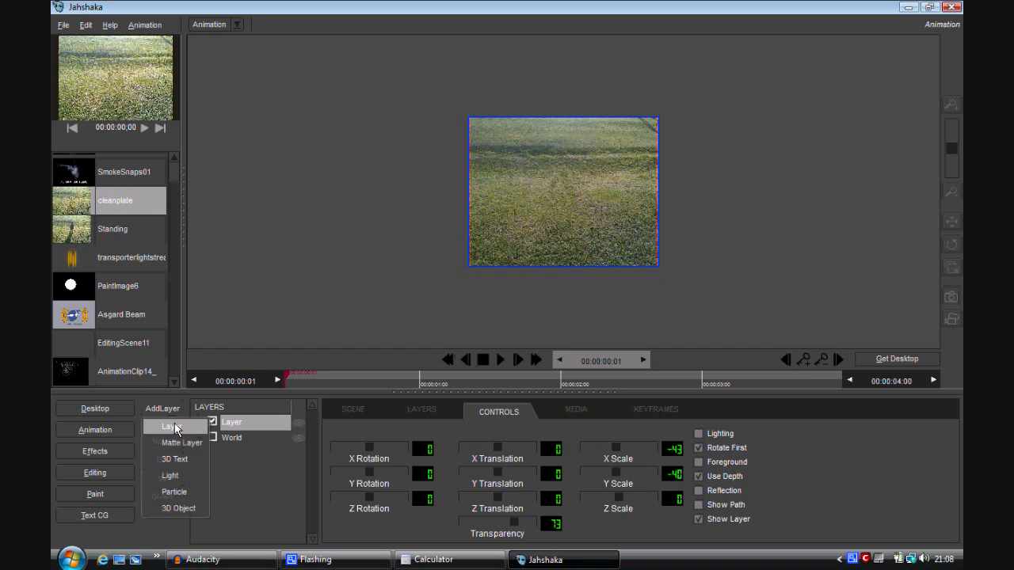
left_click(171, 425)
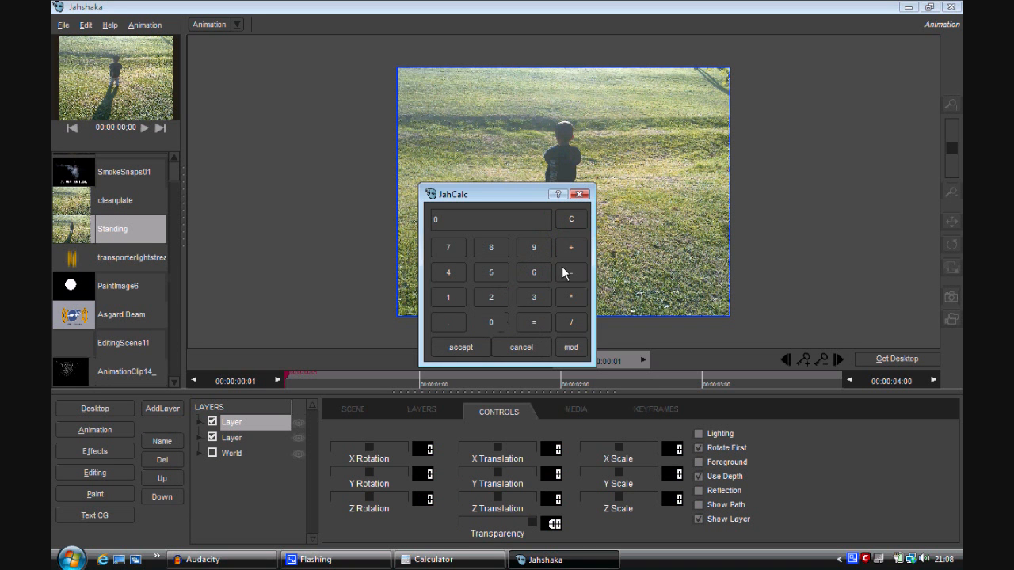
left_click(460, 347)
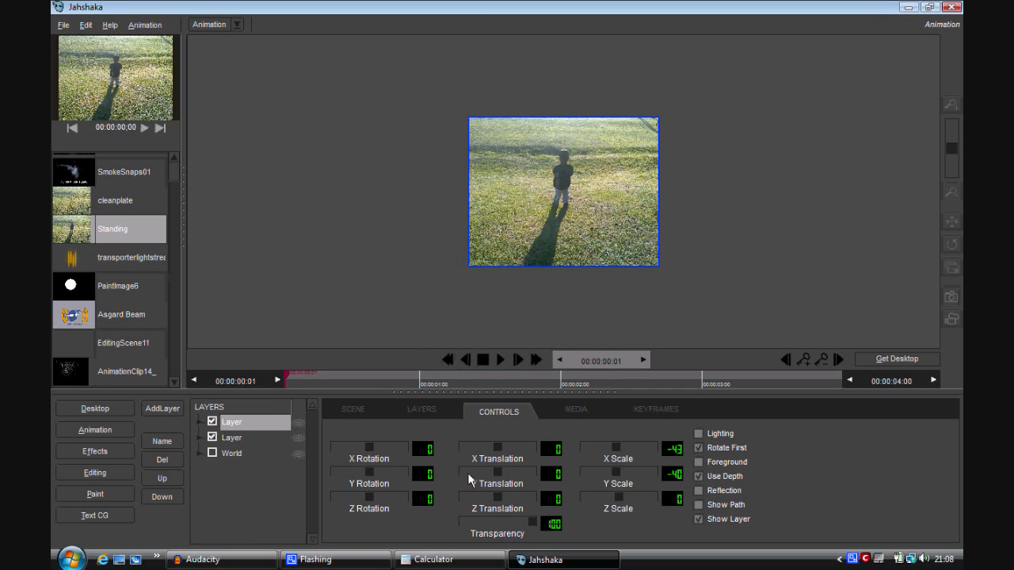
left_click(231, 437)
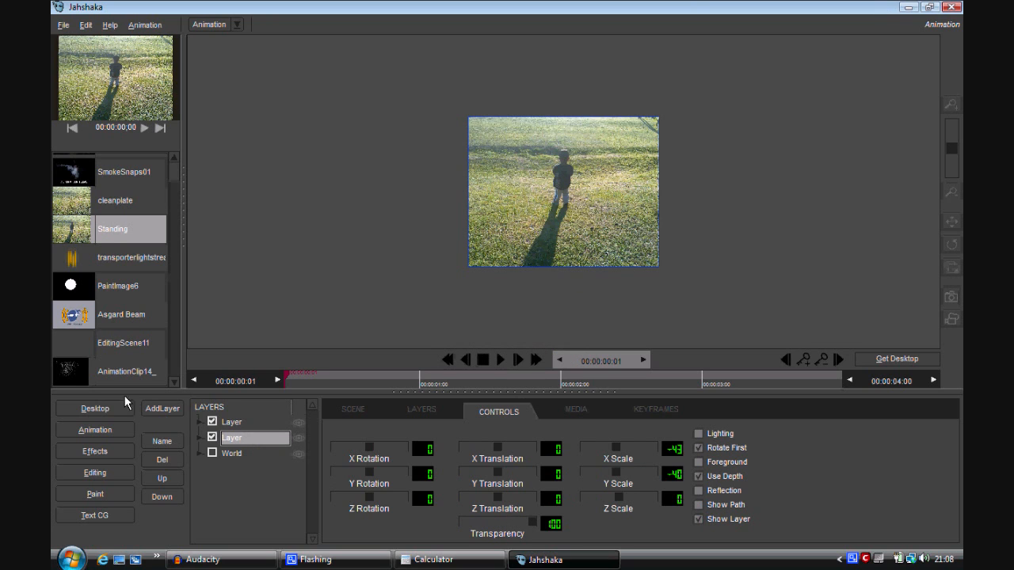
Add a third layer holding the saved particle clip and scrub the timeline to check the child's fade.
left_click(161, 409)
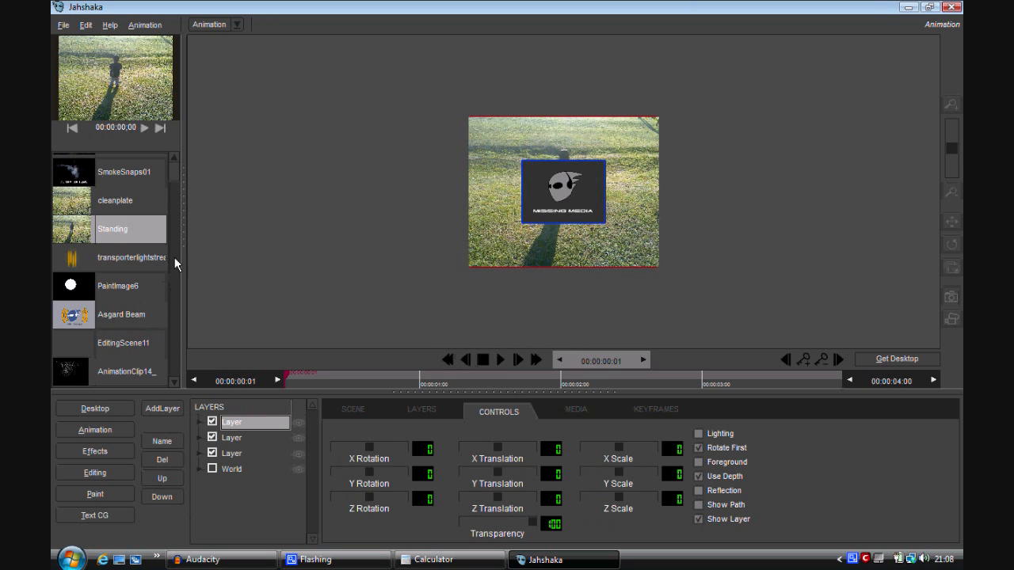
left_click(129, 371)
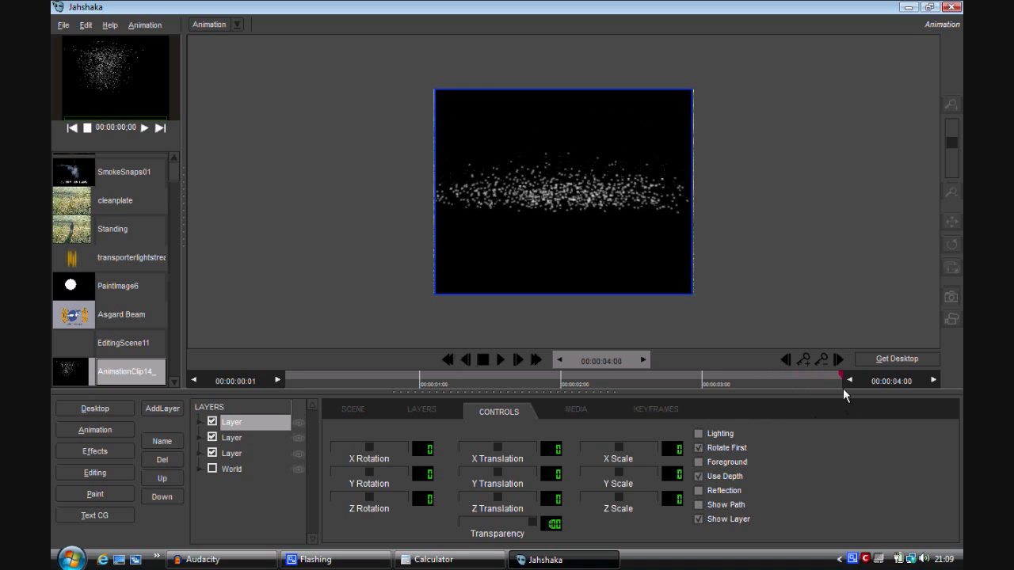
left_click(285, 372)
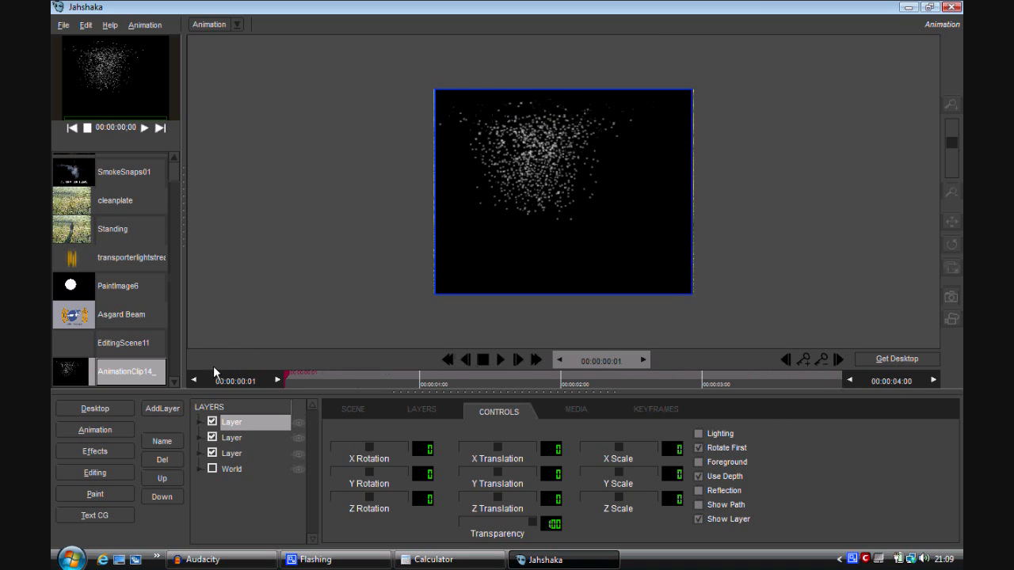
left_click(435, 374)
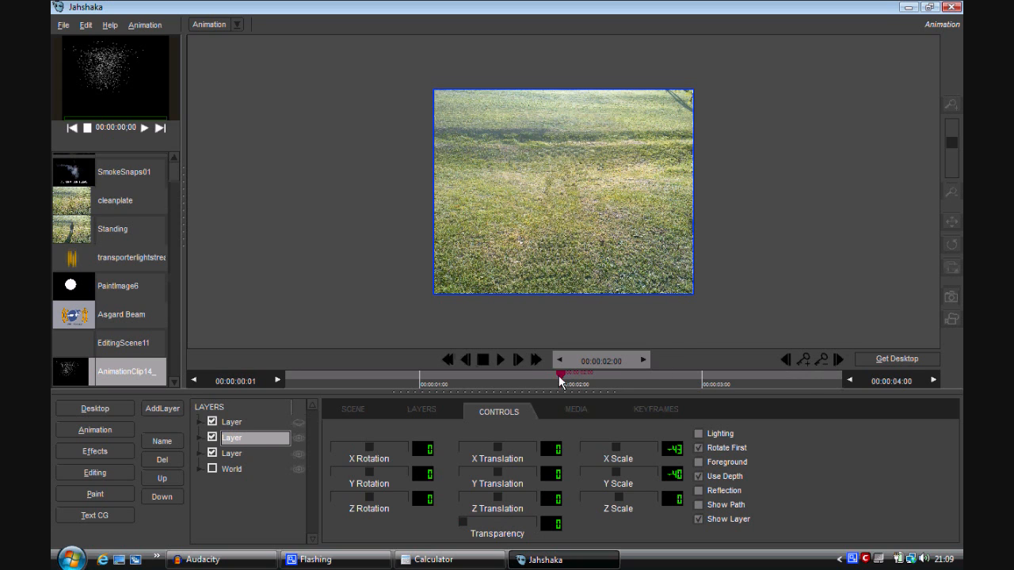
left_click(417, 374)
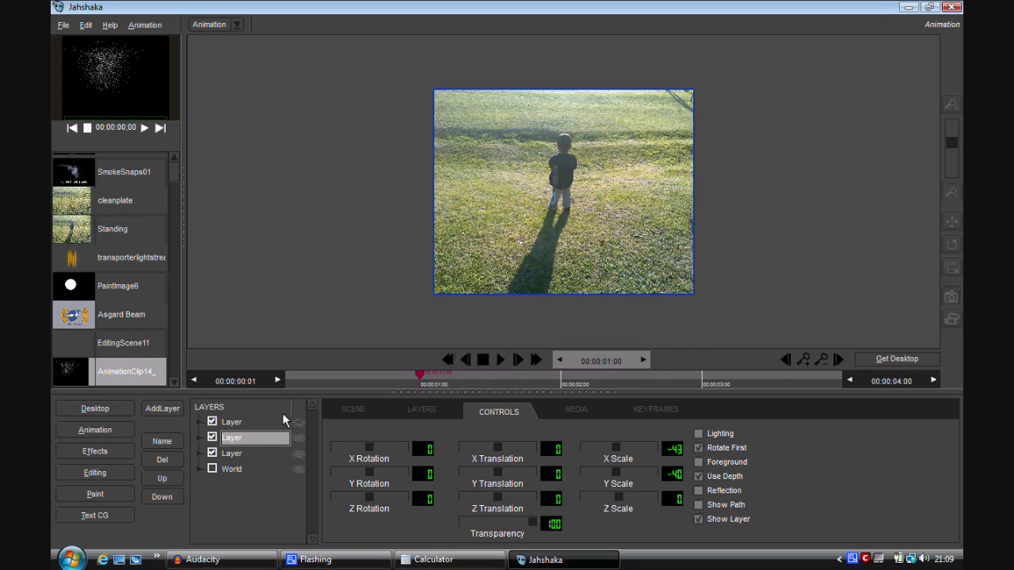
Key the particle layer, rotate it -90 in Z, shrink and shift it into a sparkle column beside the child.
left_click(575, 409)
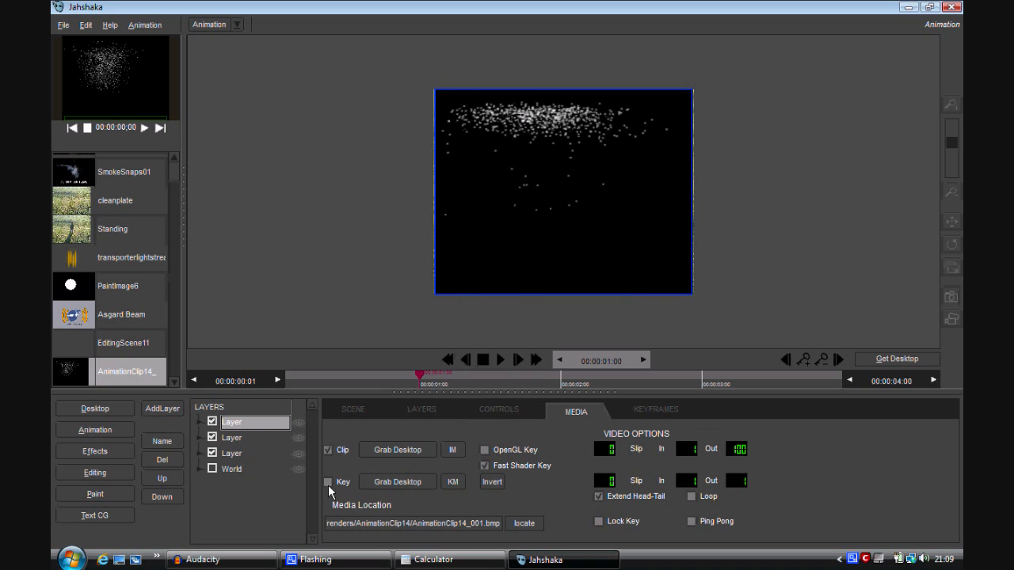
left_click(328, 482)
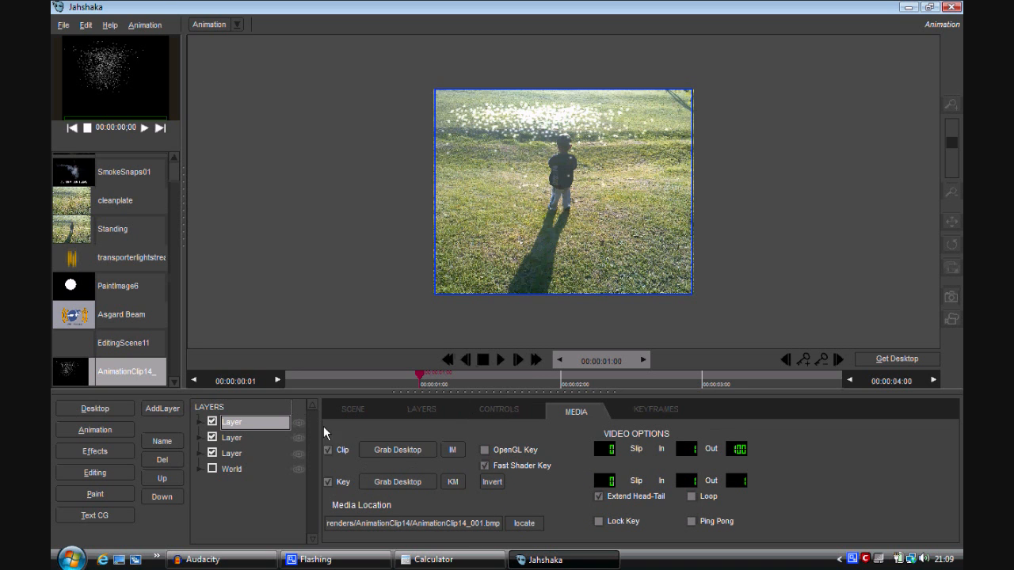
left_click(498, 409)
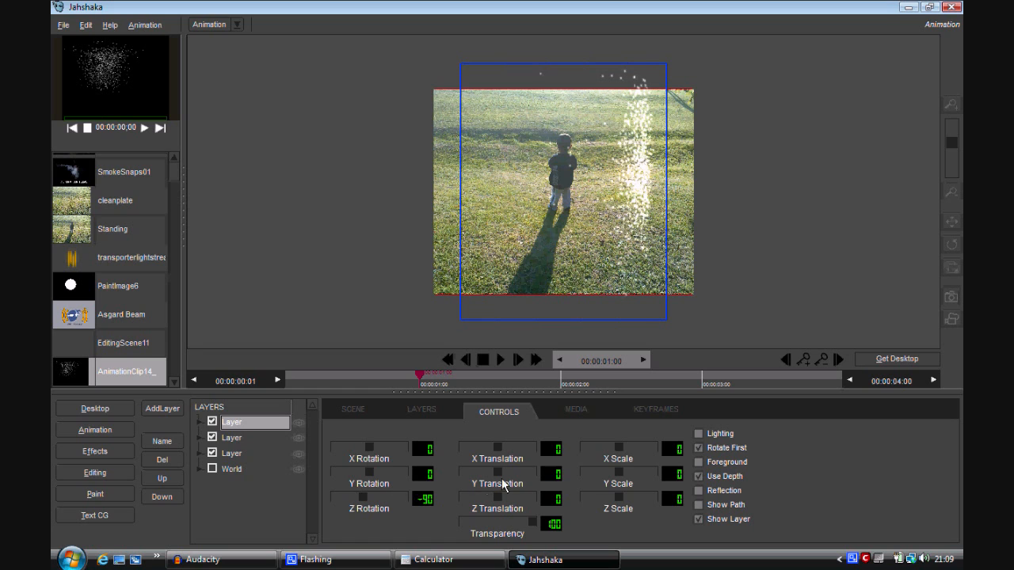
mouse_move(554, 482)
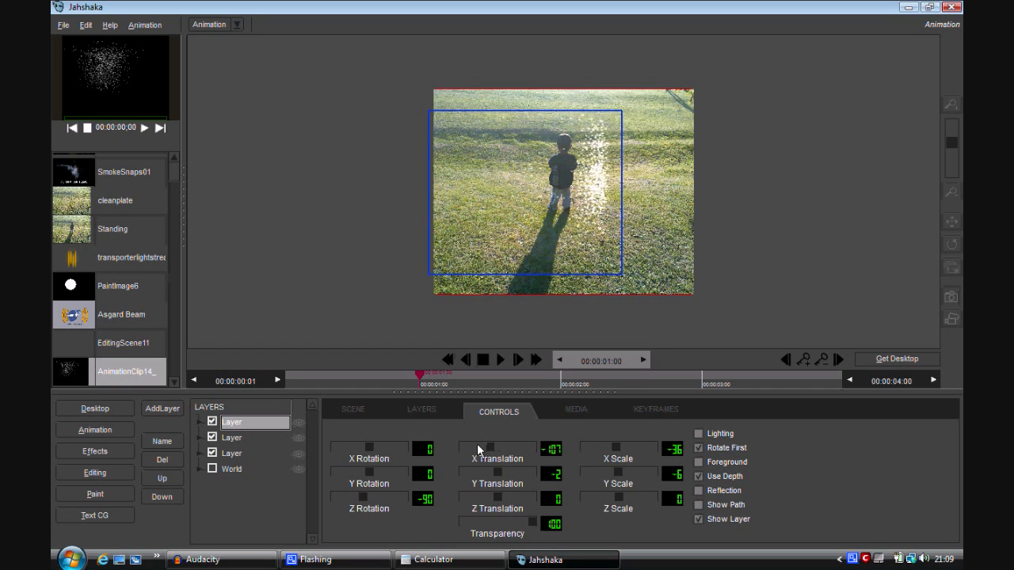
mouse_move(755, 371)
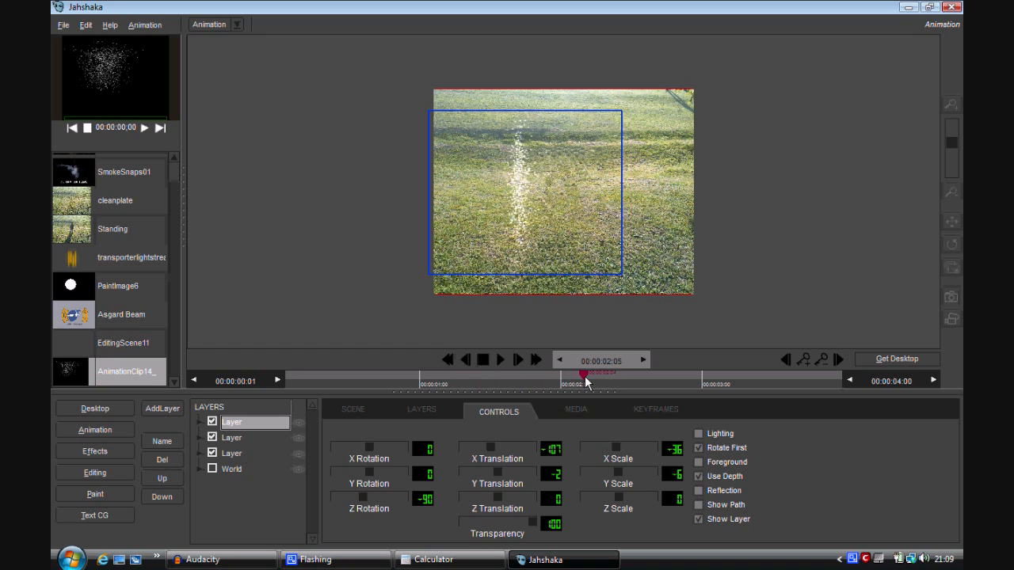
left_click_drag(585, 371, 469, 373)
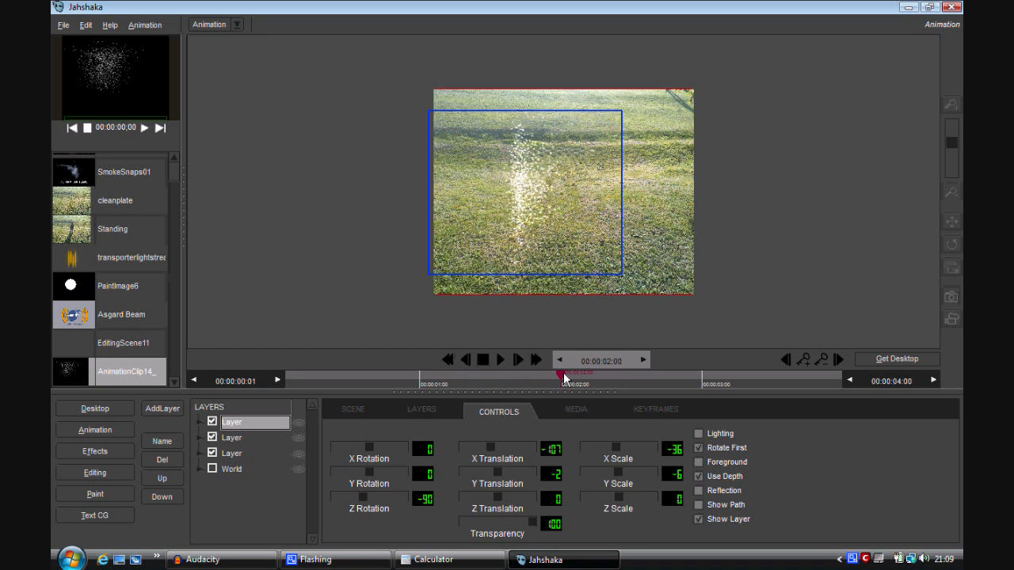
left_click_drag(558, 372, 383, 373)
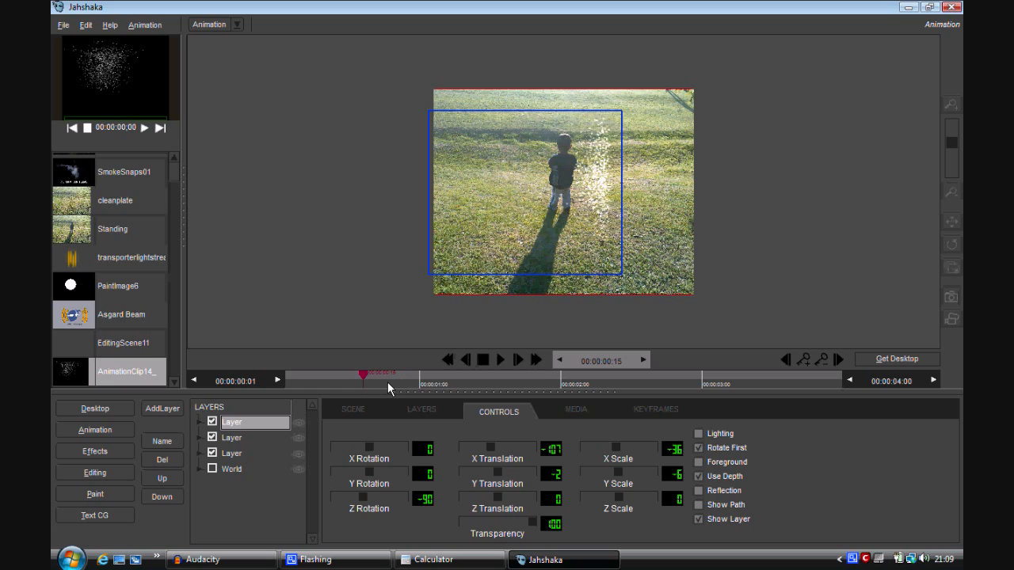
Attach the Colorize CPU effect to the particle layer and scrub to see the beam where the child vanishes.
left_click(422, 409)
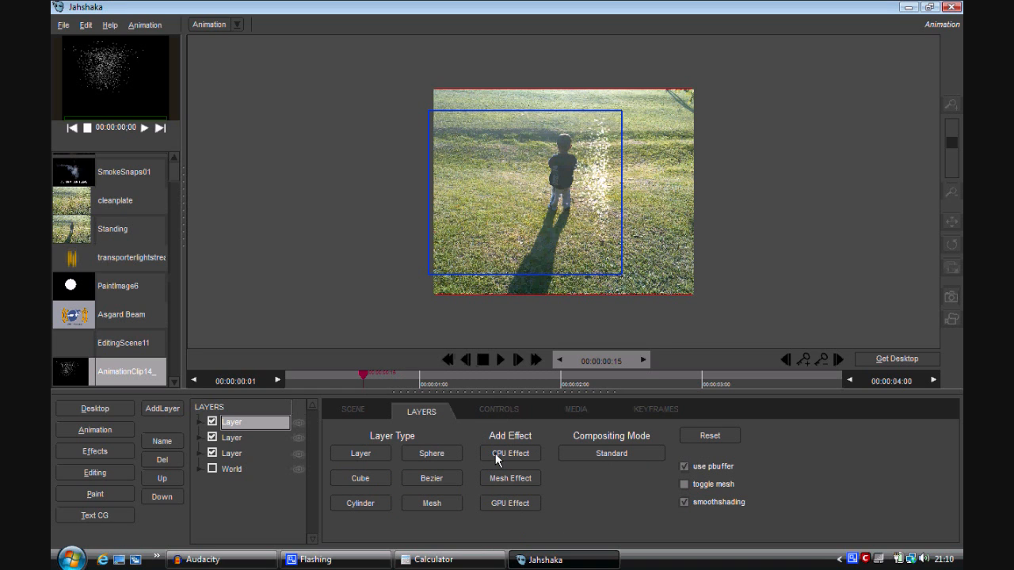
left_click(510, 453)
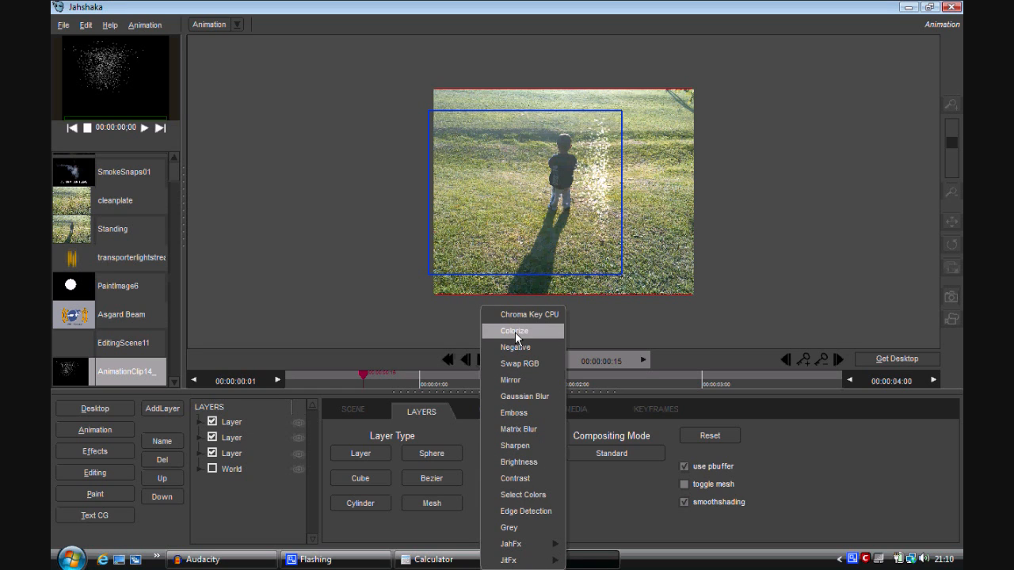
left_click(513, 331)
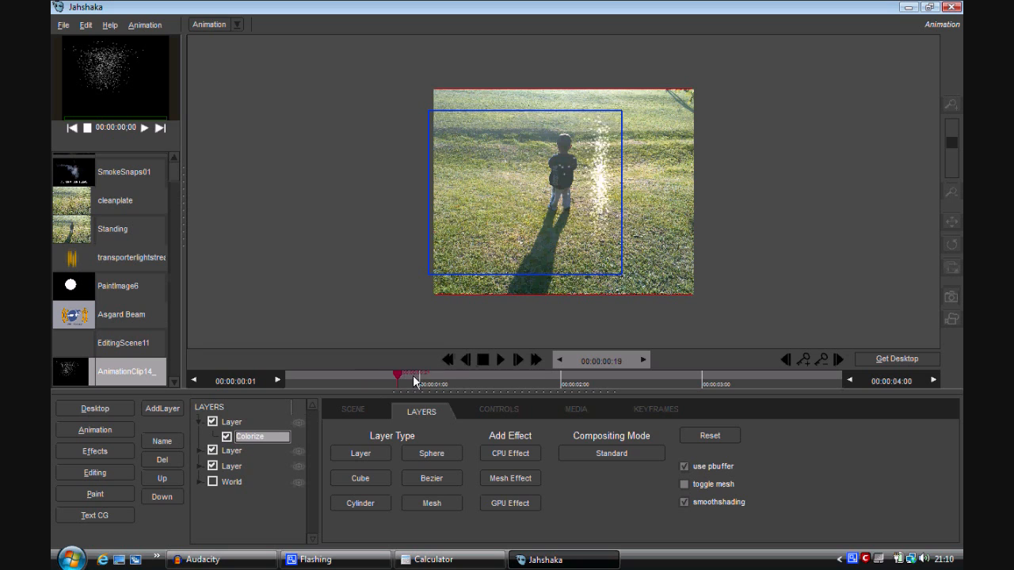
left_click(519, 358)
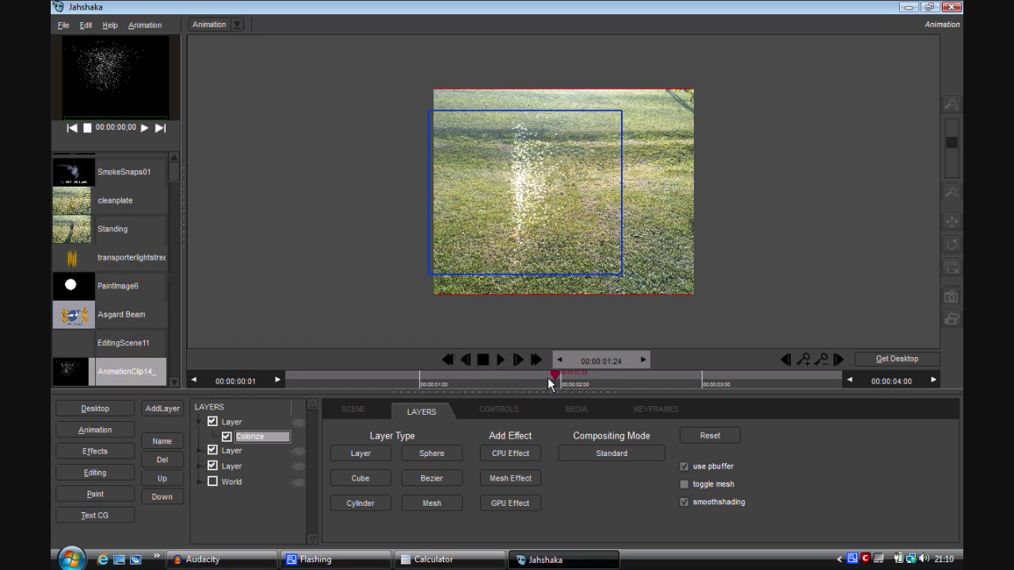
left_click_drag(552, 371, 510, 382)
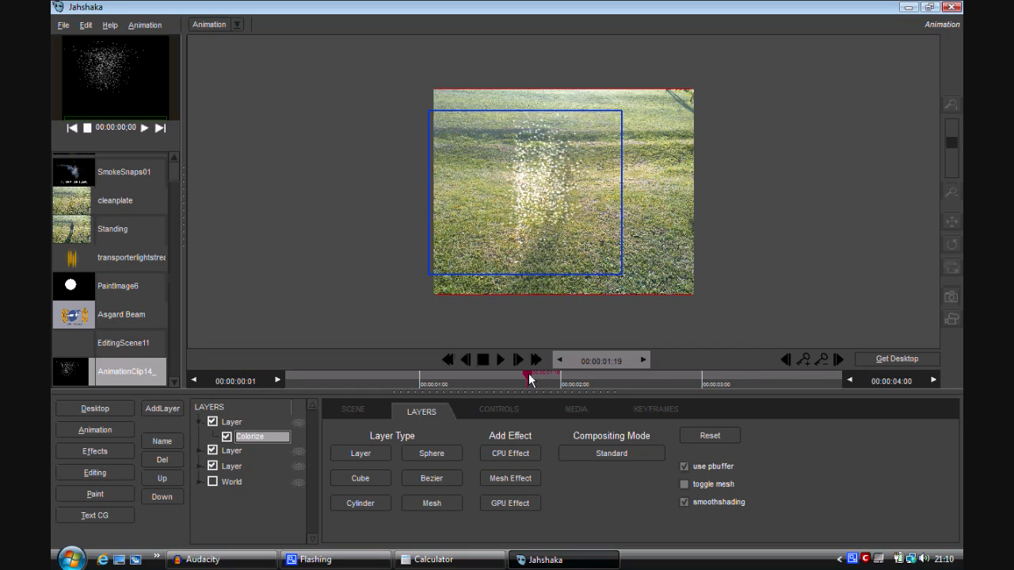
left_click_drag(531, 379, 420, 379)
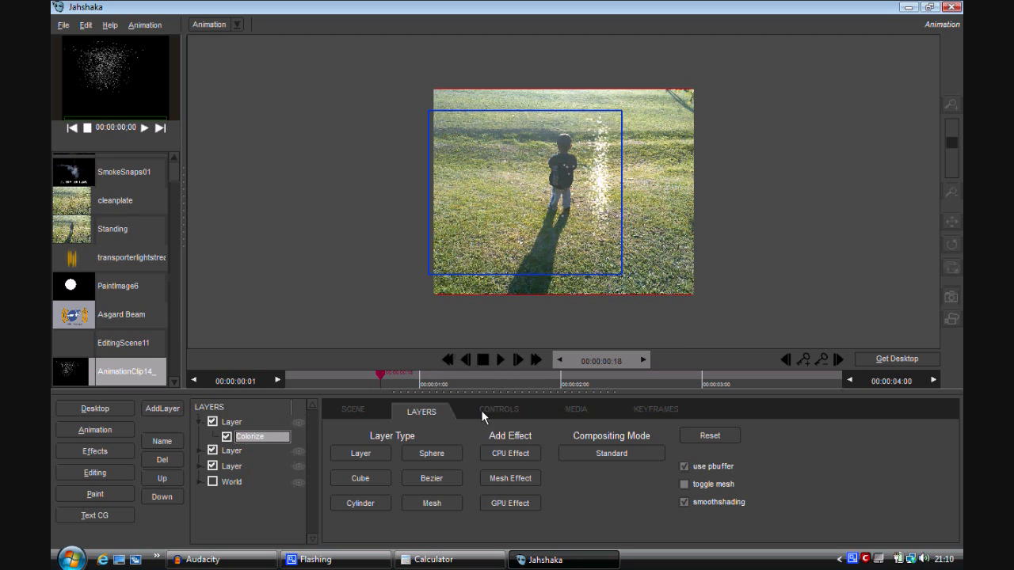
Set Colorize Brightness -500 at 00:00:00:18 and 0 at 00:00:01:00 with keyframes.
left_click(498, 409)
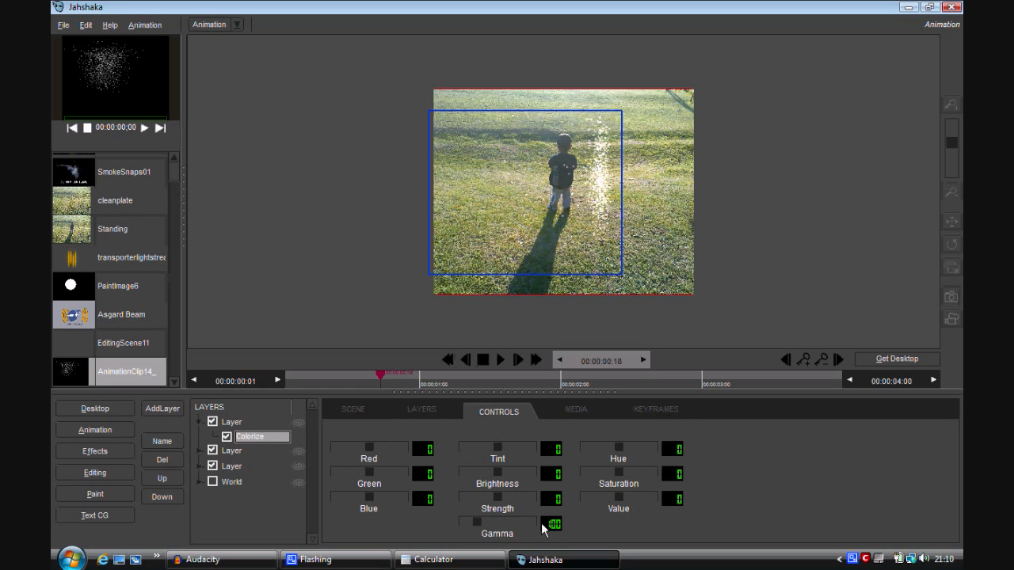
mouse_move(664, 416)
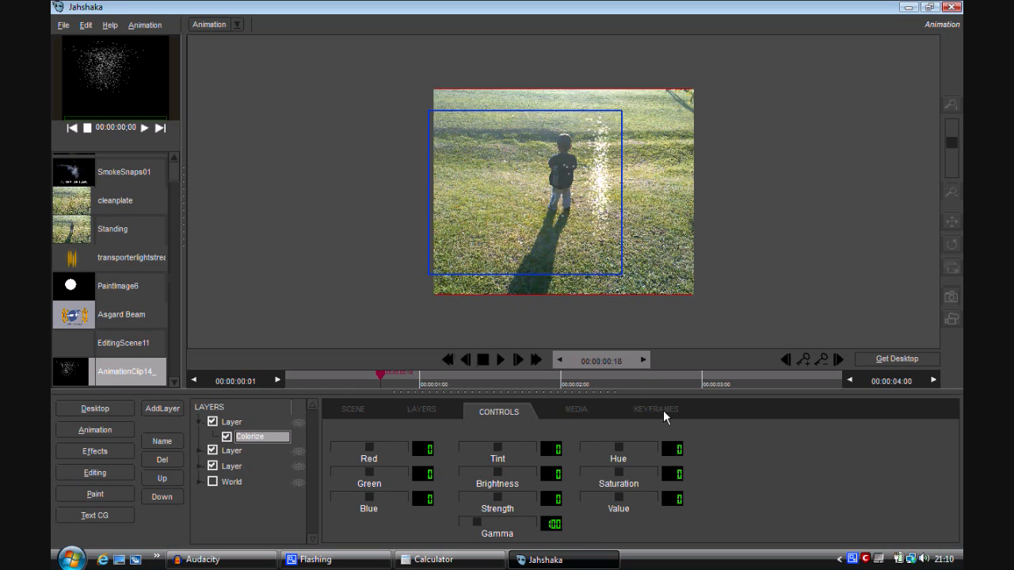
mouse_move(498, 475)
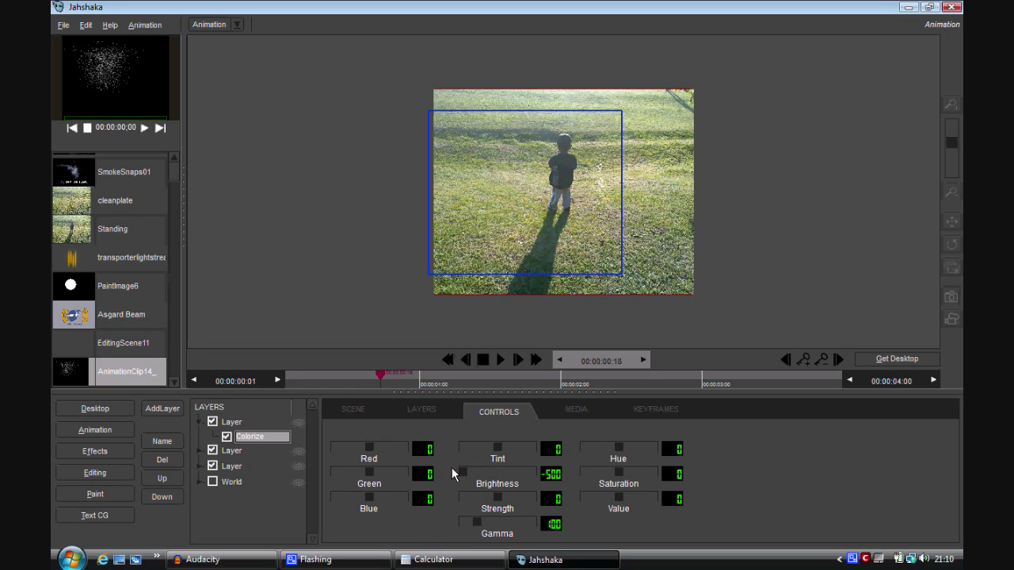
mouse_move(806, 365)
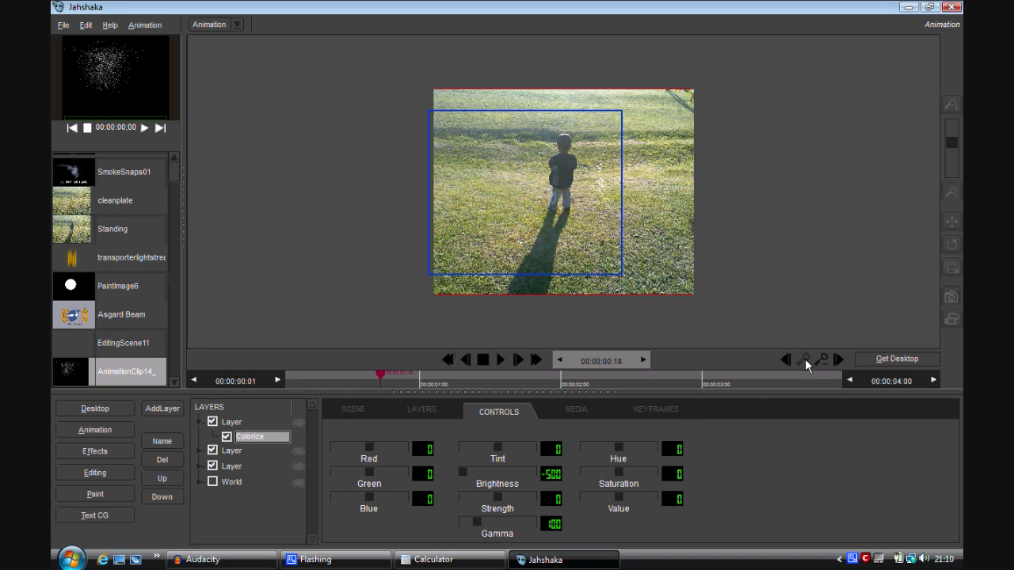
mouse_move(384, 385)
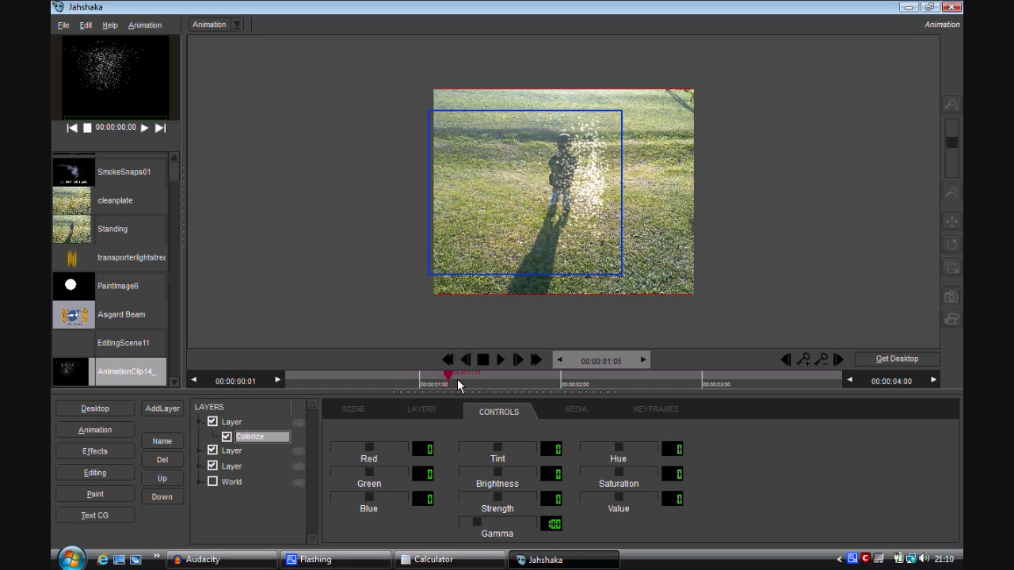
left_click_drag(458, 373, 526, 372)
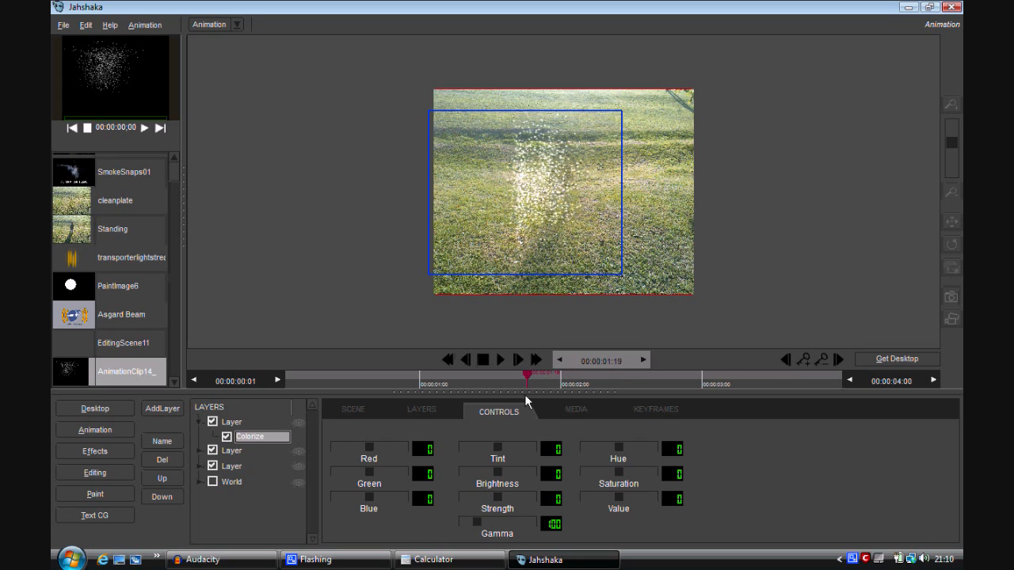
left_click(563, 380)
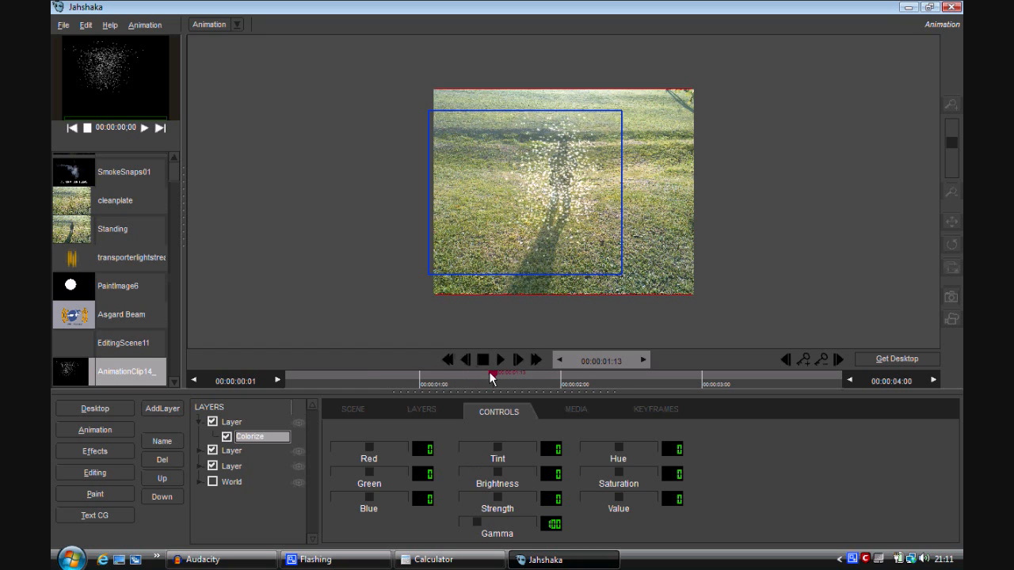
Set Colorize Brightness back to -500 around 00:00:01:22 and scrub to review the beam fading.
left_click_drag(491, 377, 586, 378)
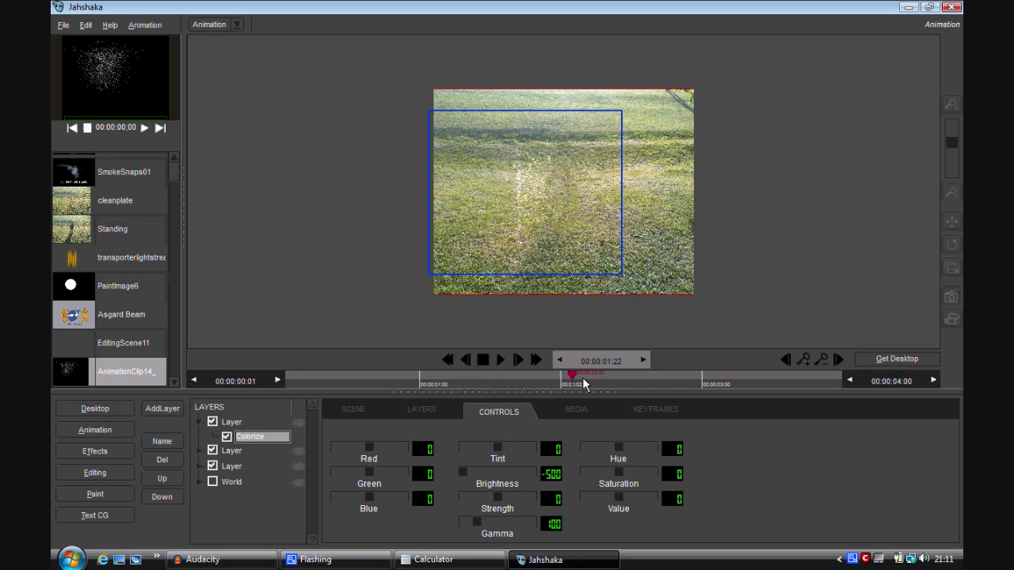
left_click_drag(583, 371, 420, 371)
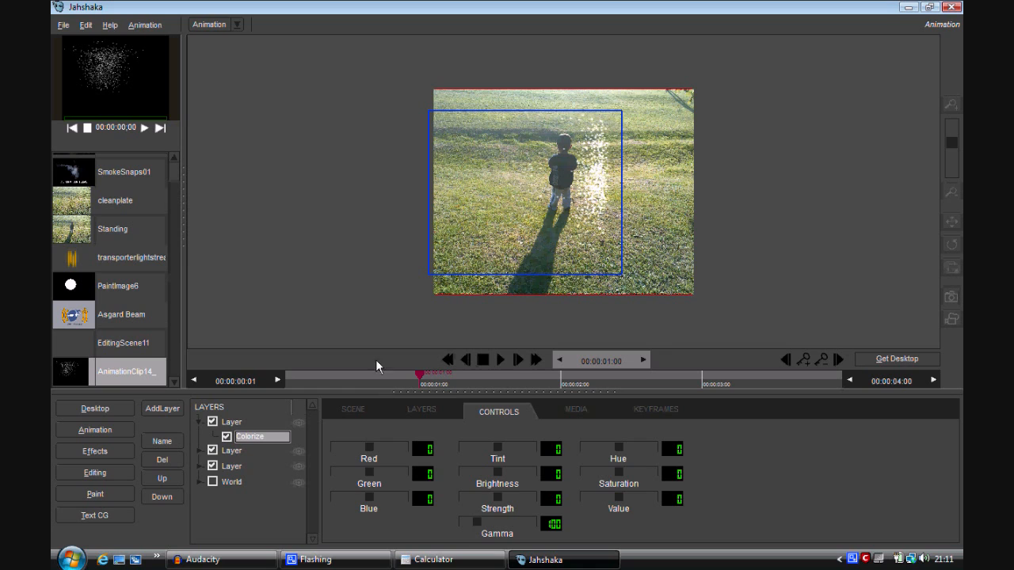
mouse_move(352, 288)
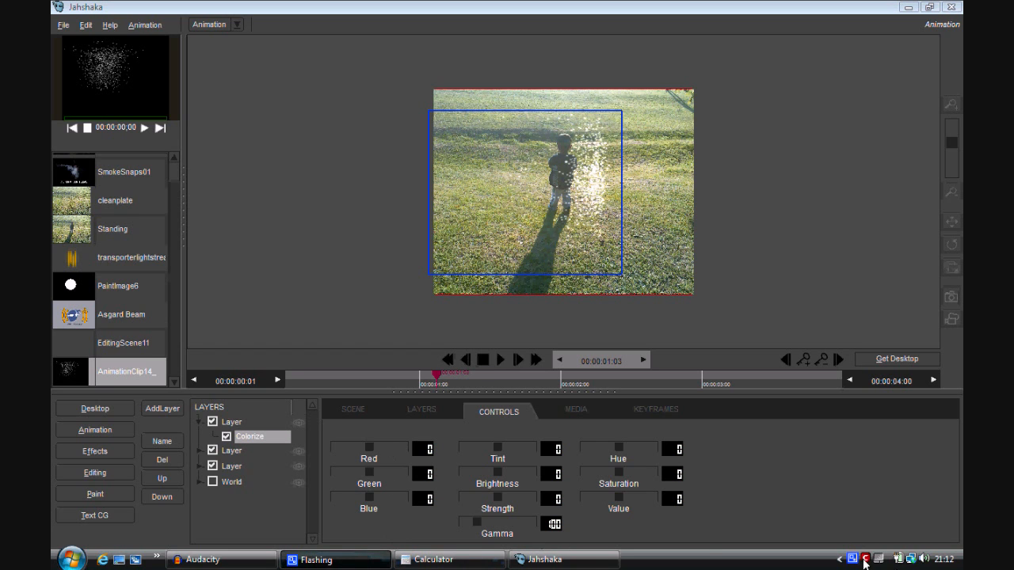
left_click(859, 561)
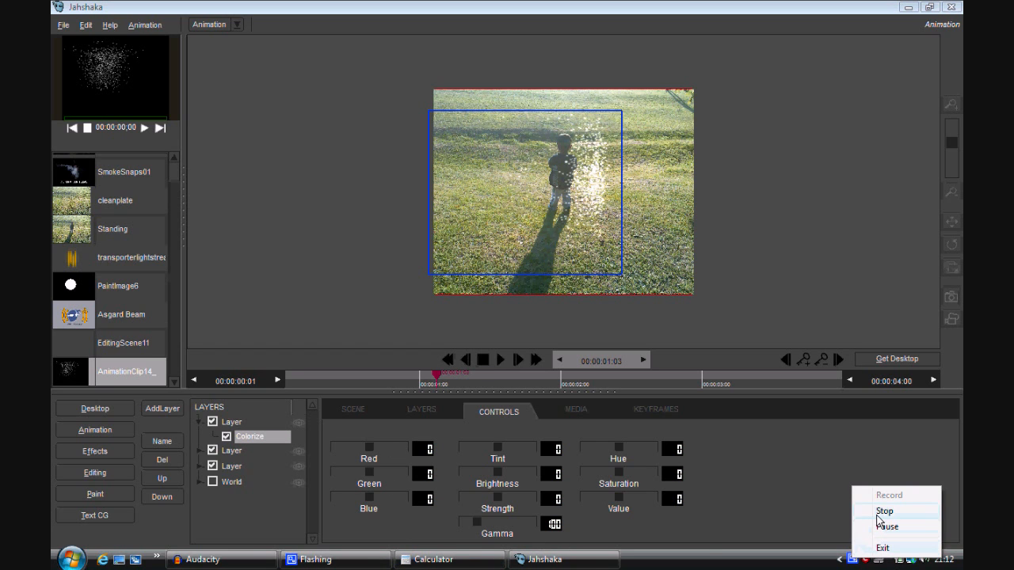